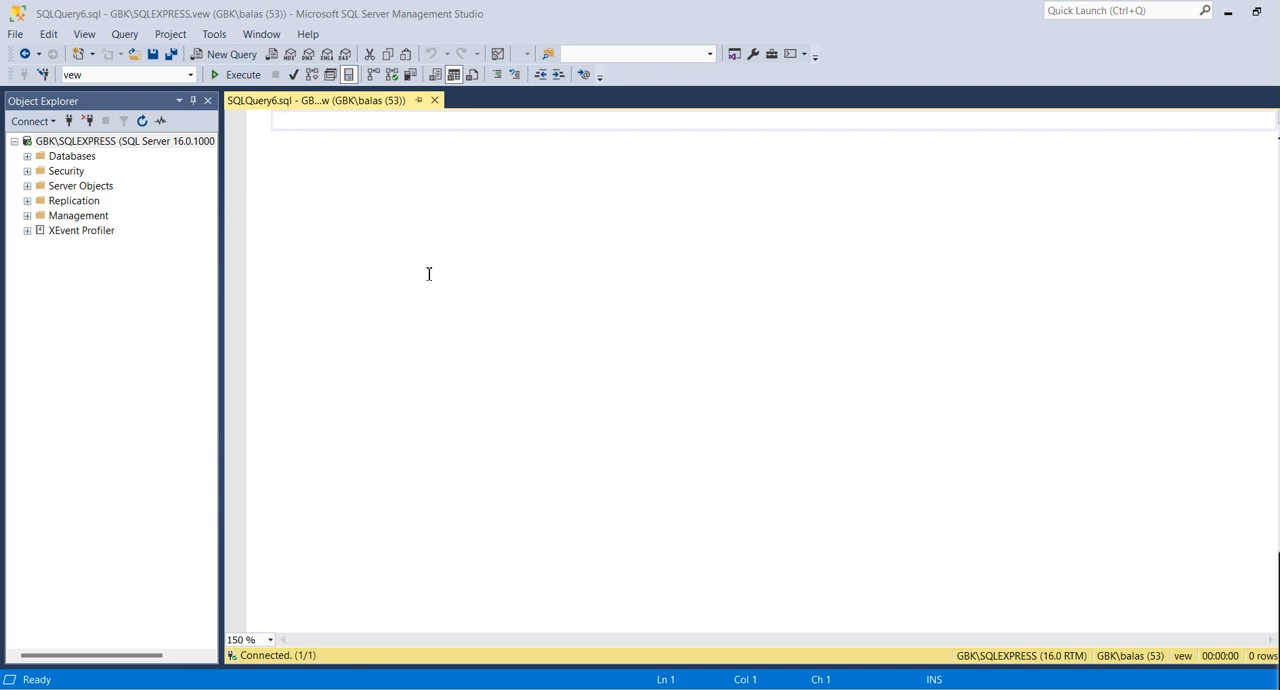
{"action": "mouse_move", "coordinate": [360, 226]}
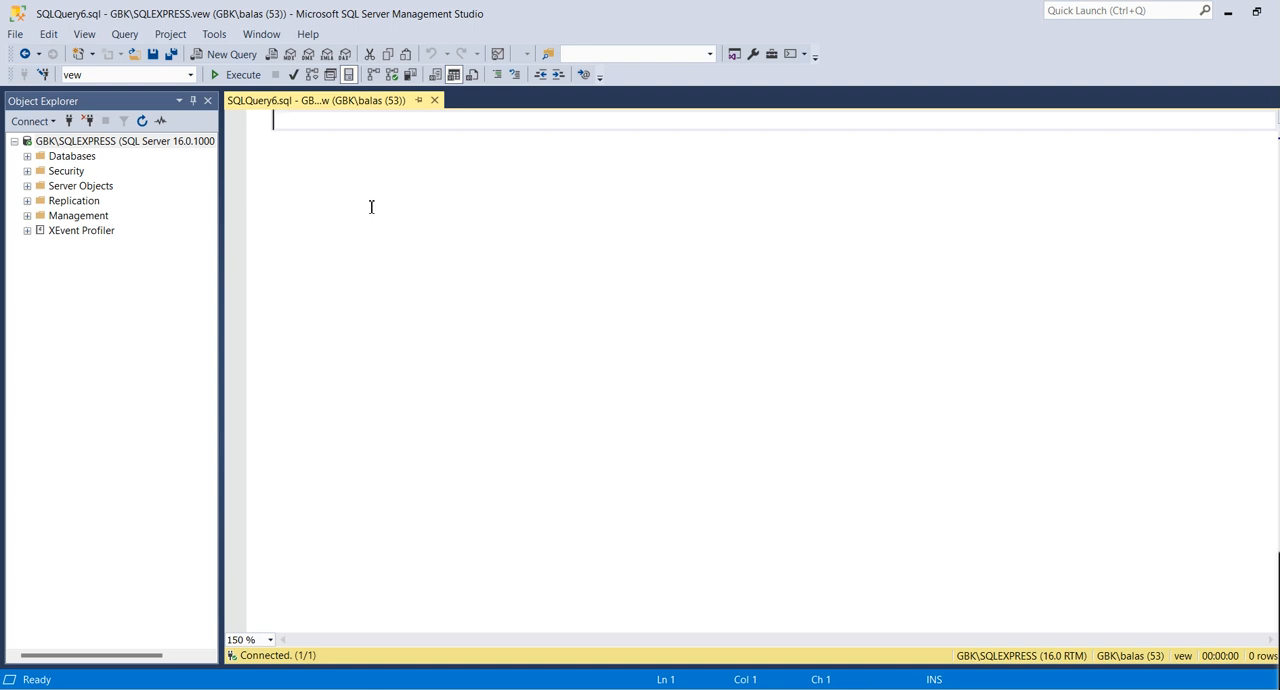
{"action": "type", "text": "id,"}
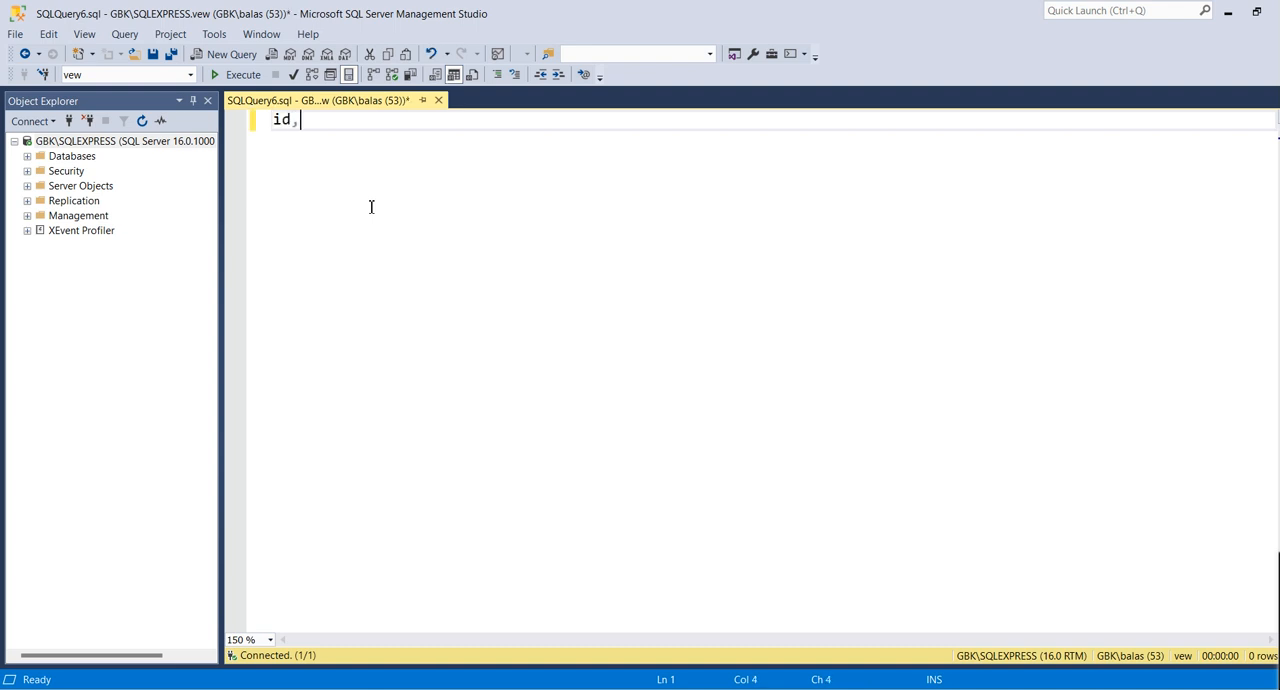
{"action": "type", "text": "fullname"}
{"action": "type", "text": "1,"}
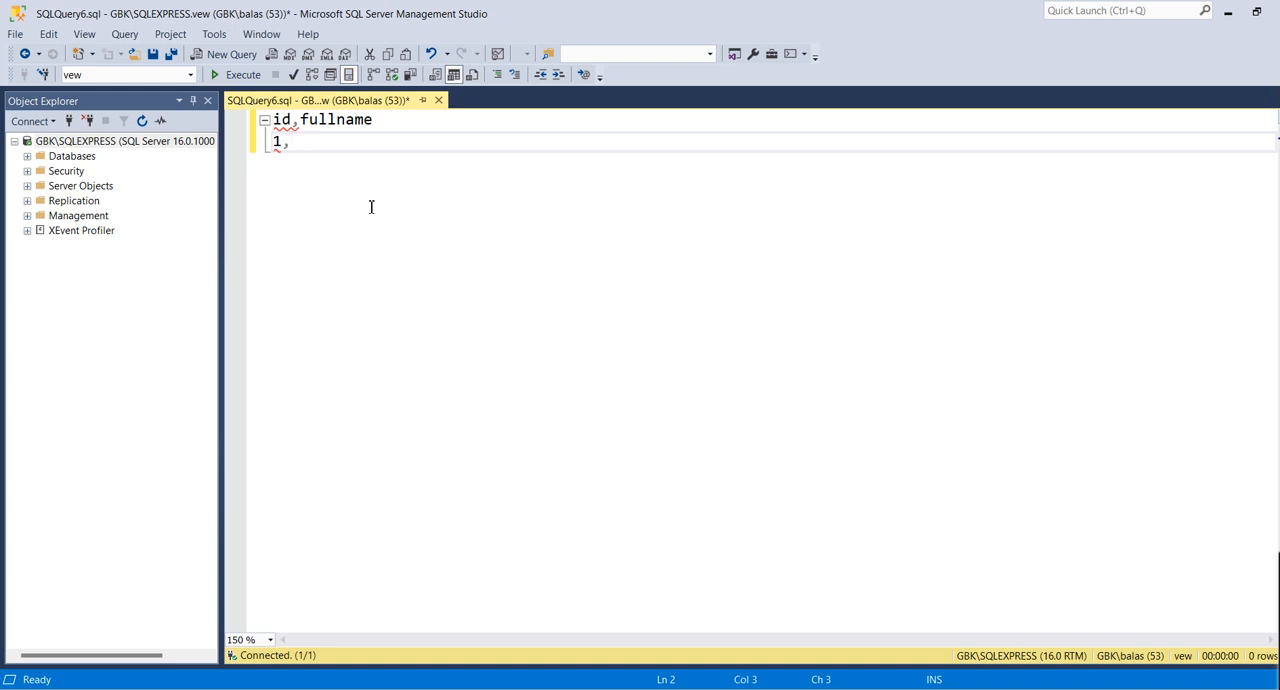
{"action": "type", "text": "krishna"}
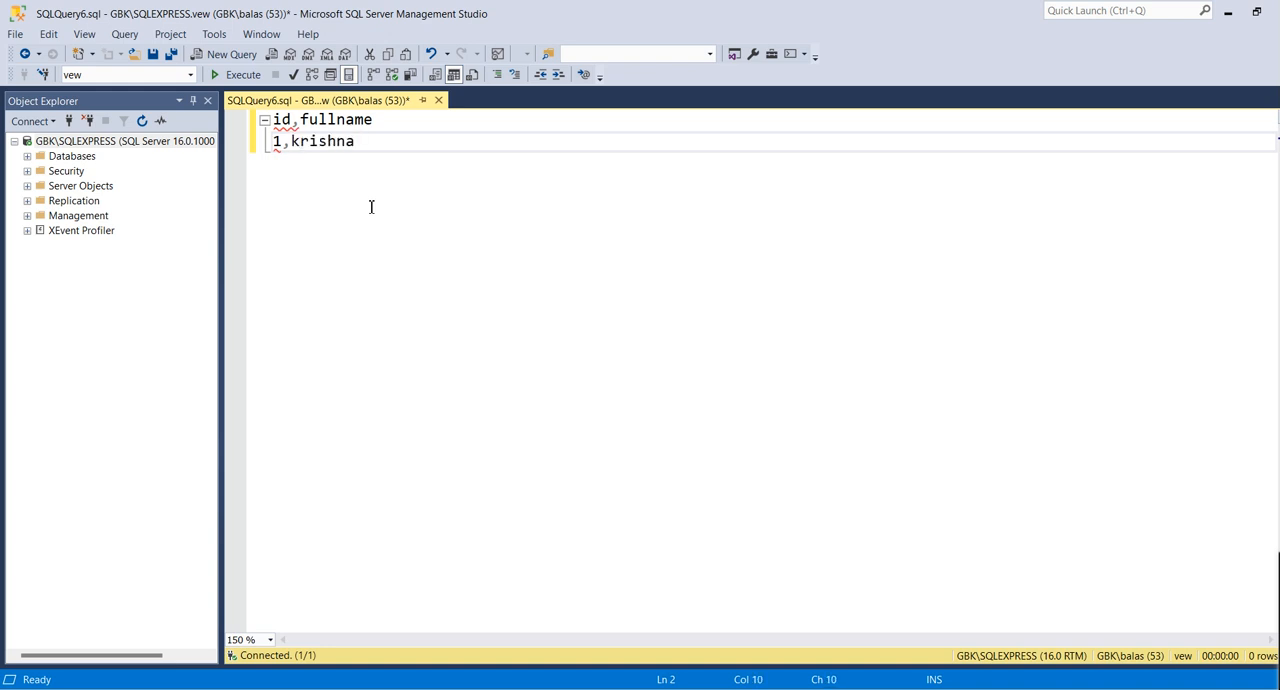
{"action": "type", "text": ",gude"}
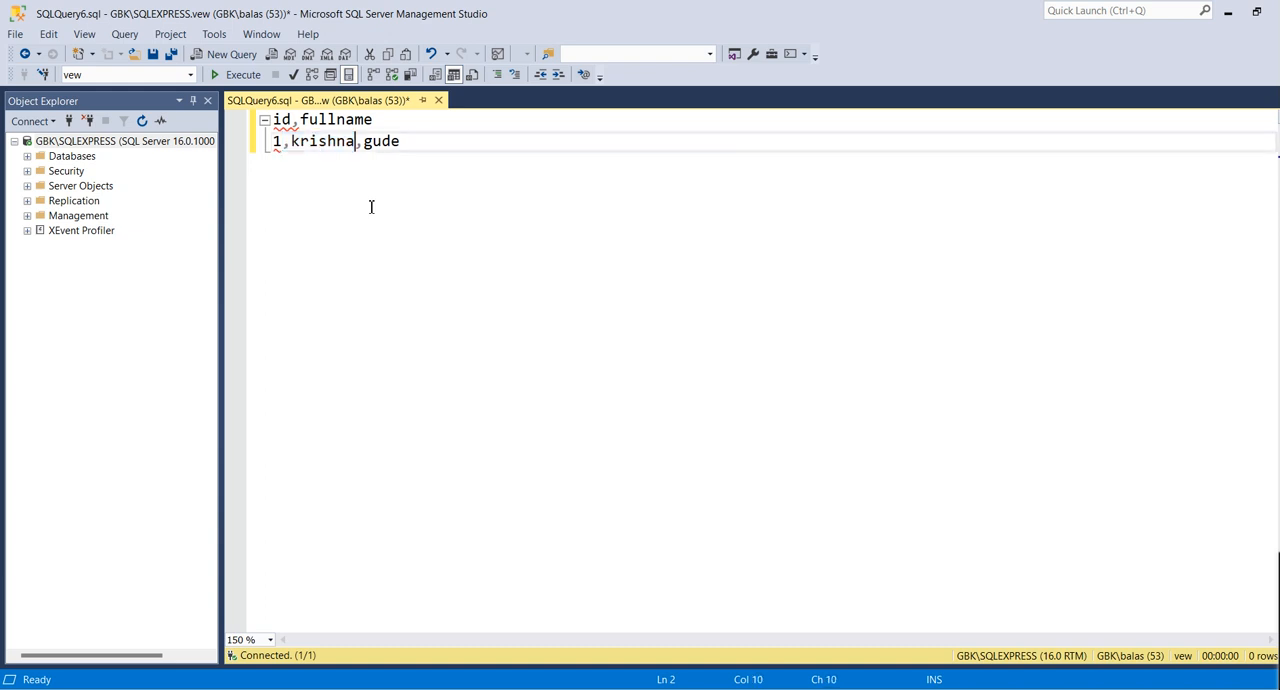
{"action": "double_click", "coordinate": [380, 140]}
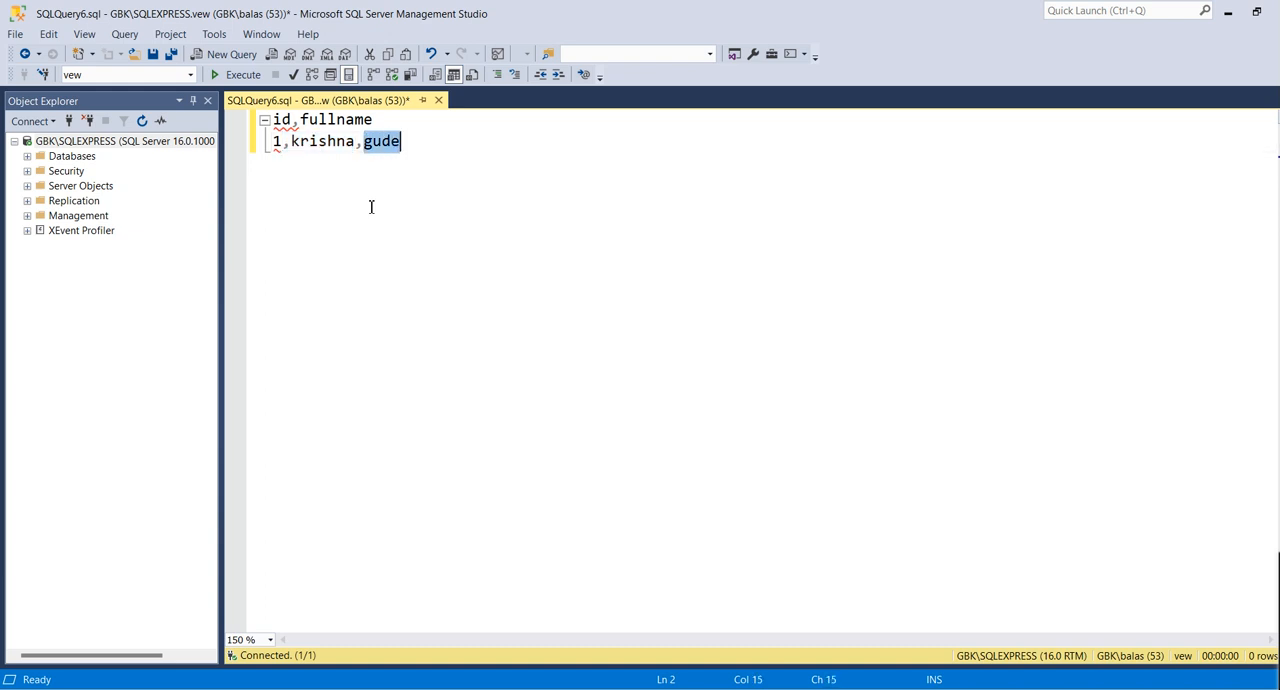
{"action": "left_click", "coordinate": [364, 140]}
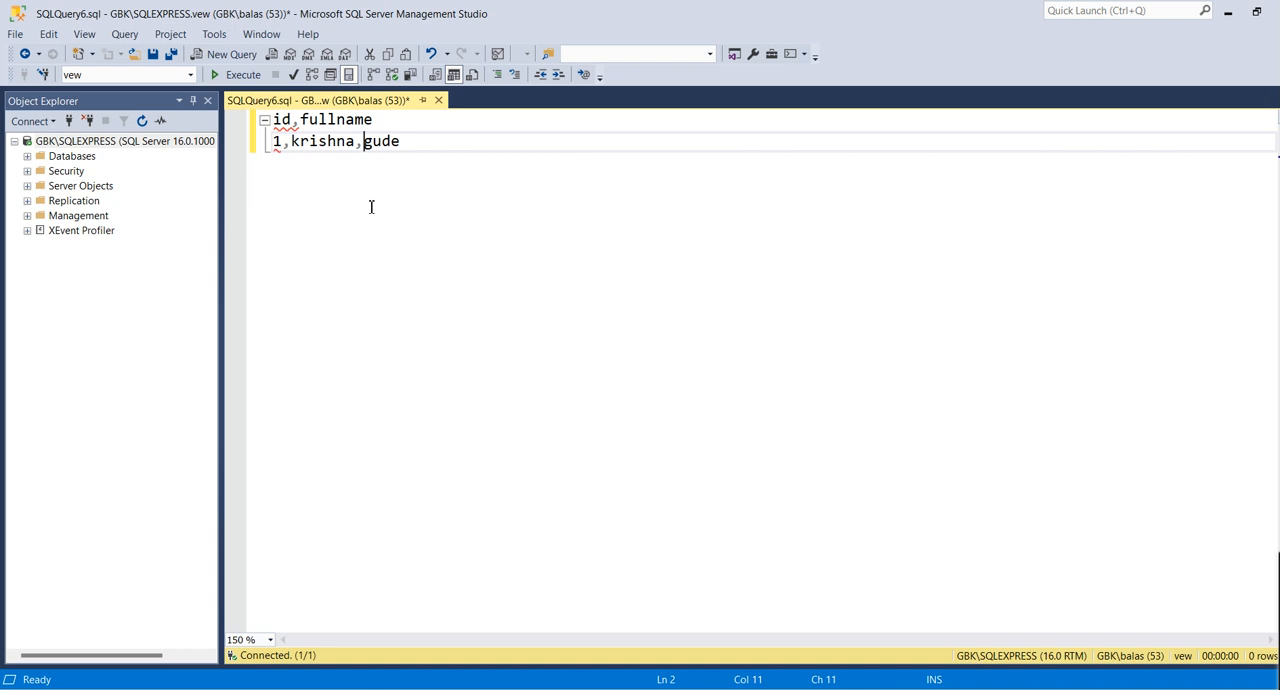
{"action": "left_click", "coordinate": [298, 140]}
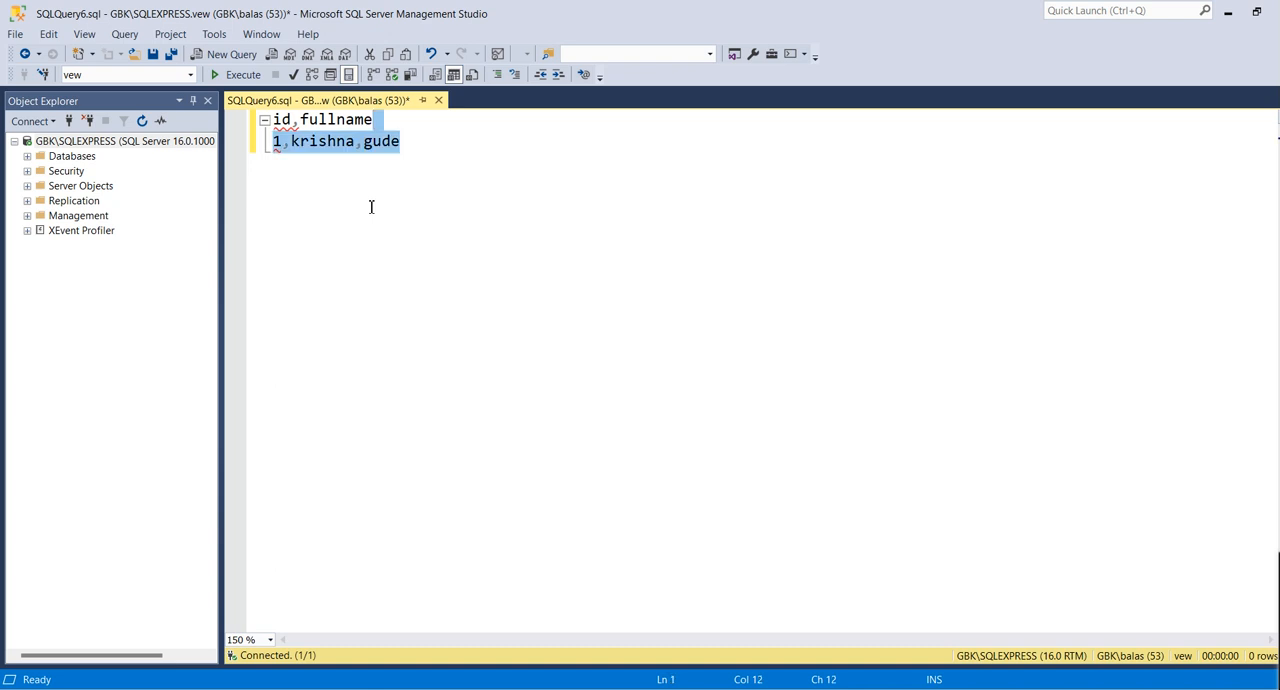
{"action": "key", "text": "ctrl+a"}
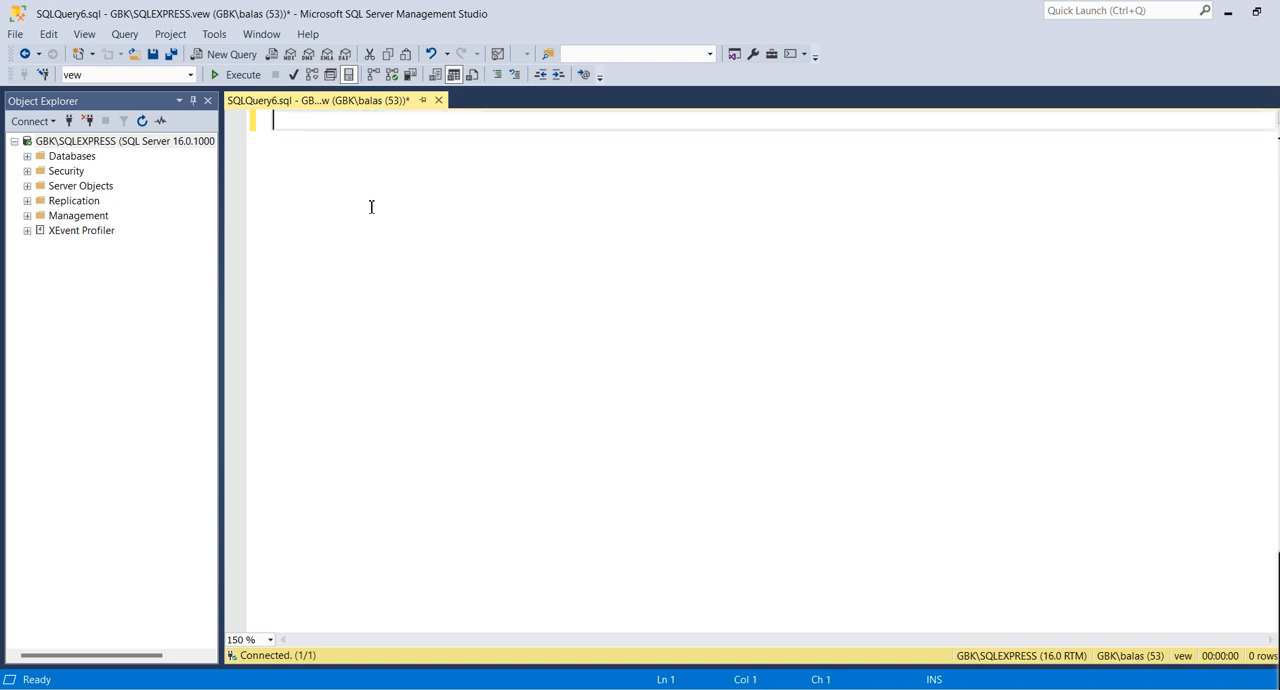
Step: Write create table studen_details with student_id varchar(20) and full_name varchar columns
{"action": "type", "text": "crea"}
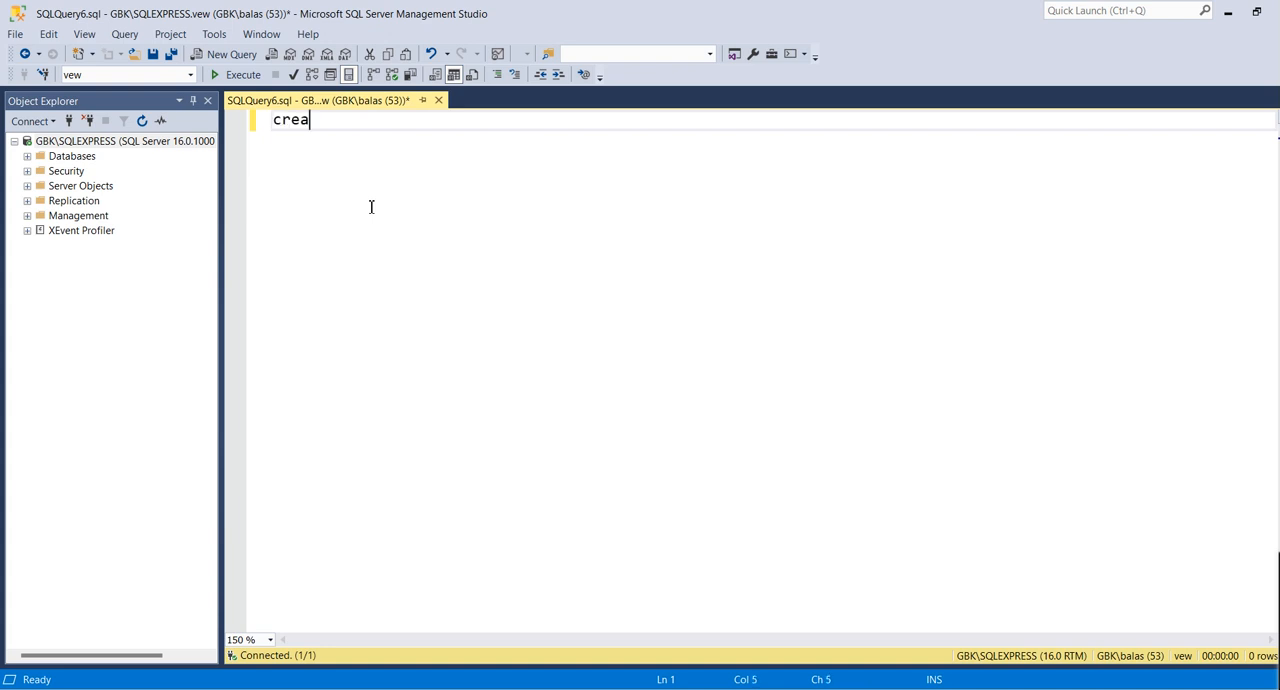
{"action": "type", "text": "te"}
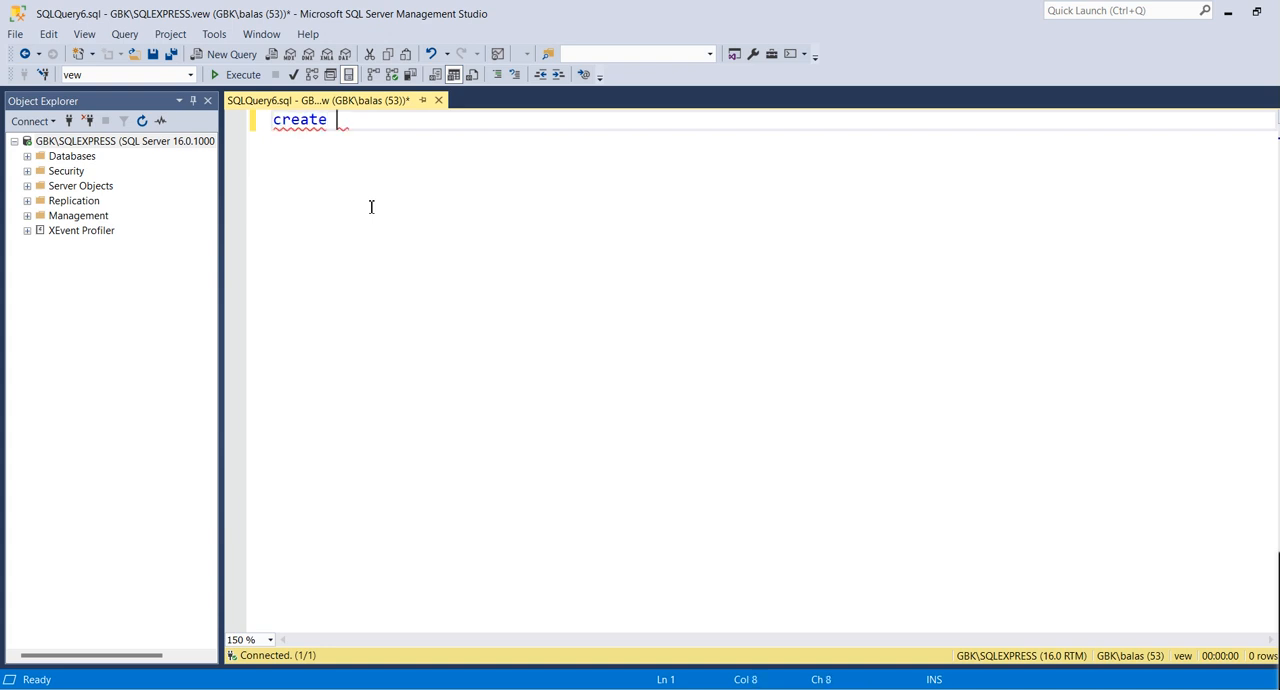
{"action": "type", "text": "table"}
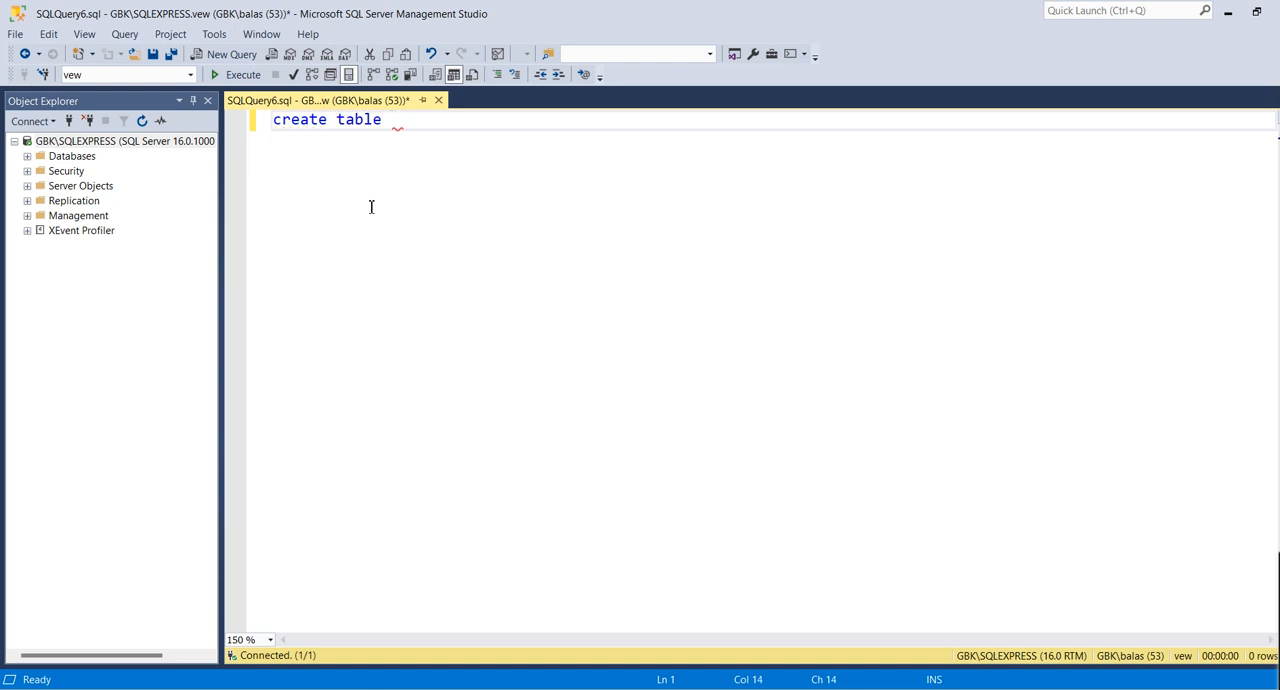
{"action": "type", "text": "studen"}
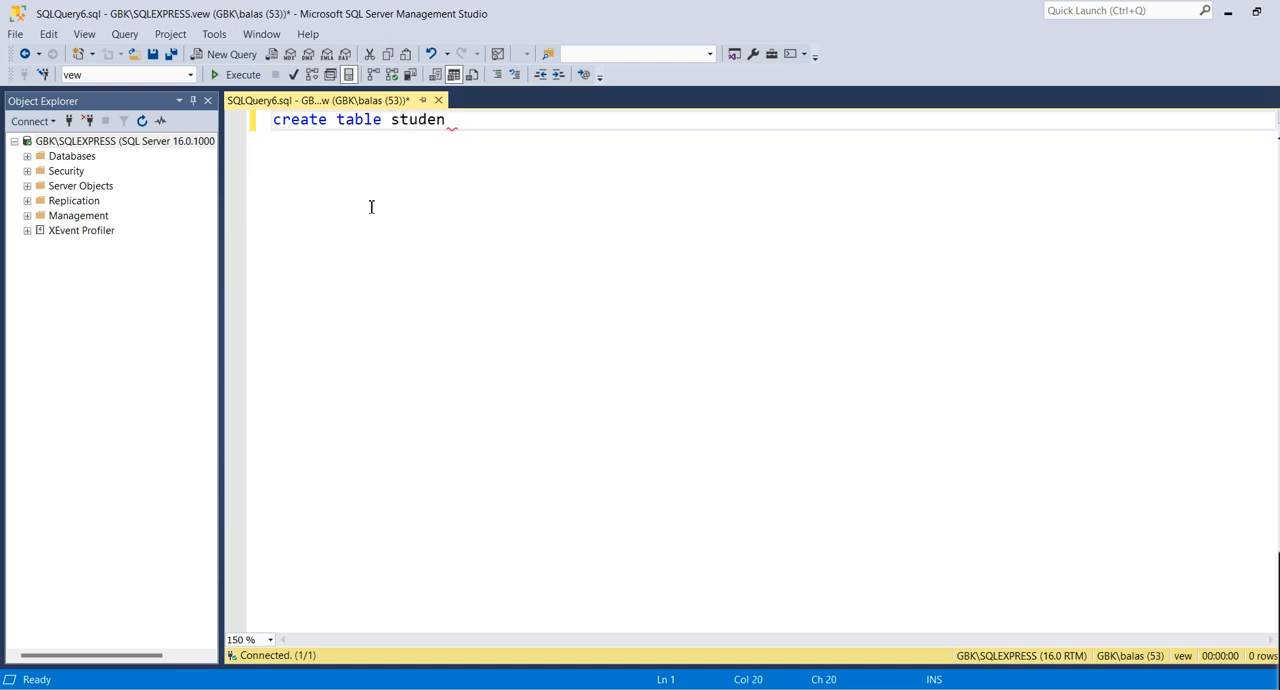
{"action": "type", "text": "_de"}
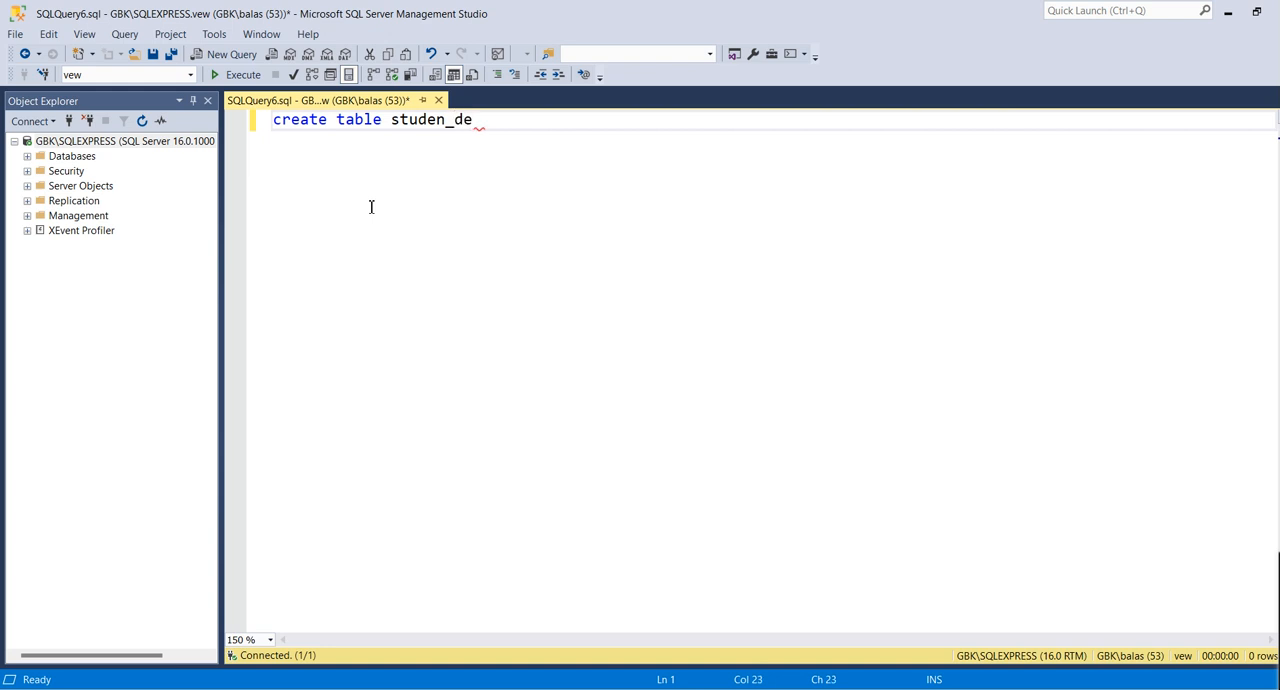
{"action": "type", "text": "tails"}
{"action": "type", "text": "("}
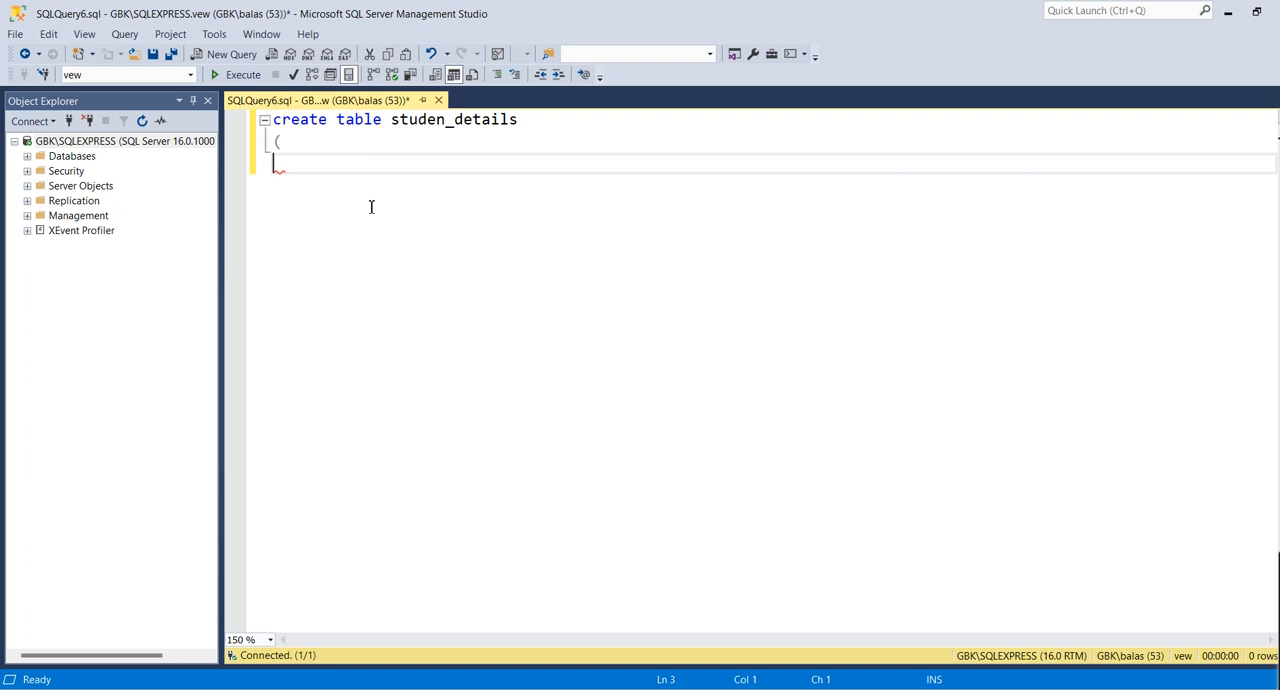
{"action": "type", "text": "studen"}
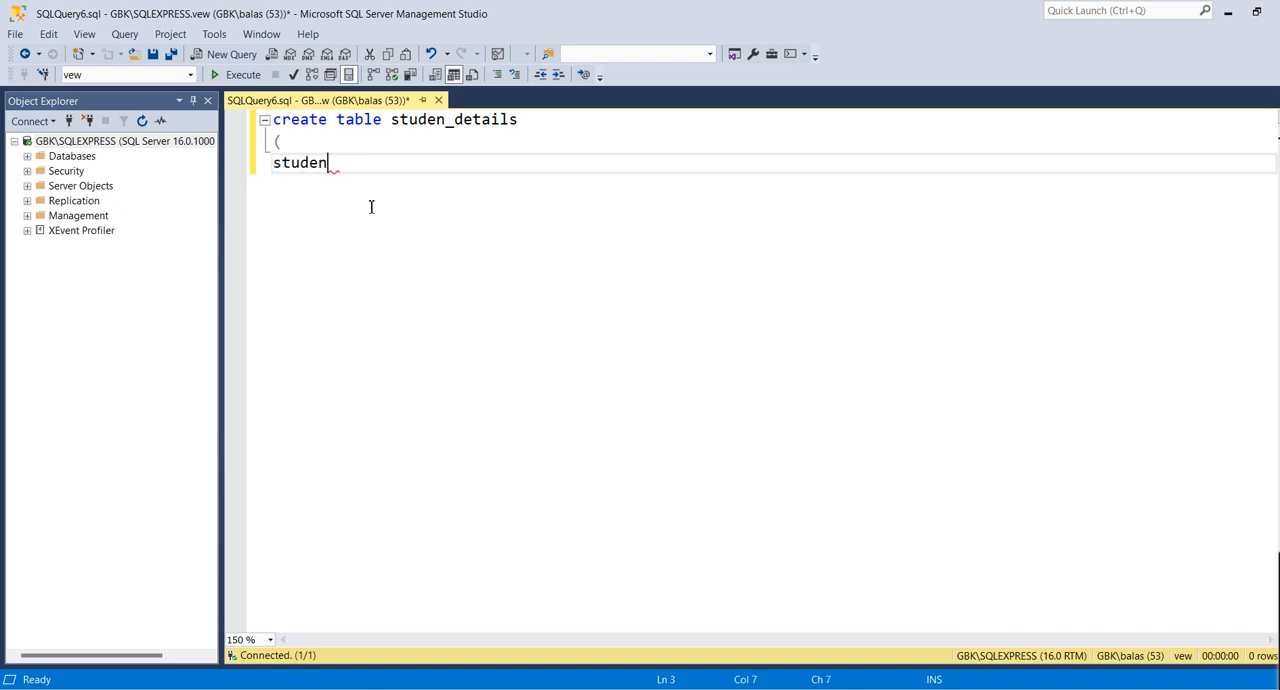
{"action": "type", "text": "t_id"}
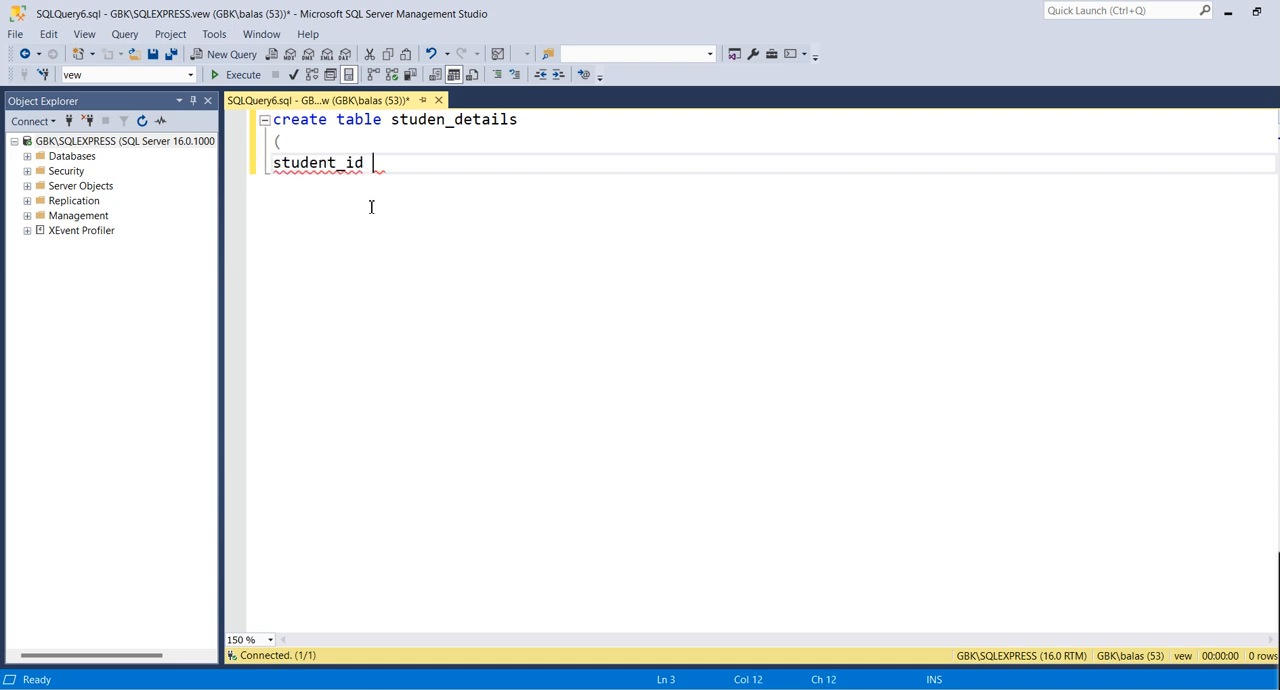
{"action": "type", "text": "varcha"}
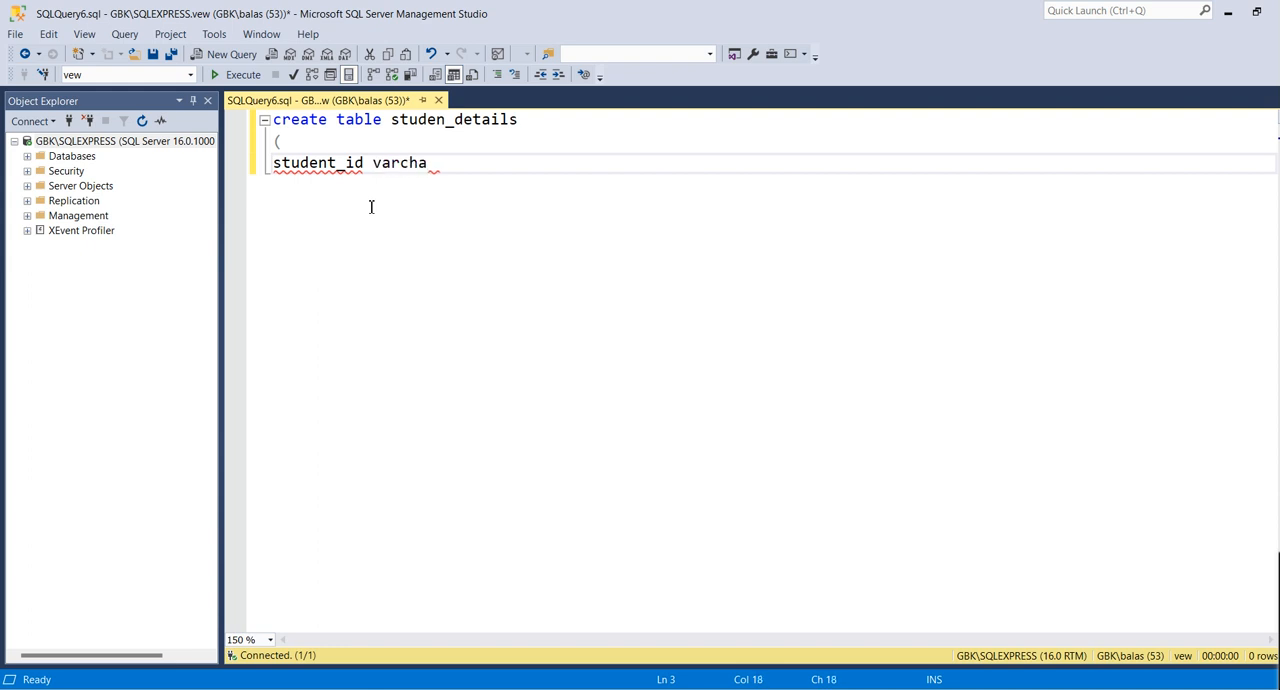
{"action": "type", "text": "r(20),"}
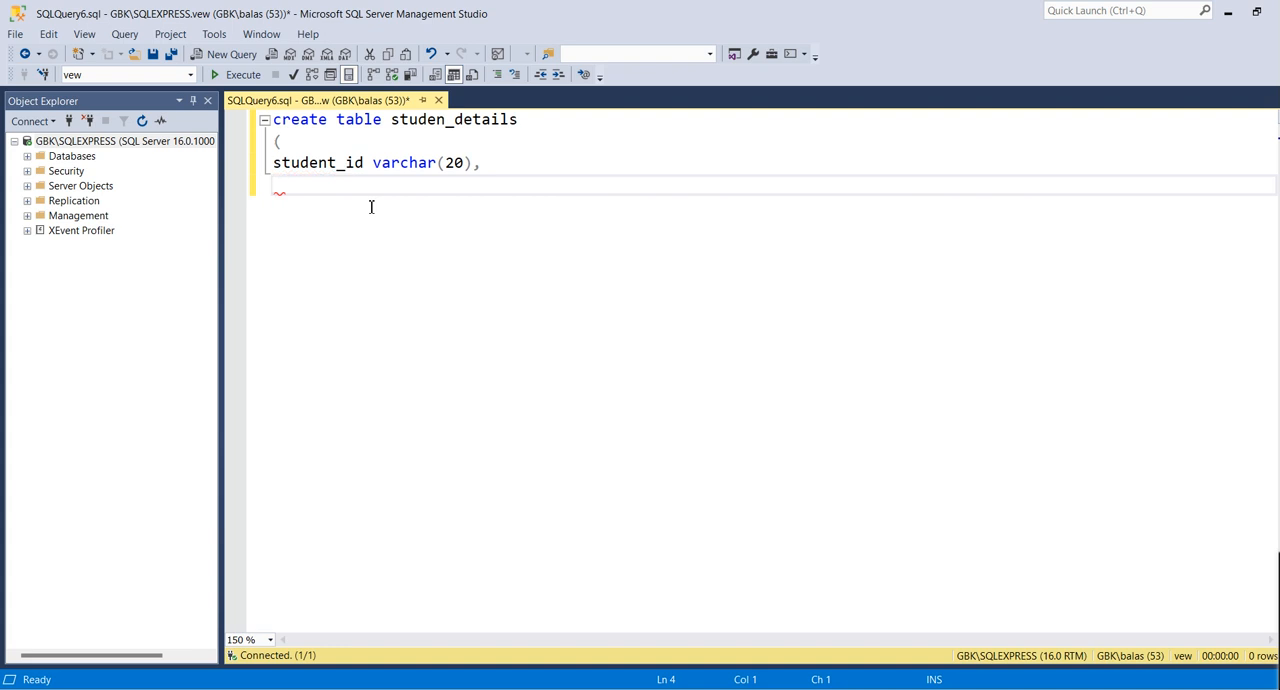
{"action": "type", "text": "full"}
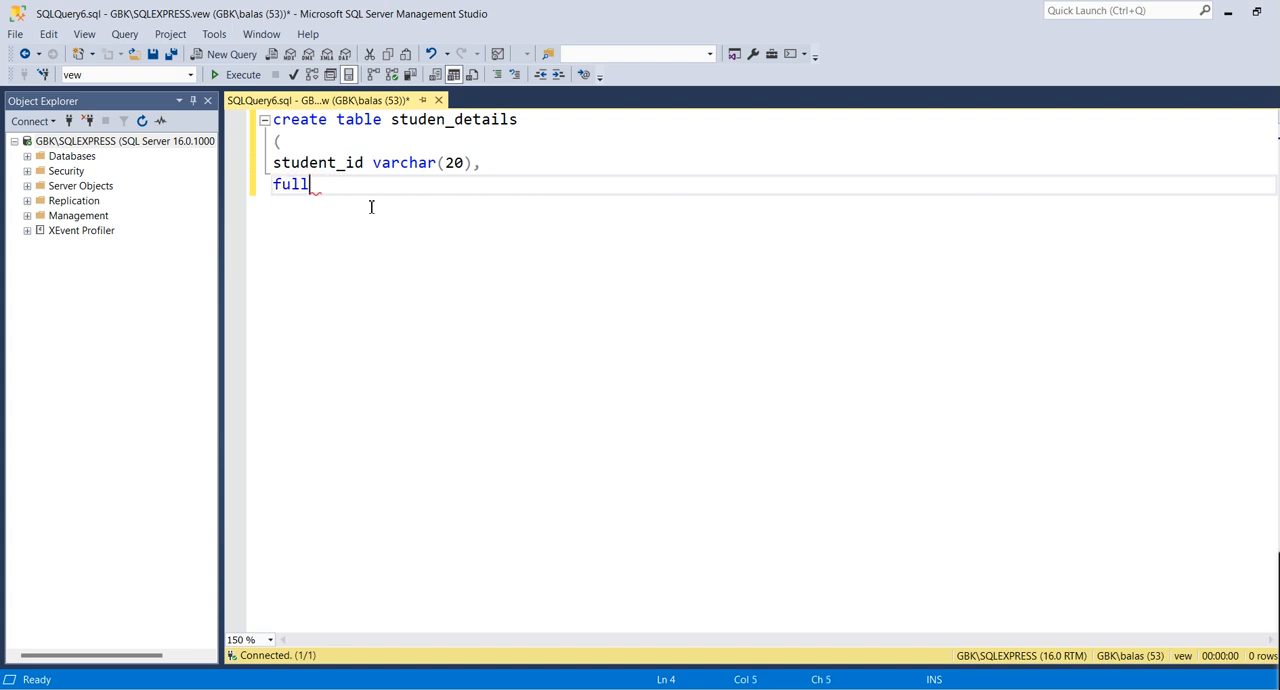
{"action": "type", "text": "_name"}
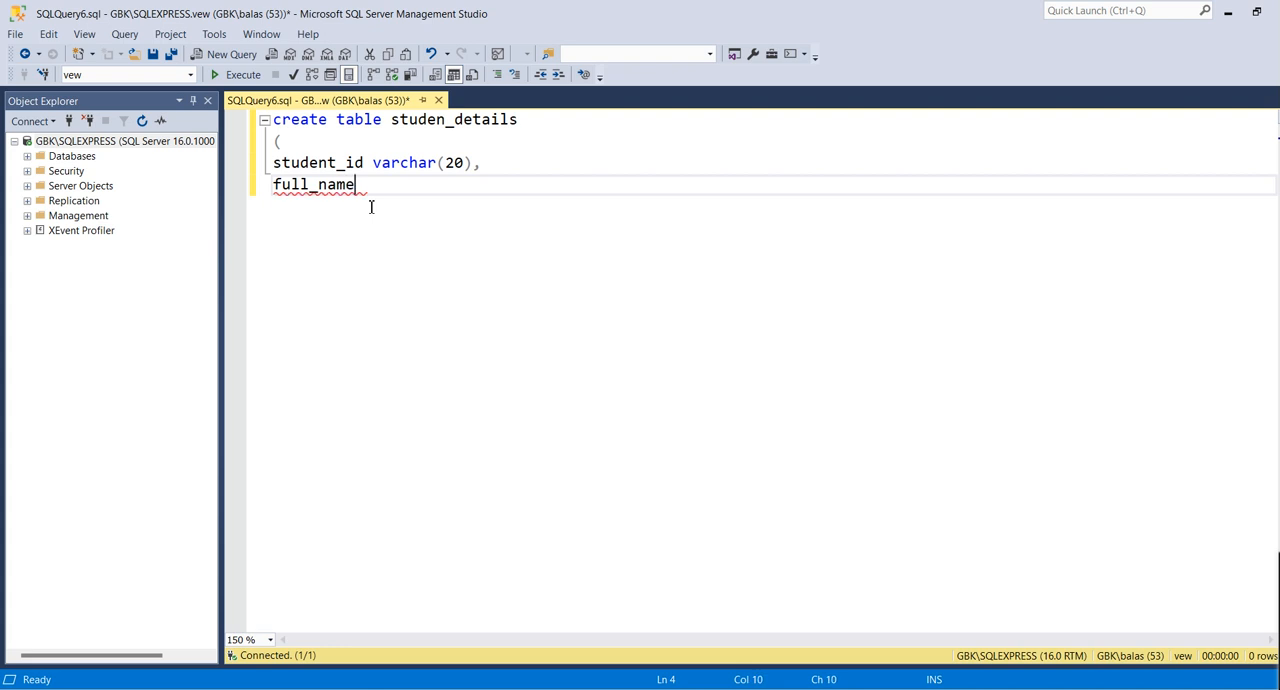
{"action": "type", "text": "varc"}
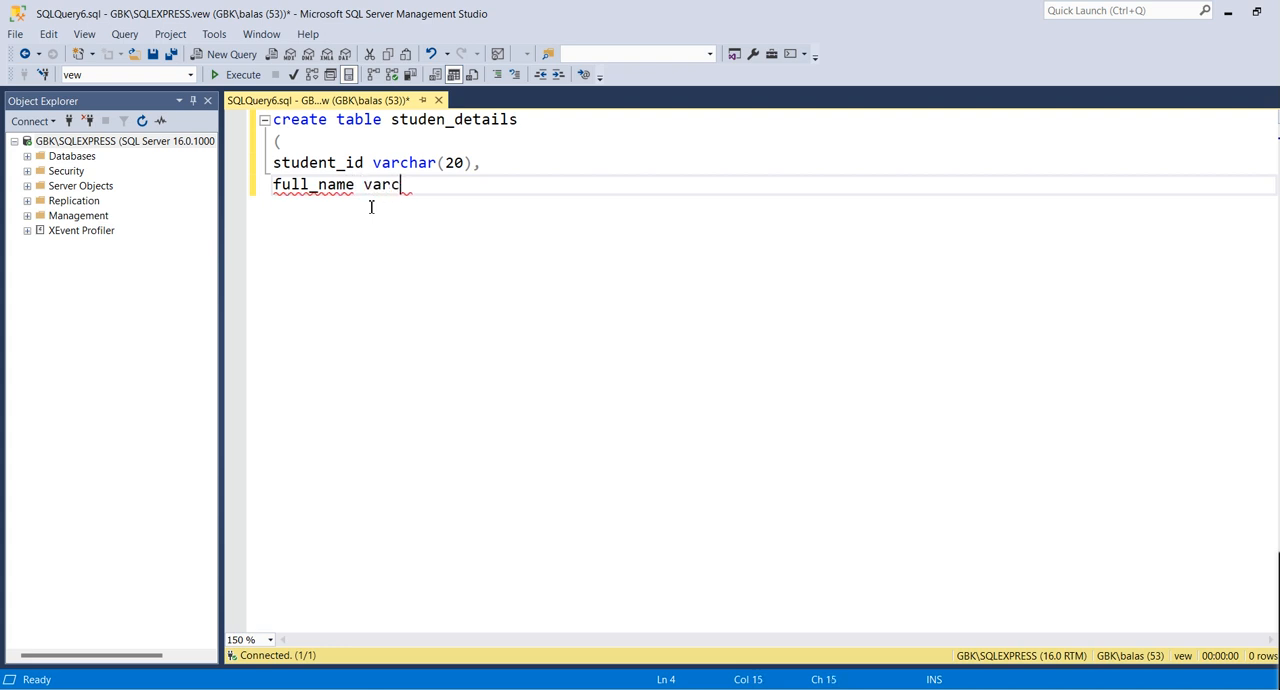
{"action": "type", "text": "har(50"}
{"action": "type", "text": "ins"}
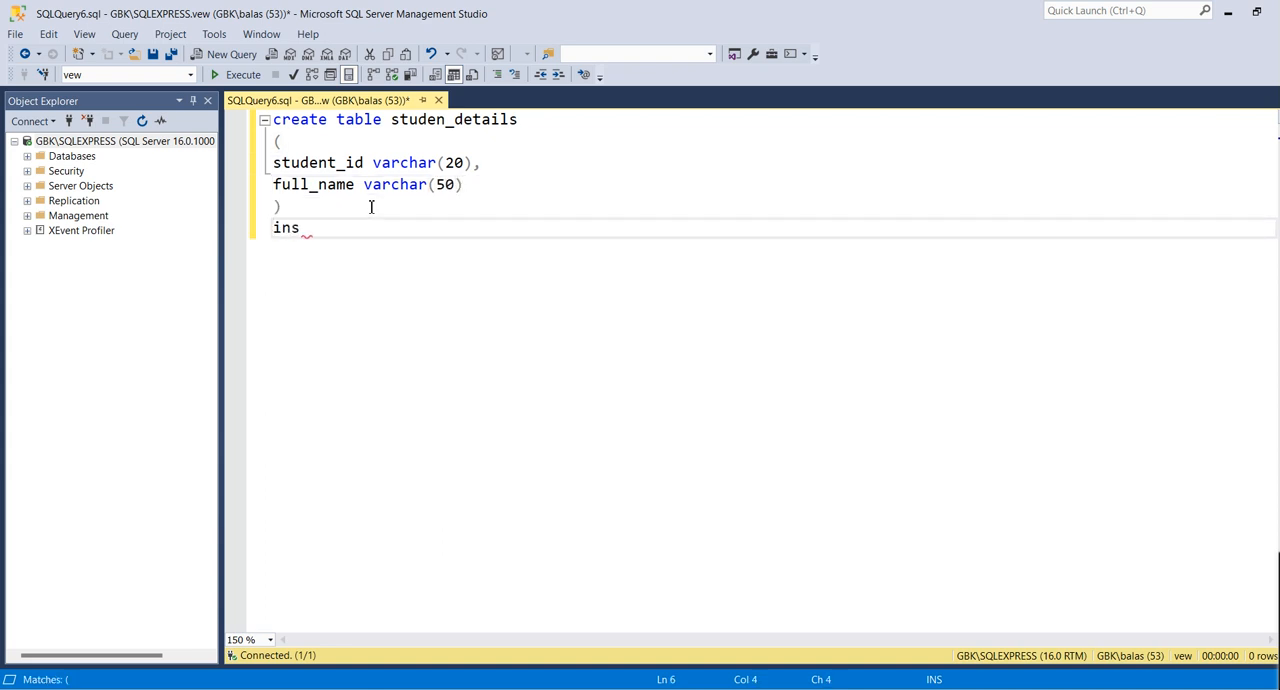
Step: Write insert into studen_details(student_id,full_name) values ( as the statement header
{"action": "type", "text": "e"}
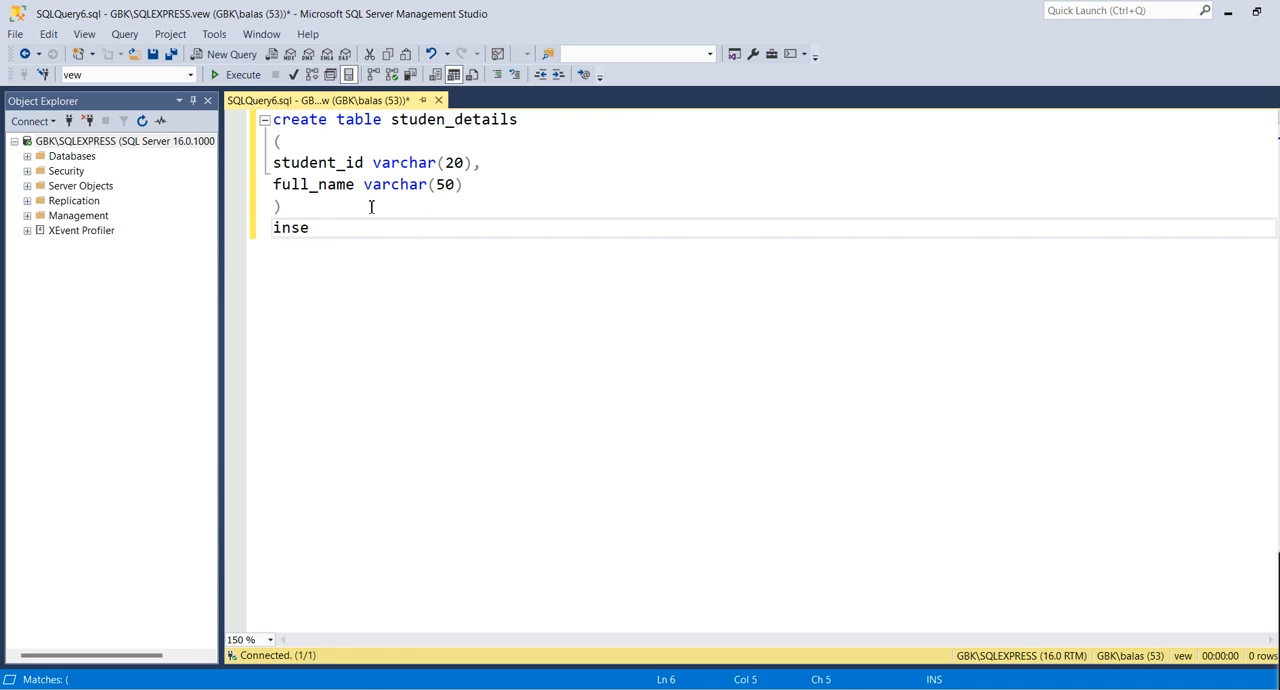
{"action": "type", "text": "rt into"}
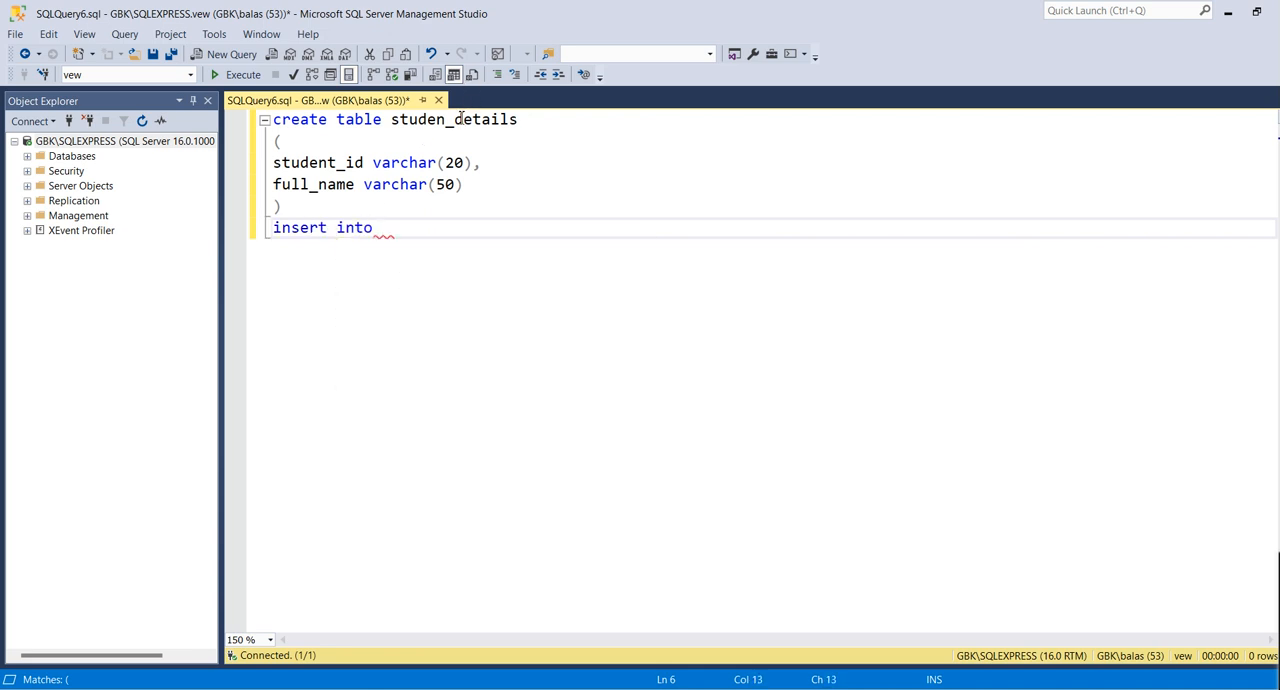
{"action": "type", "text": "studen_details"}
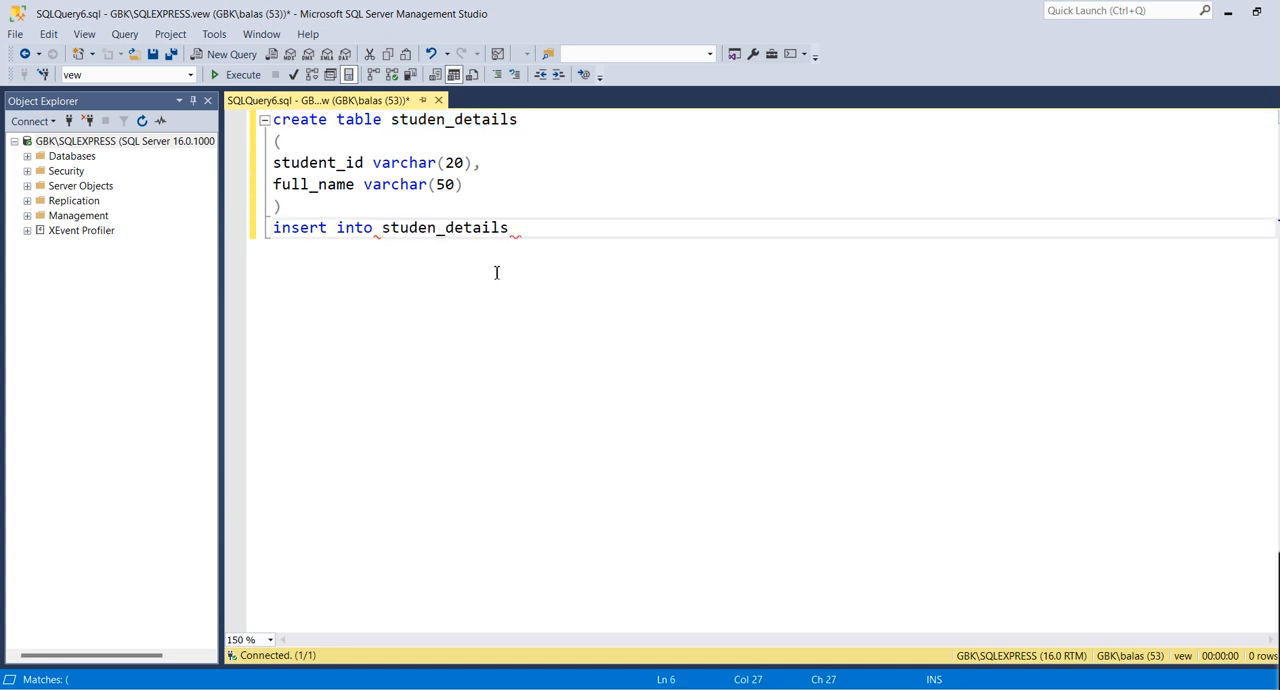
{"action": "type", "text": "("}
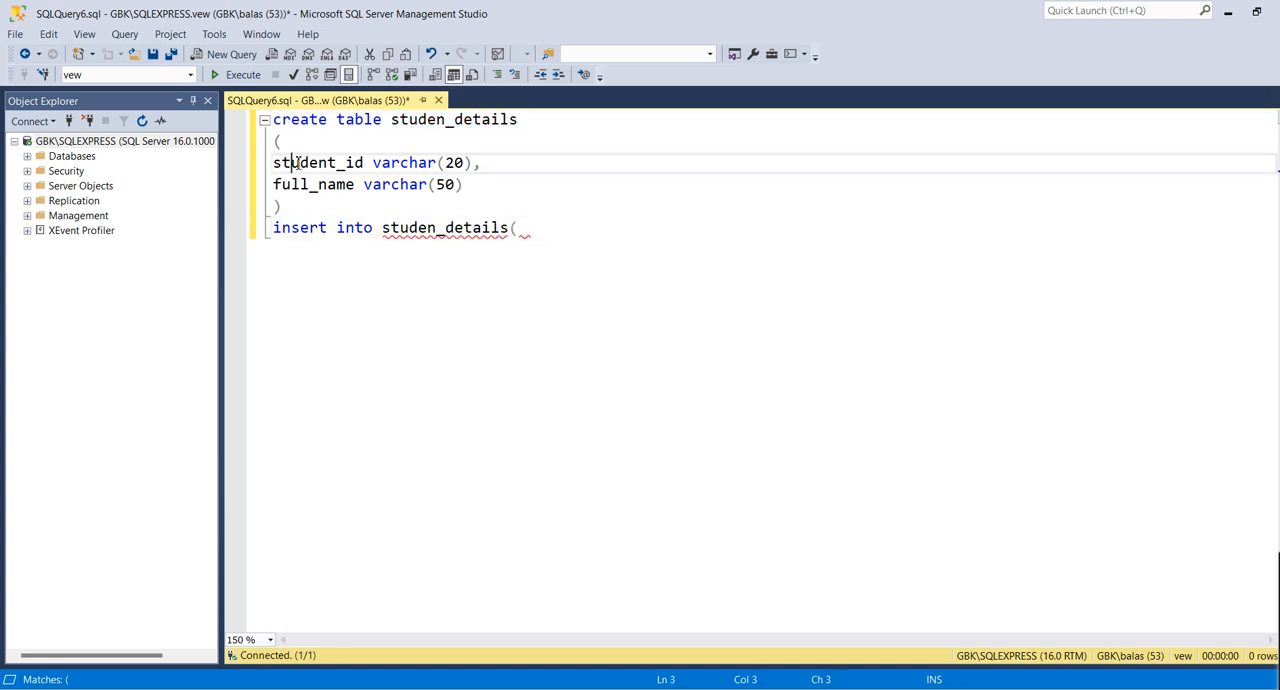
{"action": "type", "text": "student_id,"}
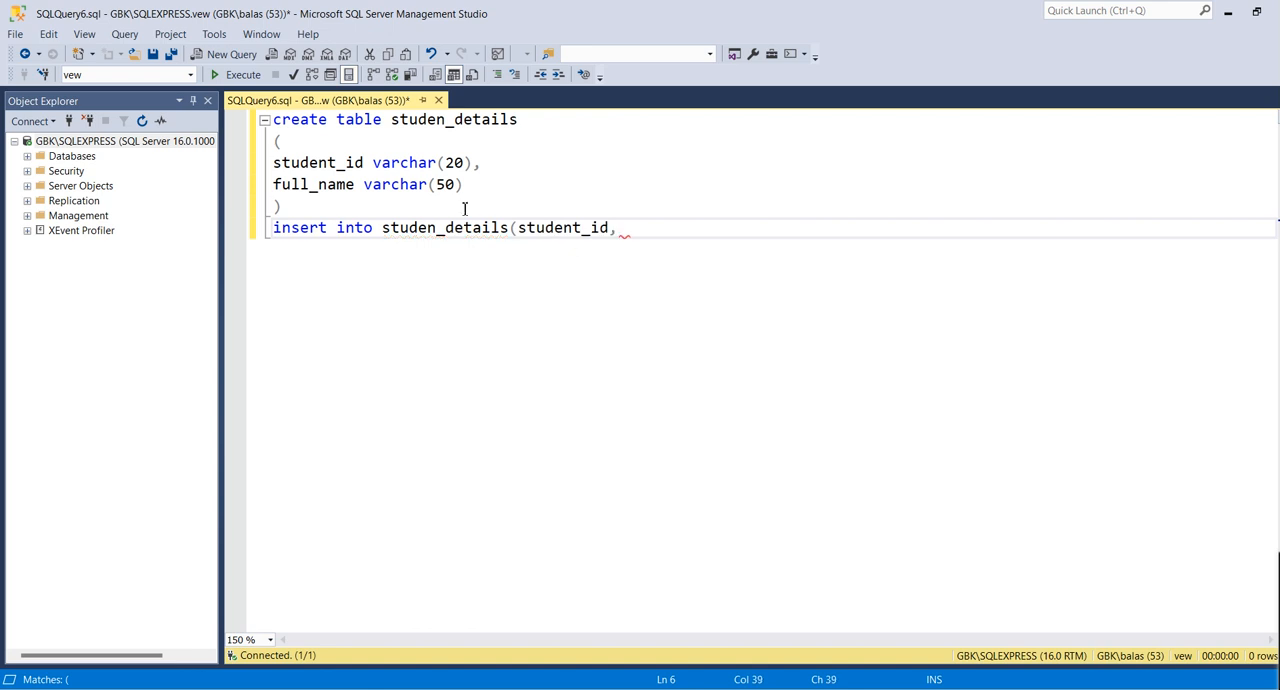
{"action": "type", "text": "full_name"}
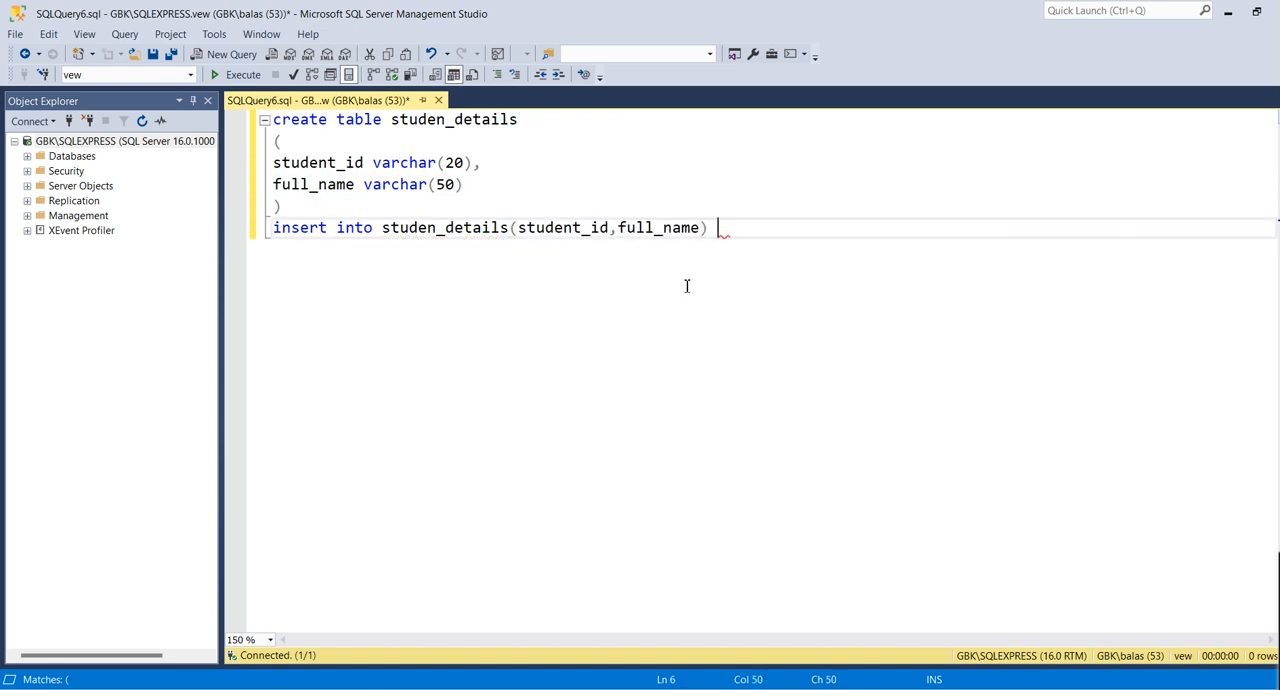
{"action": "type", "text": "values"}
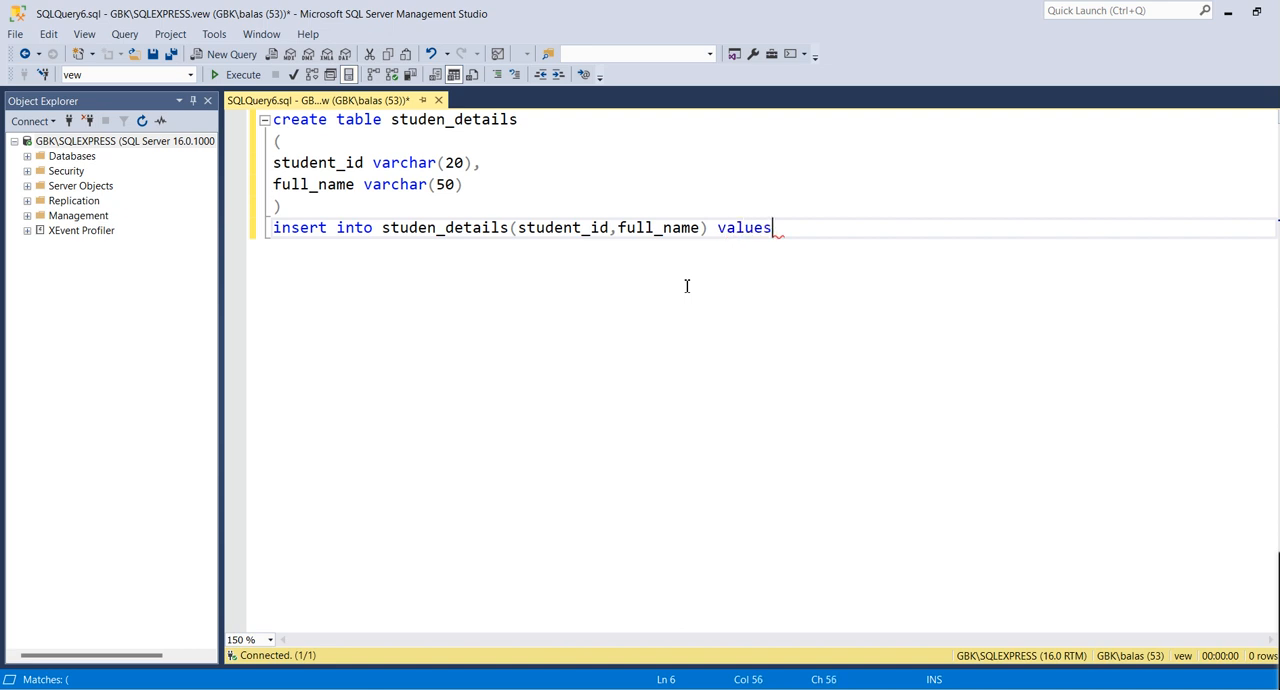
{"action": "type", "text": "("}
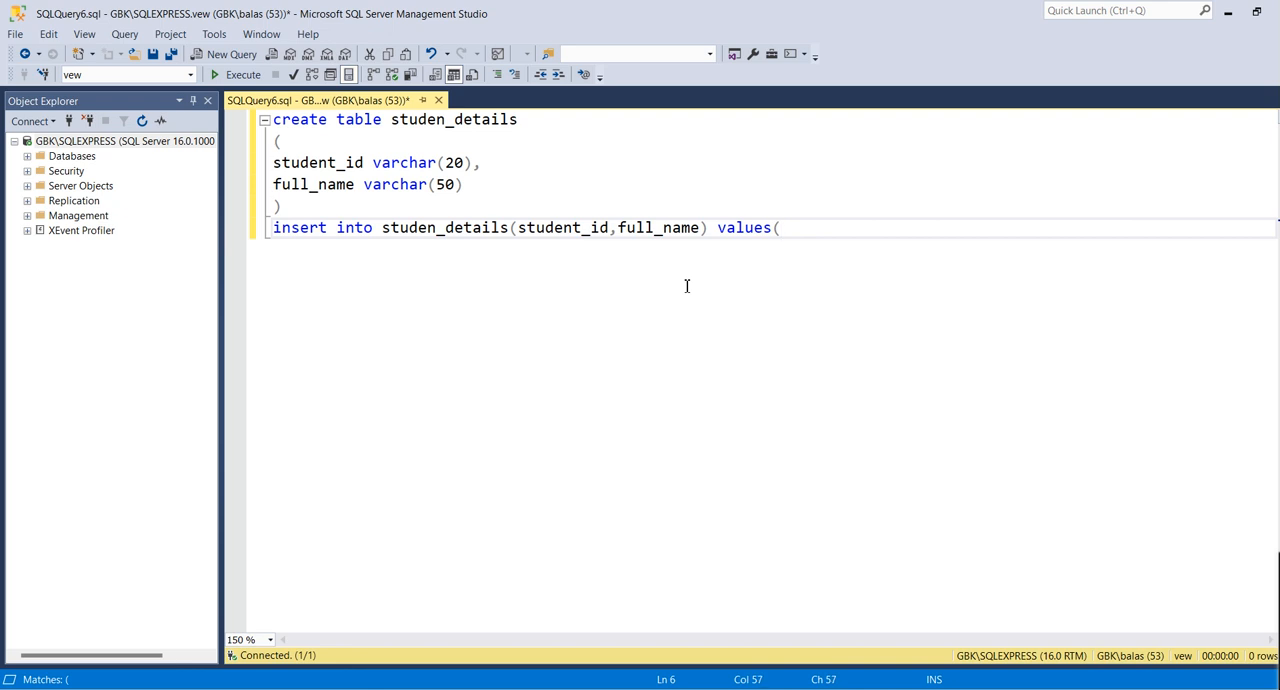
{"action": "type", "text": "'10'"}
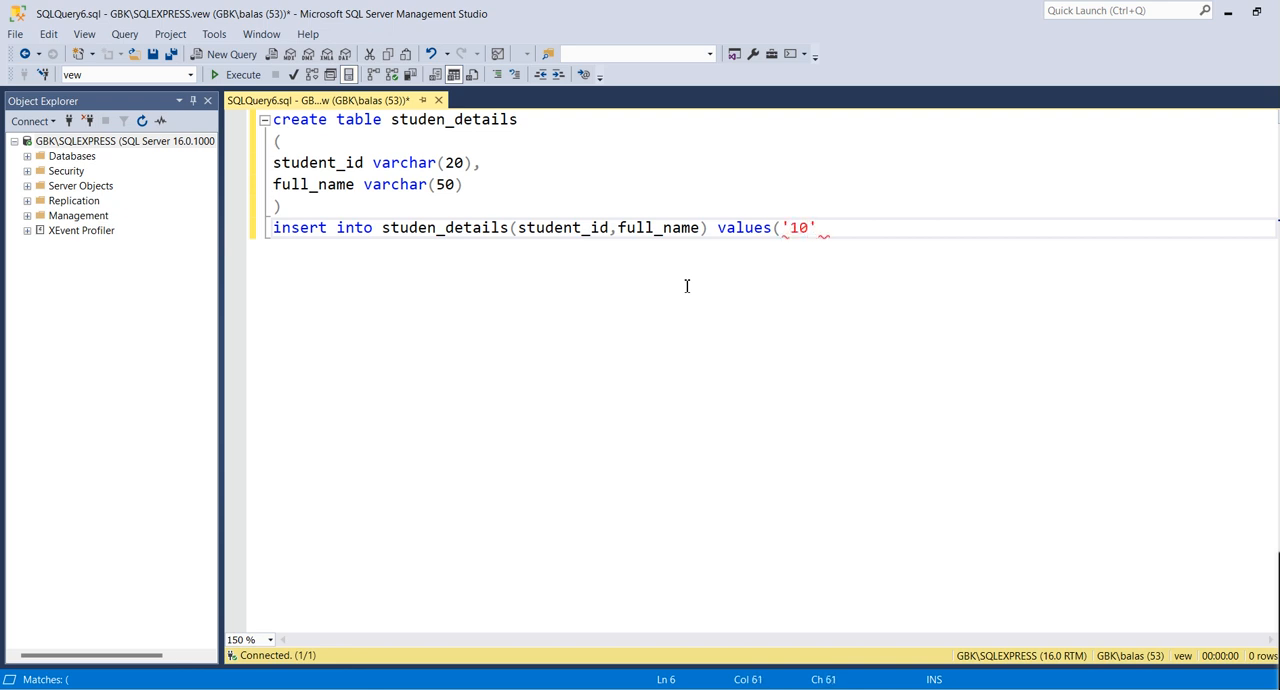
{"action": "type", "text": ",'"}
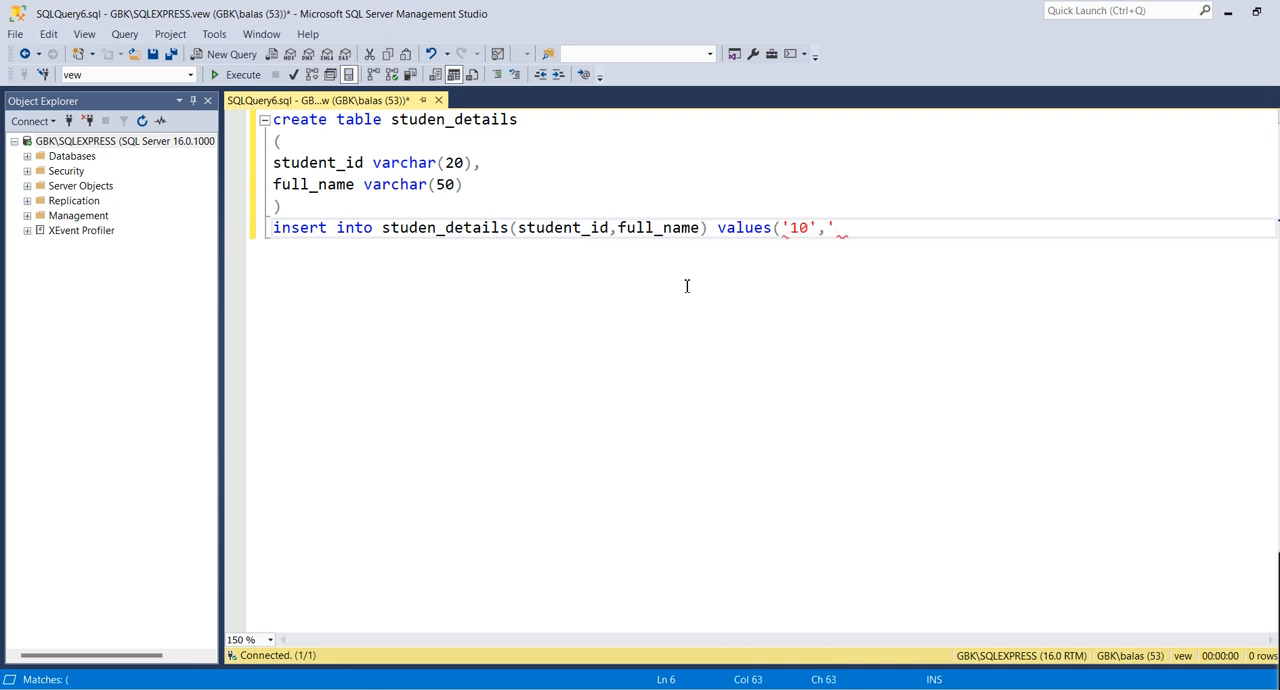
{"action": "type", "text": "'"}
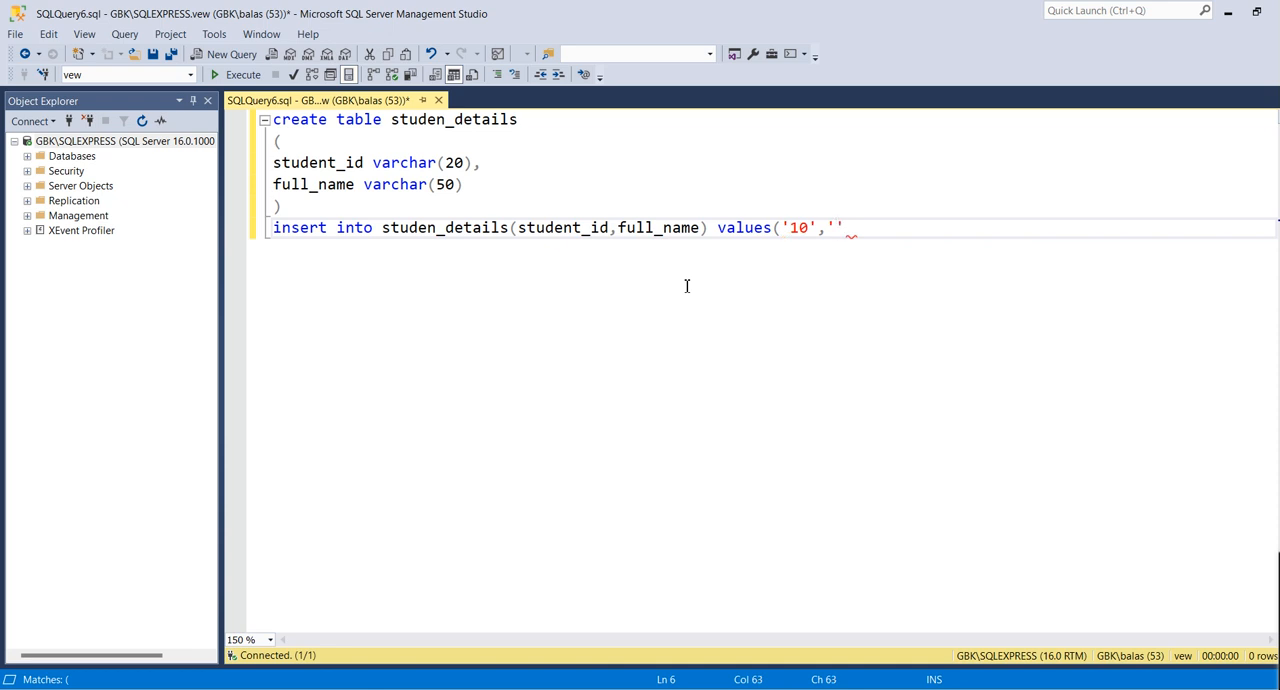
{"action": "type", "text": "srinivas"}
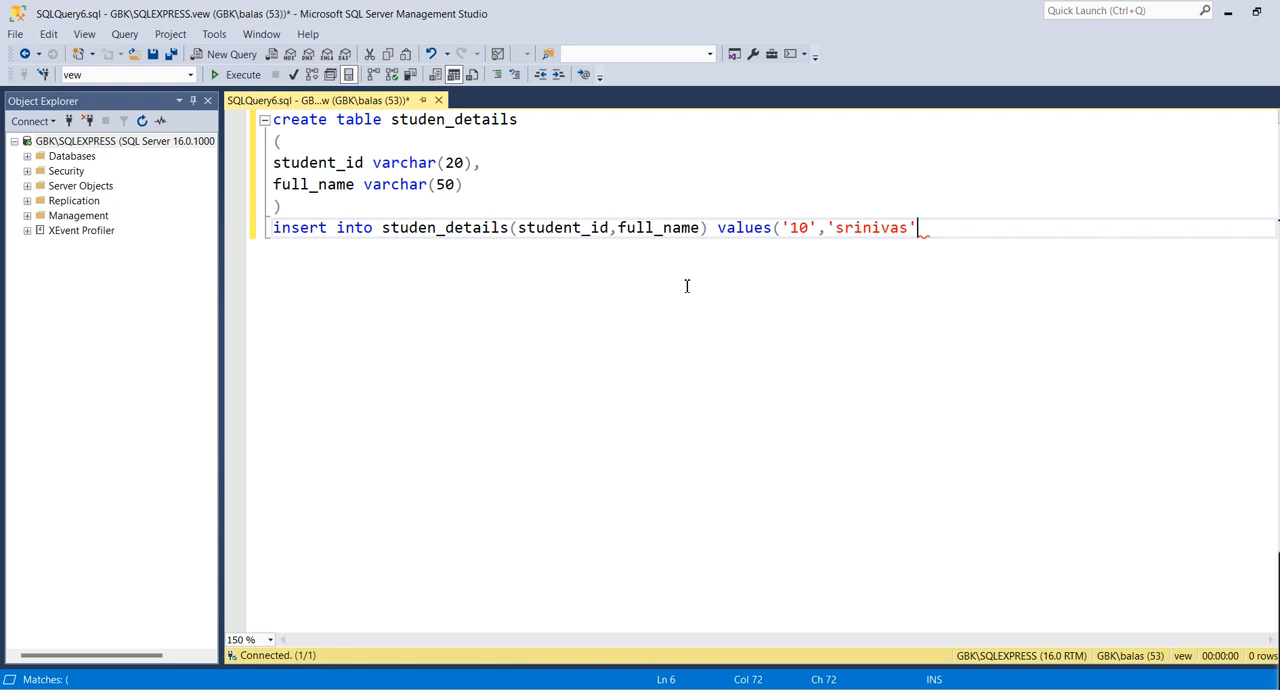
{"action": "type", "text": ",kan"}
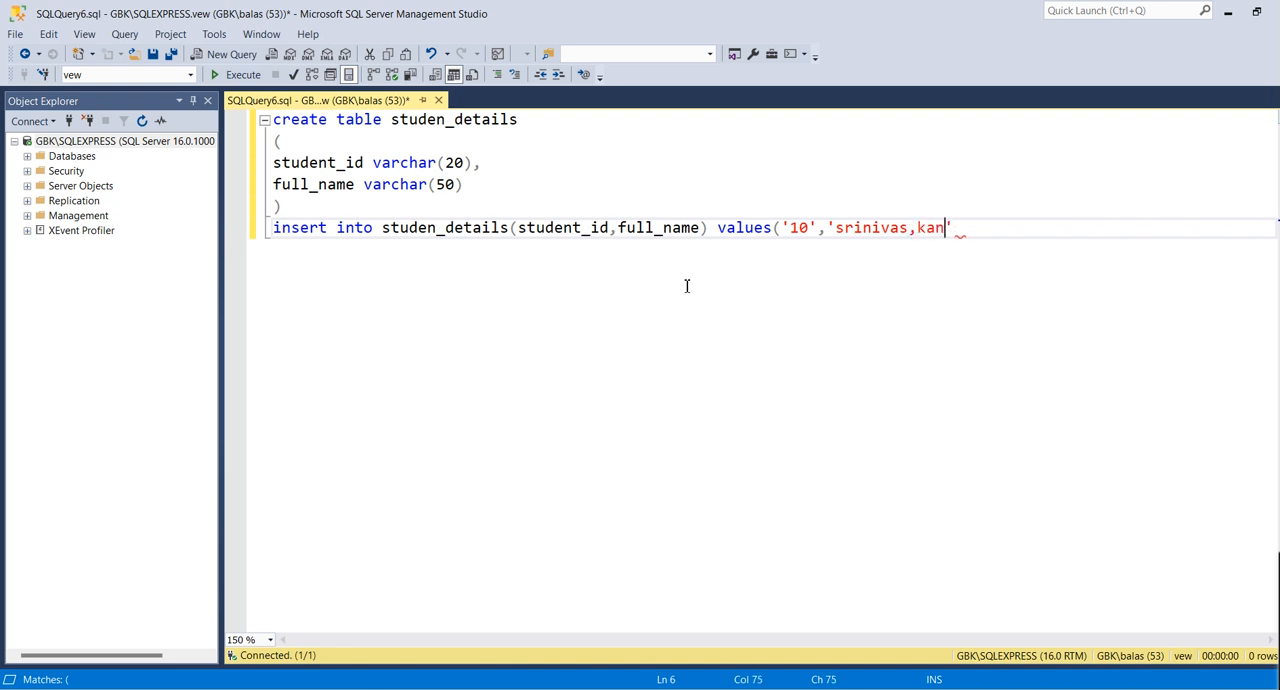
{"action": "type", "text": "dukuri"}
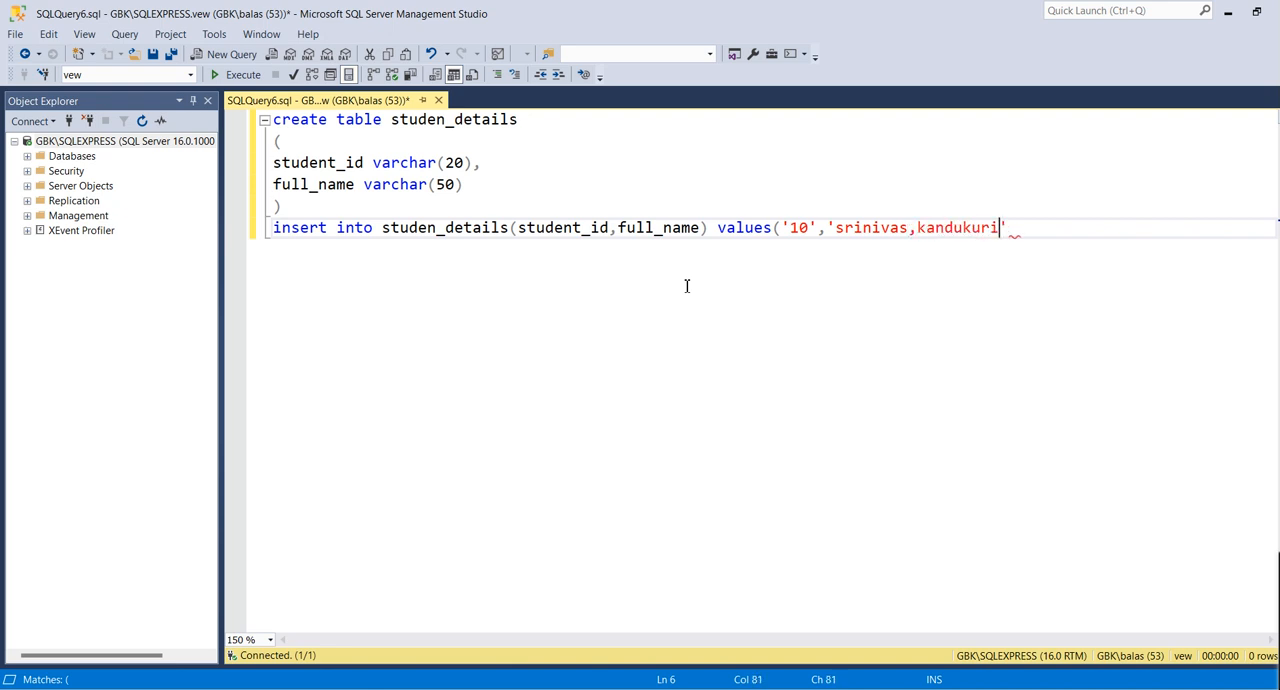
{"action": "type", "text": ")"}
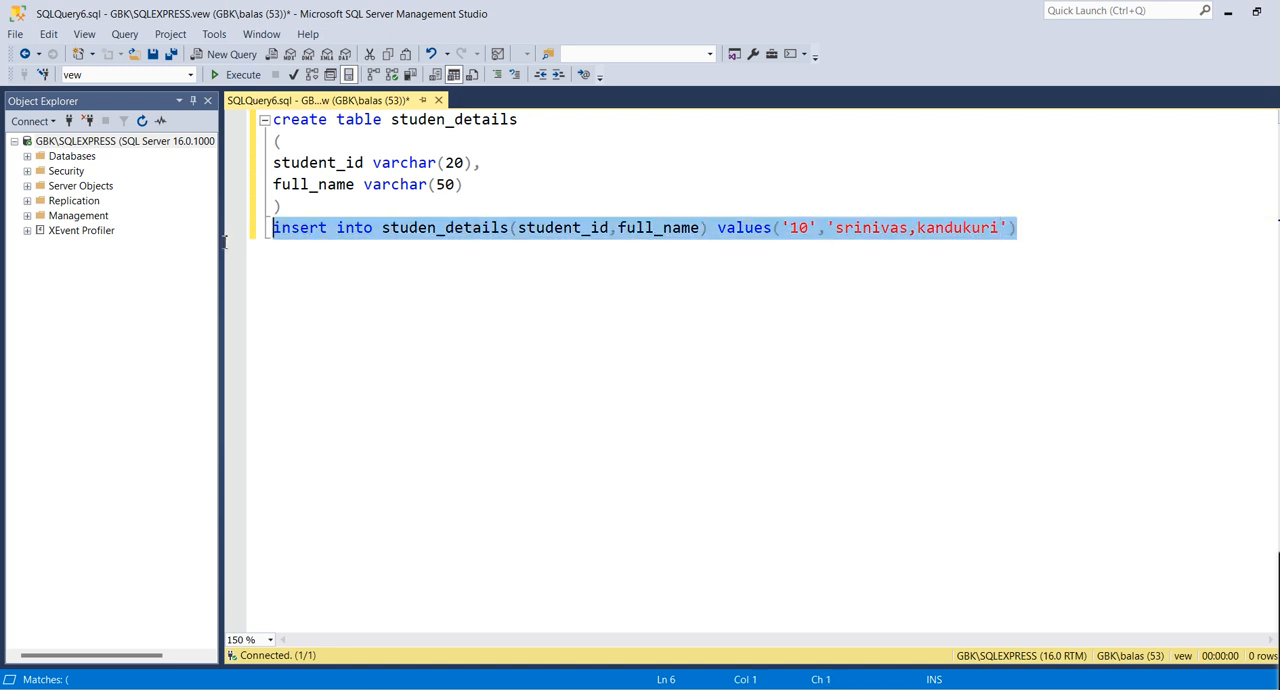
{"action": "left_click", "coordinate": [1072, 290]}
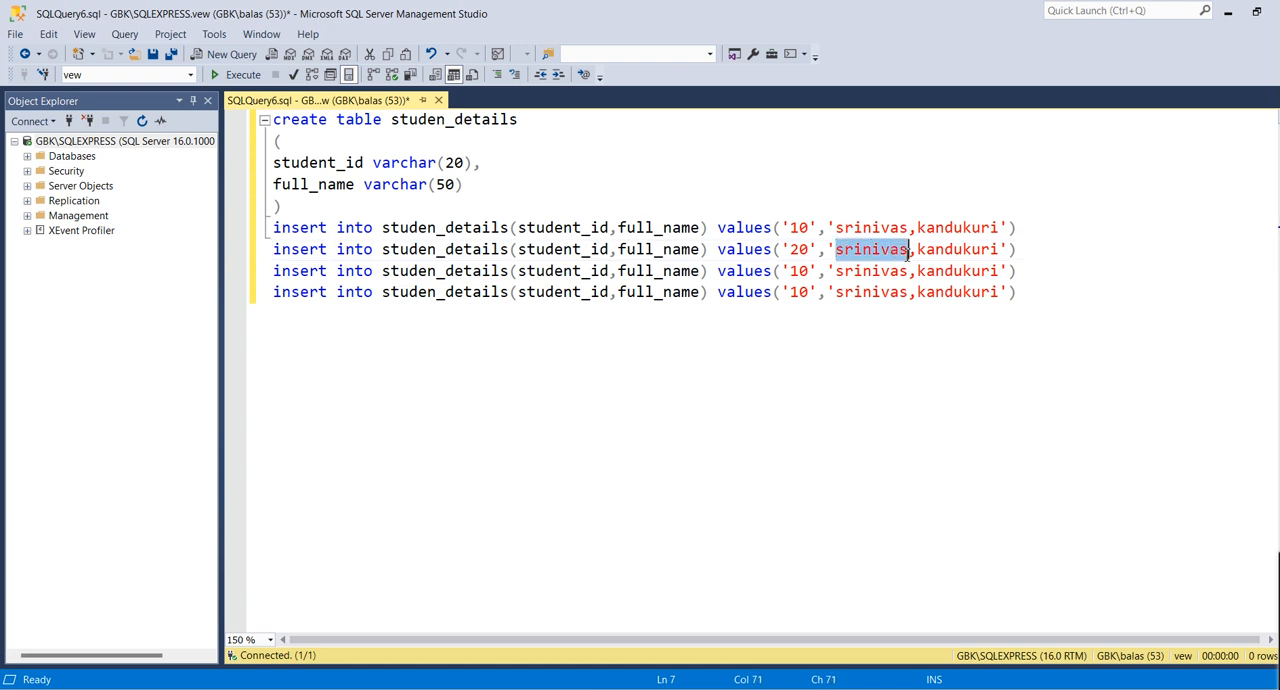
{"action": "type", "text": "pe"}
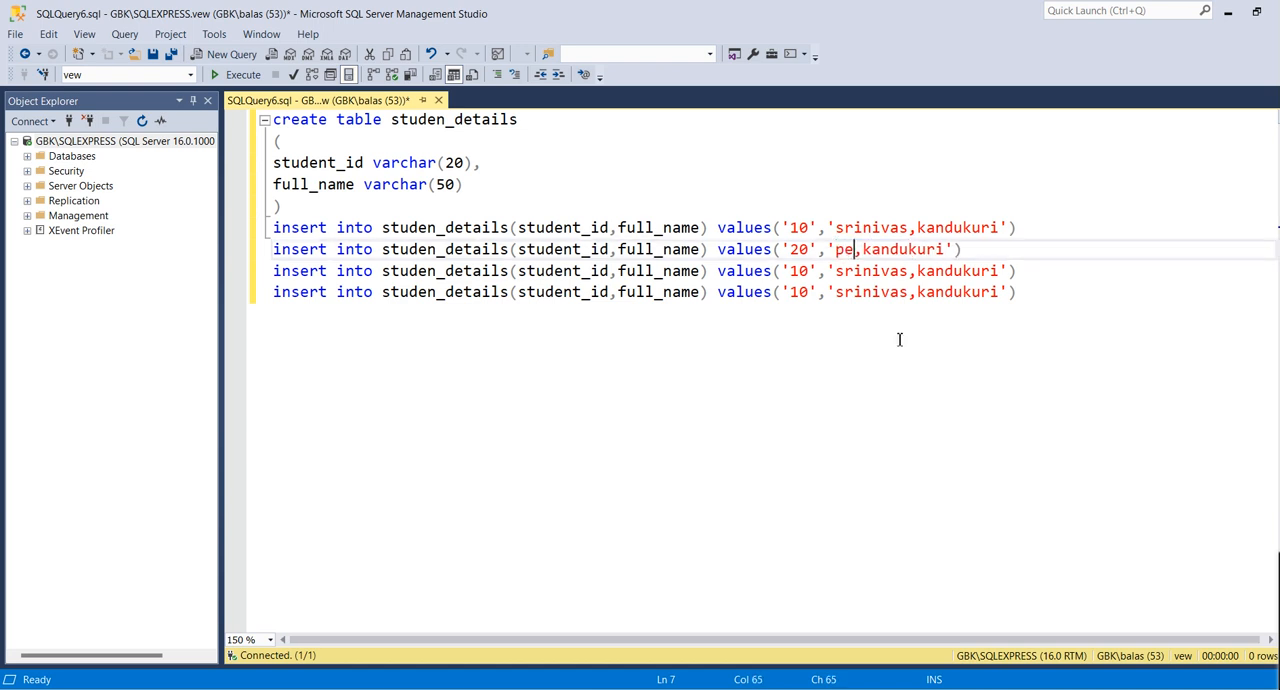
{"action": "type", "text": "nchi"}
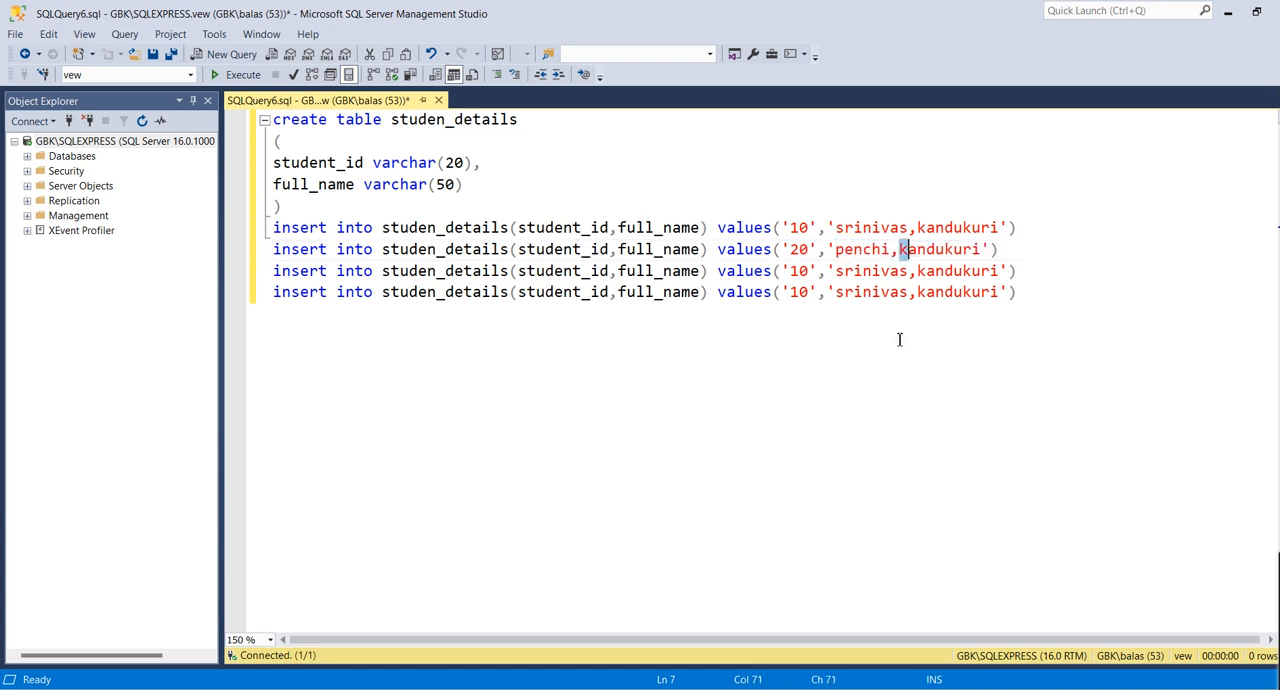
{"action": "type", "text": "tummala"}
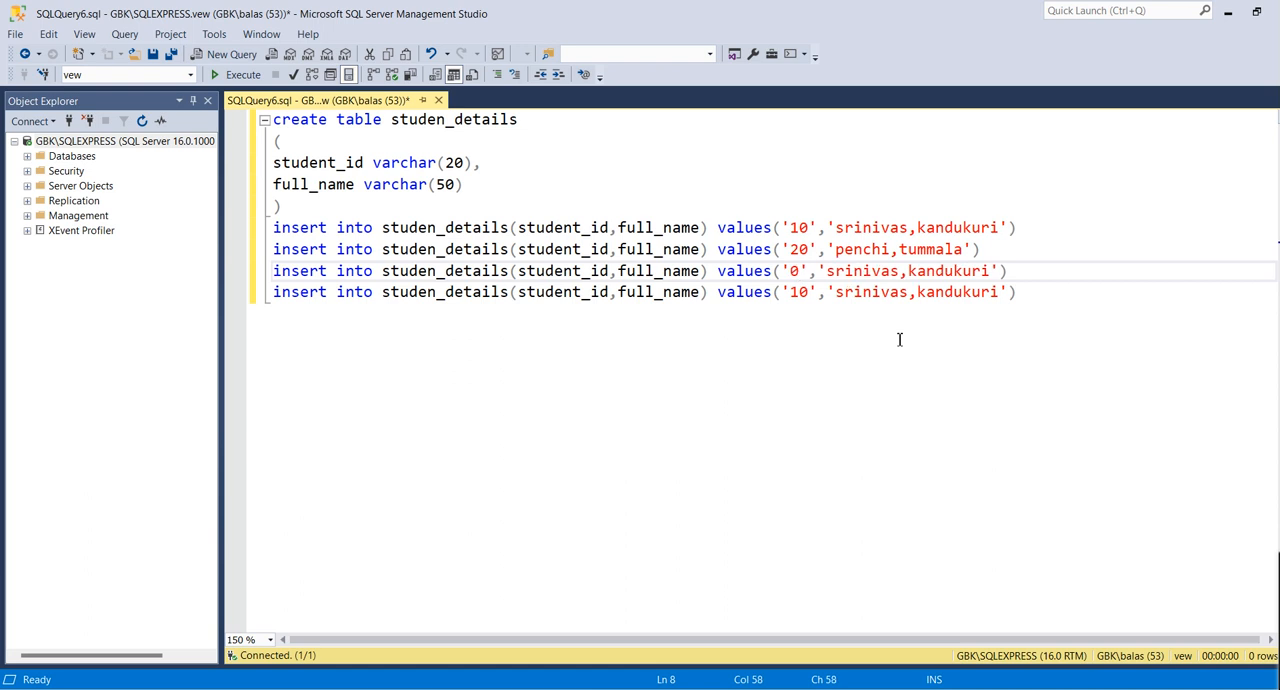
{"action": "type", "text": "3"}
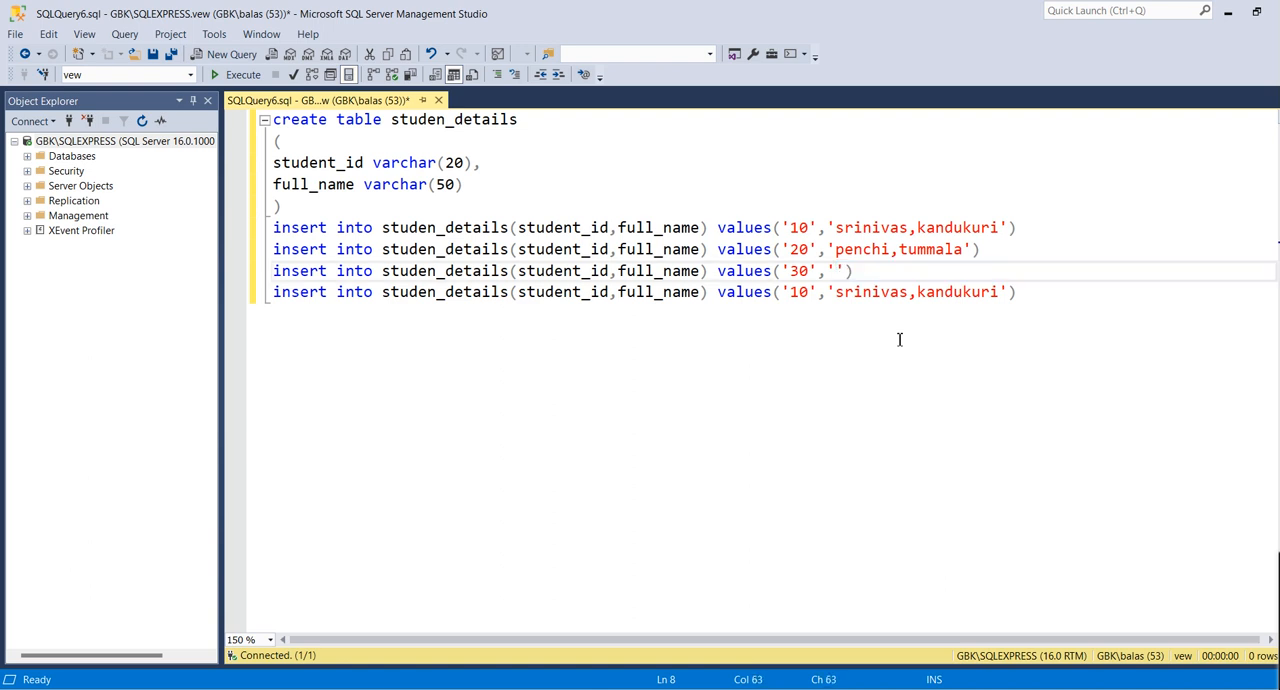
{"action": "type", "text": "krishna"}
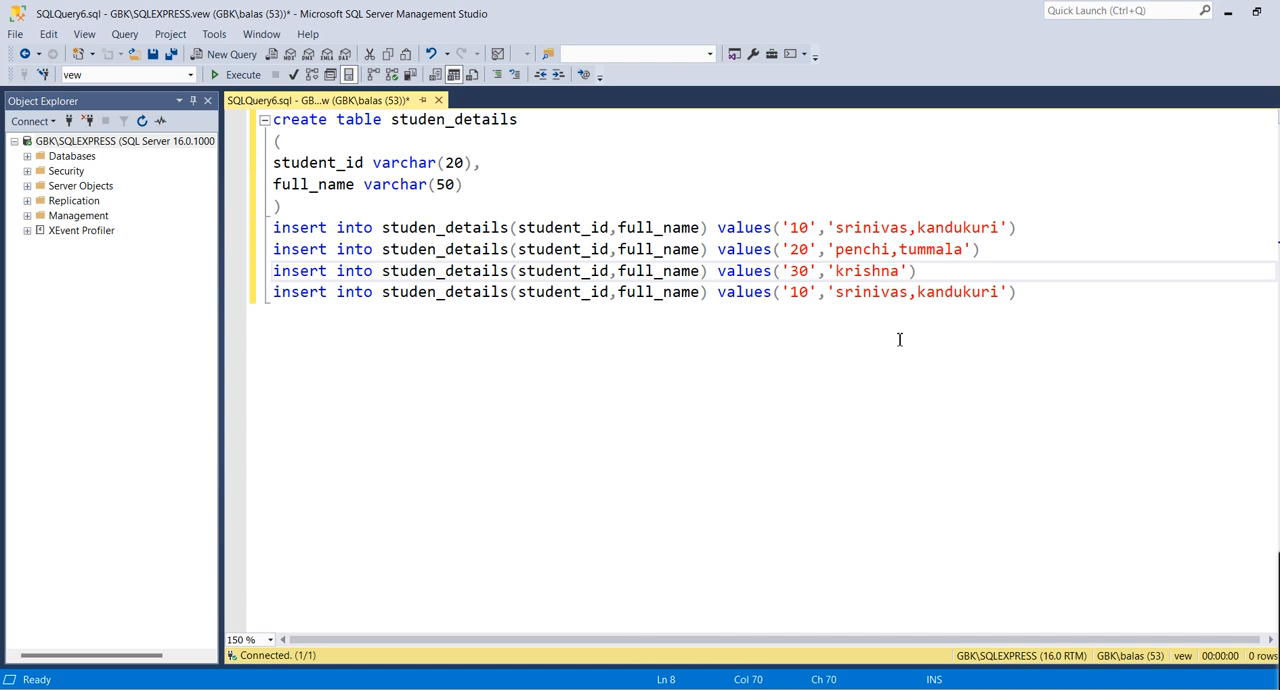
{"action": "type", "text": ","}
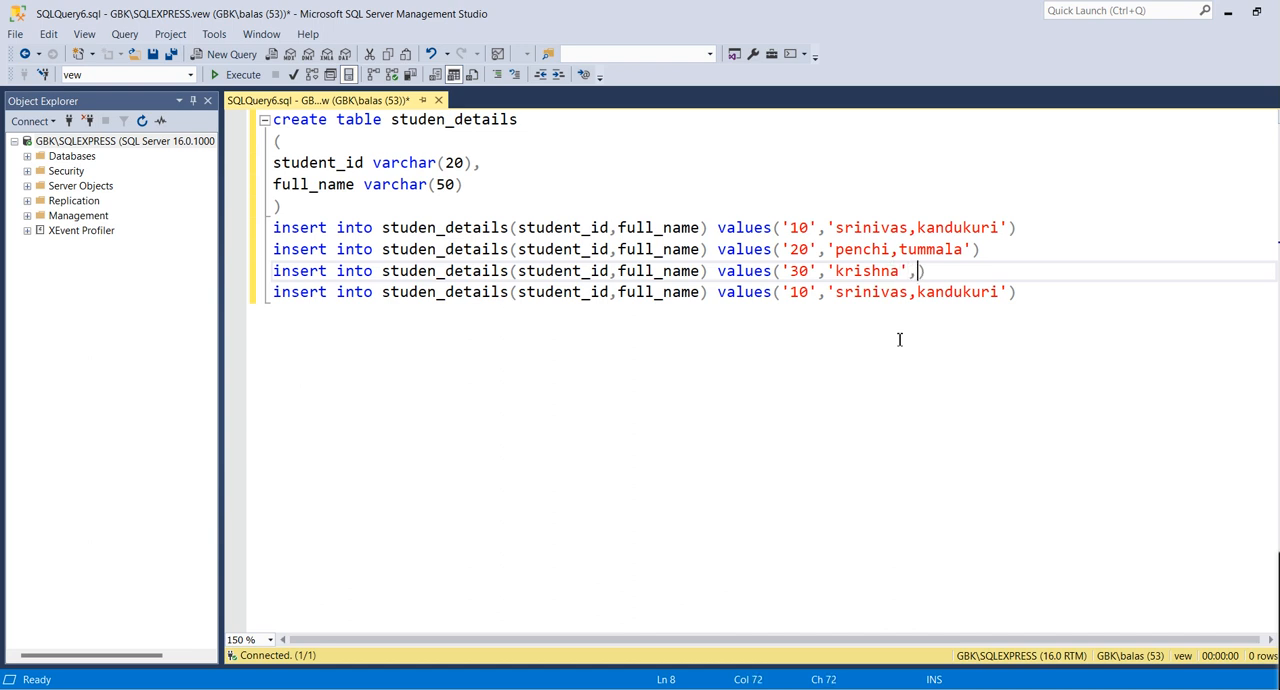
{"action": "key", "text": "Backspace"}
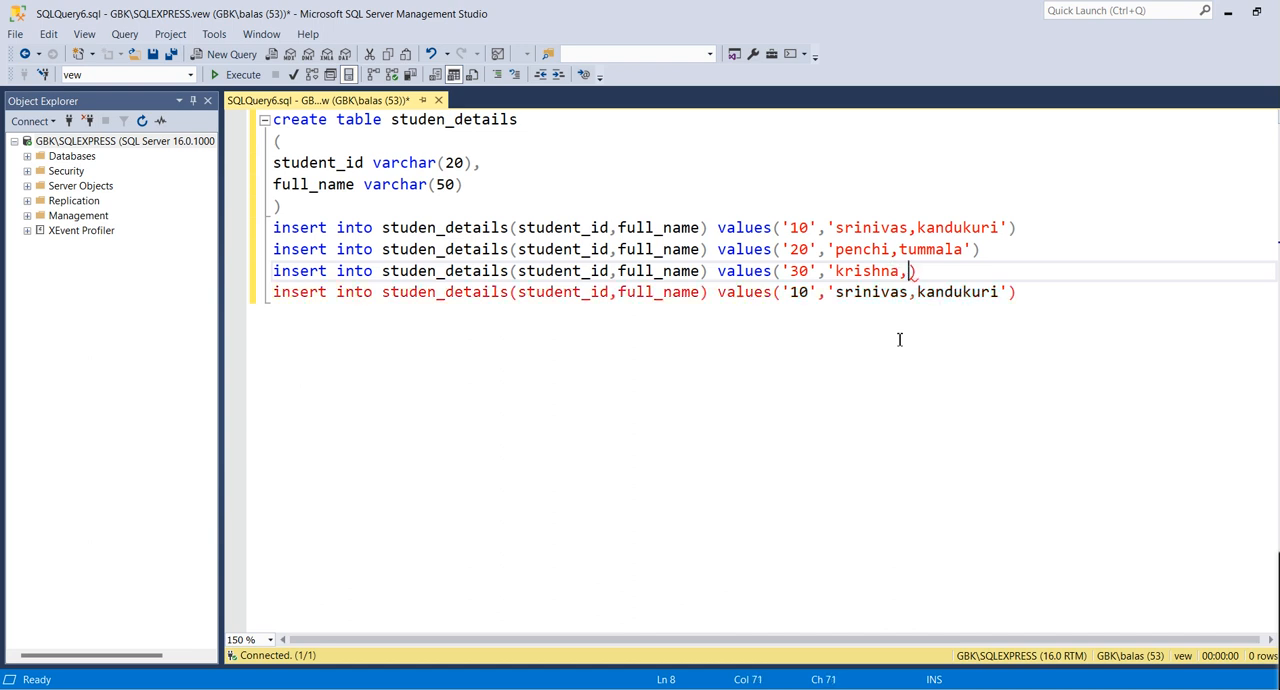
{"action": "type", "text": "rama'"}
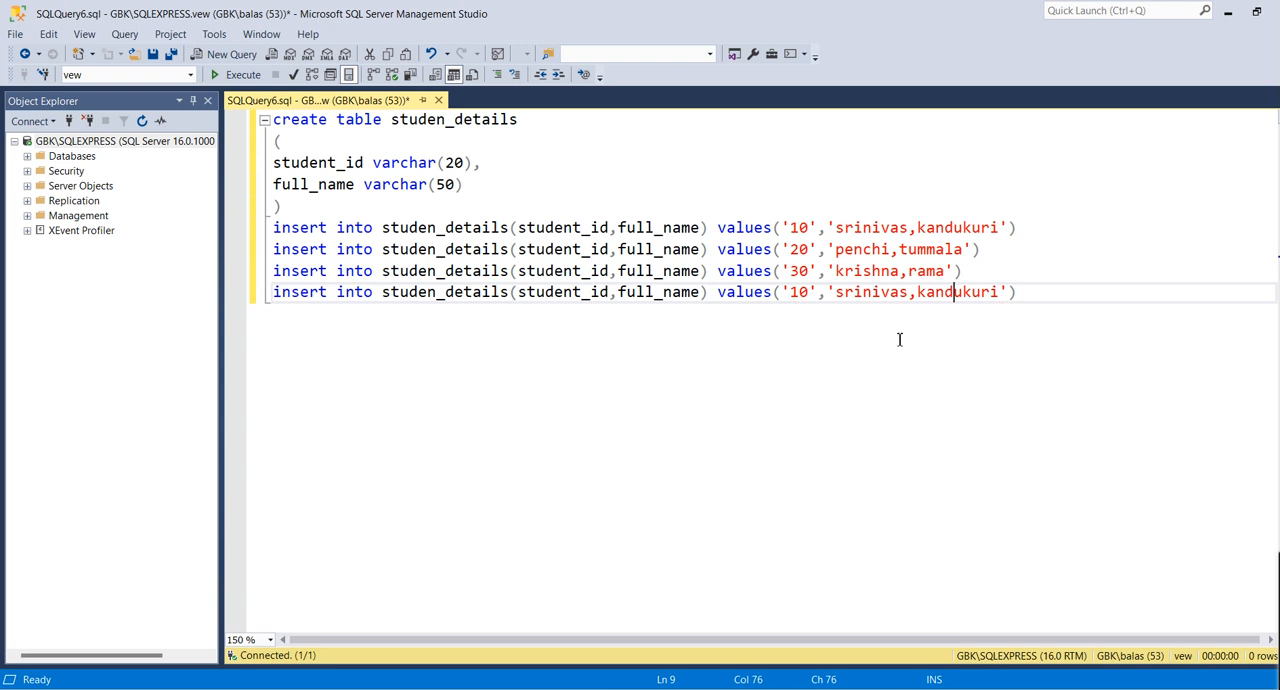
Step: Edit the fourth insert to bala,gude and start a new line below the inserts
{"action": "left_click", "coordinate": [840, 292]}
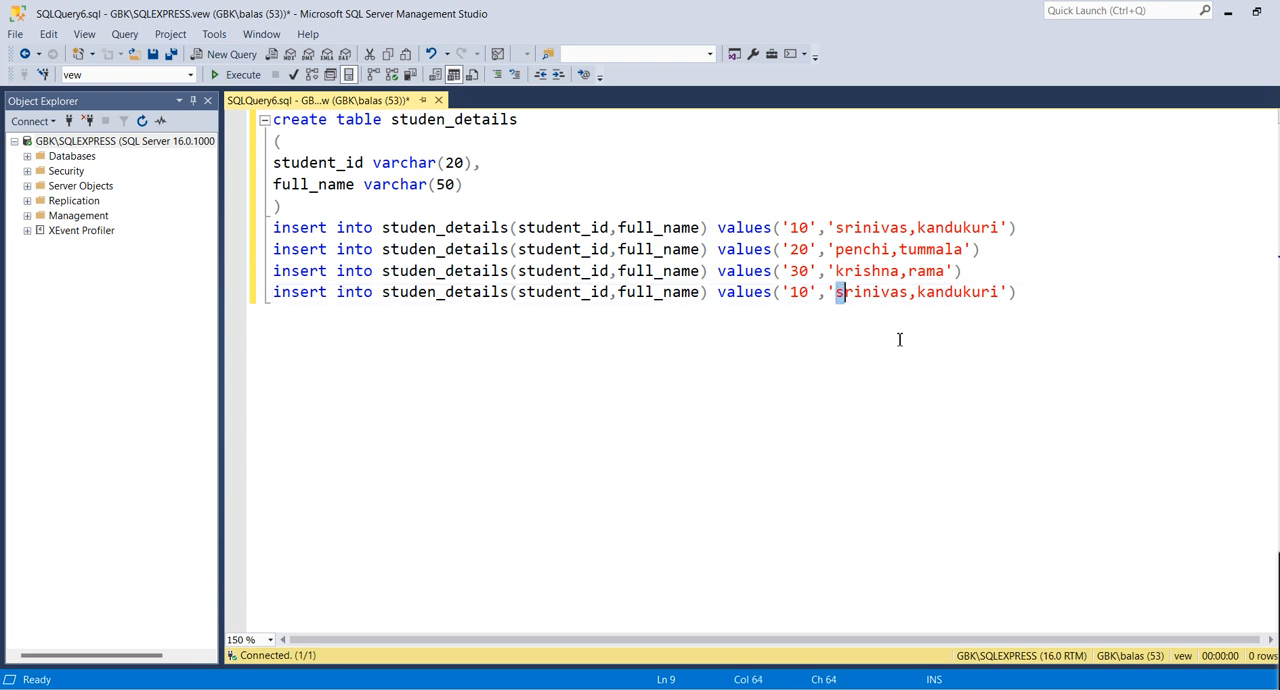
{"action": "double_click", "coordinate": [870, 292]}
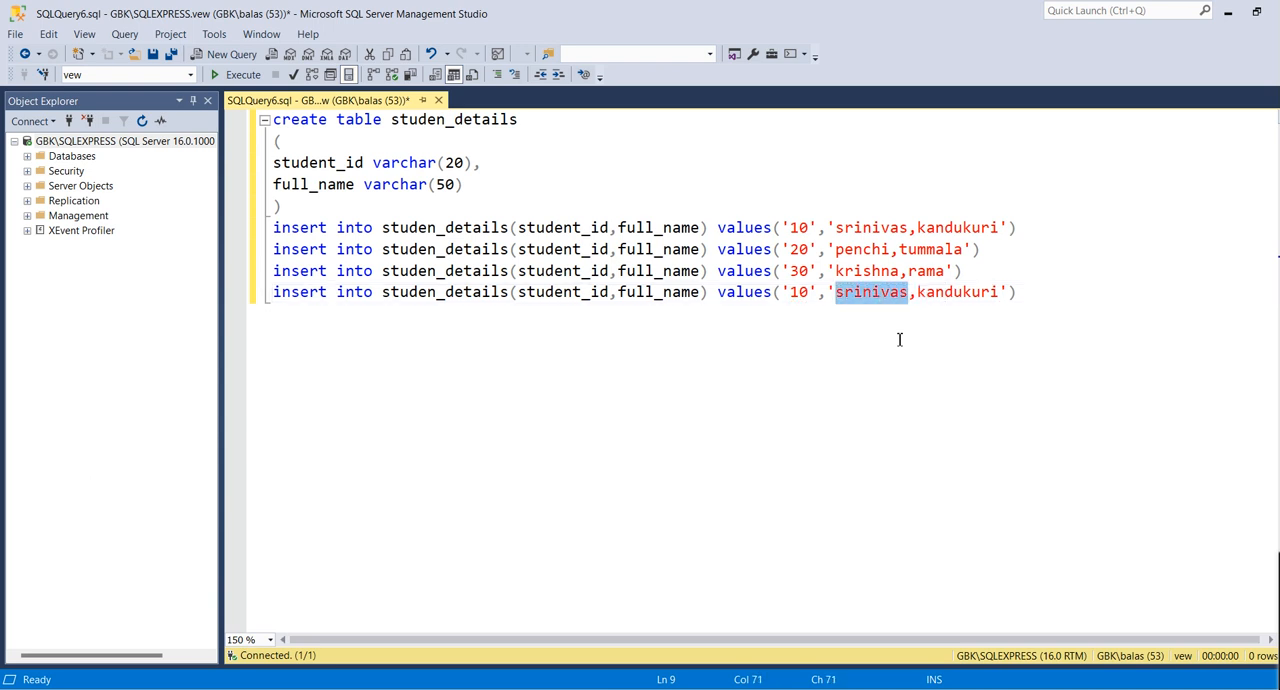
{"action": "type", "text": "bala"}
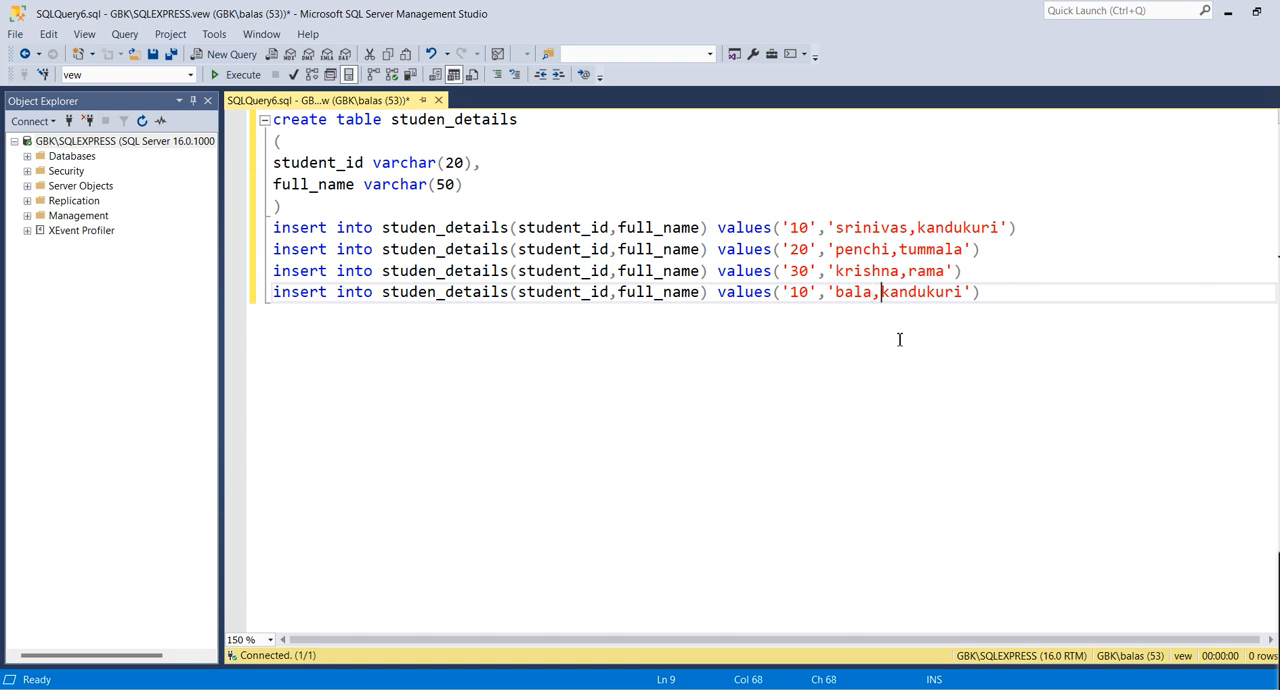
{"action": "double_click", "coordinate": [920, 292]}
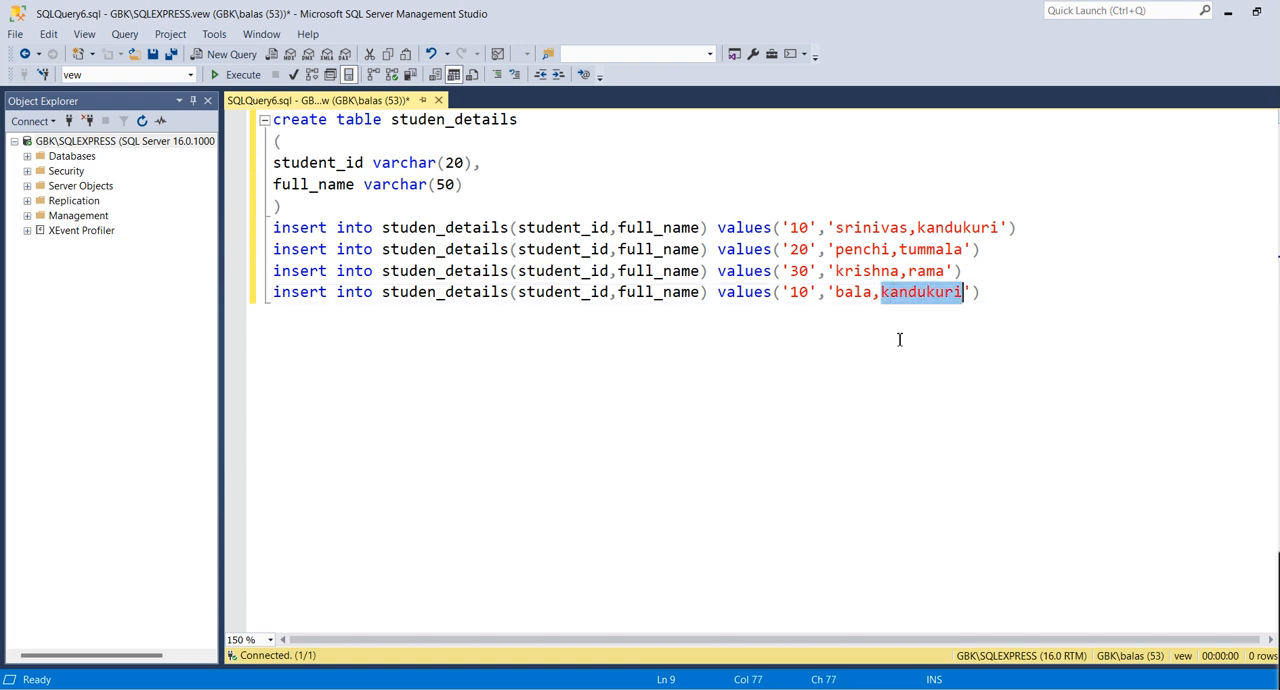
{"action": "type", "text": "gude"}
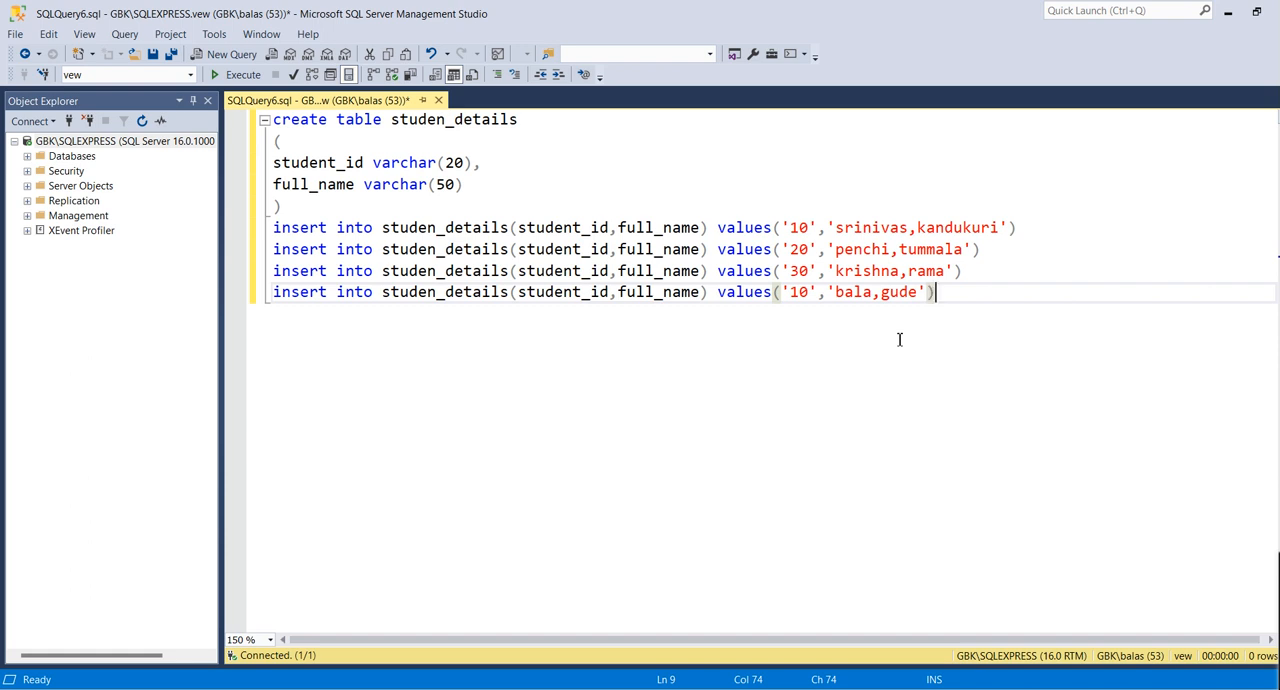
{"action": "key", "text": "Return"}
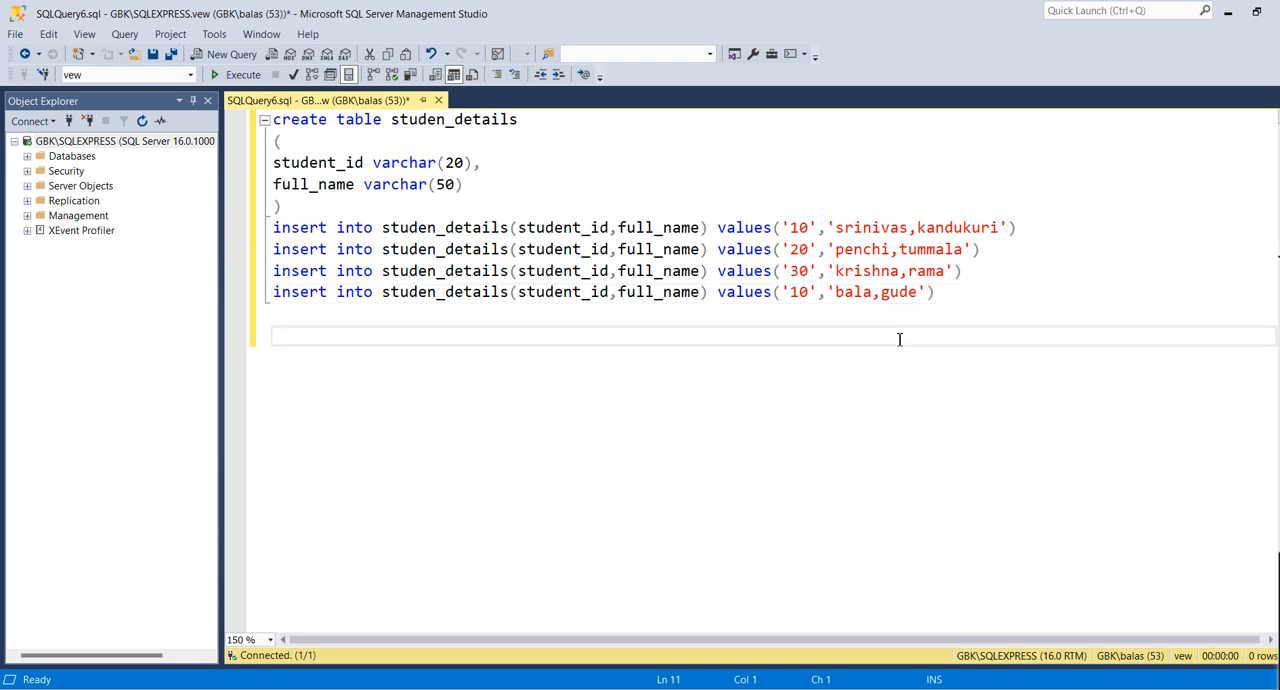
Step: Write select * from studen_details, then execute the create and insert statements above it
{"action": "type", "text": "select *"}
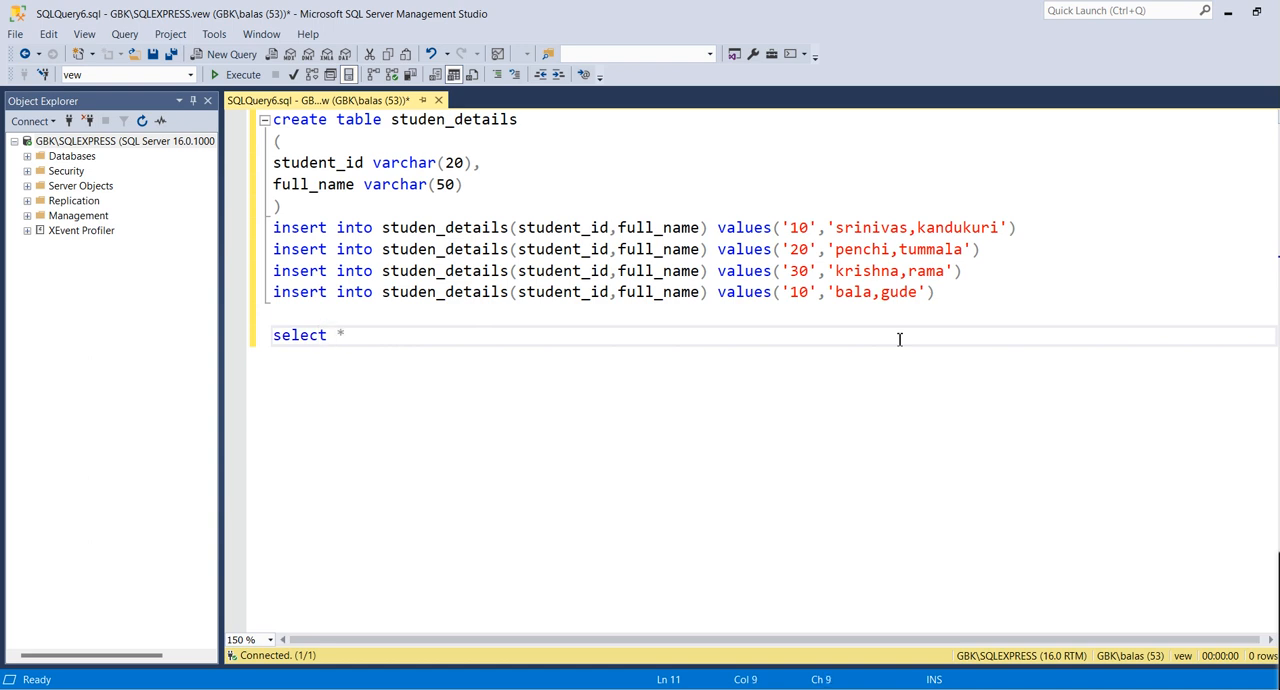
{"action": "type", "text": "from"}
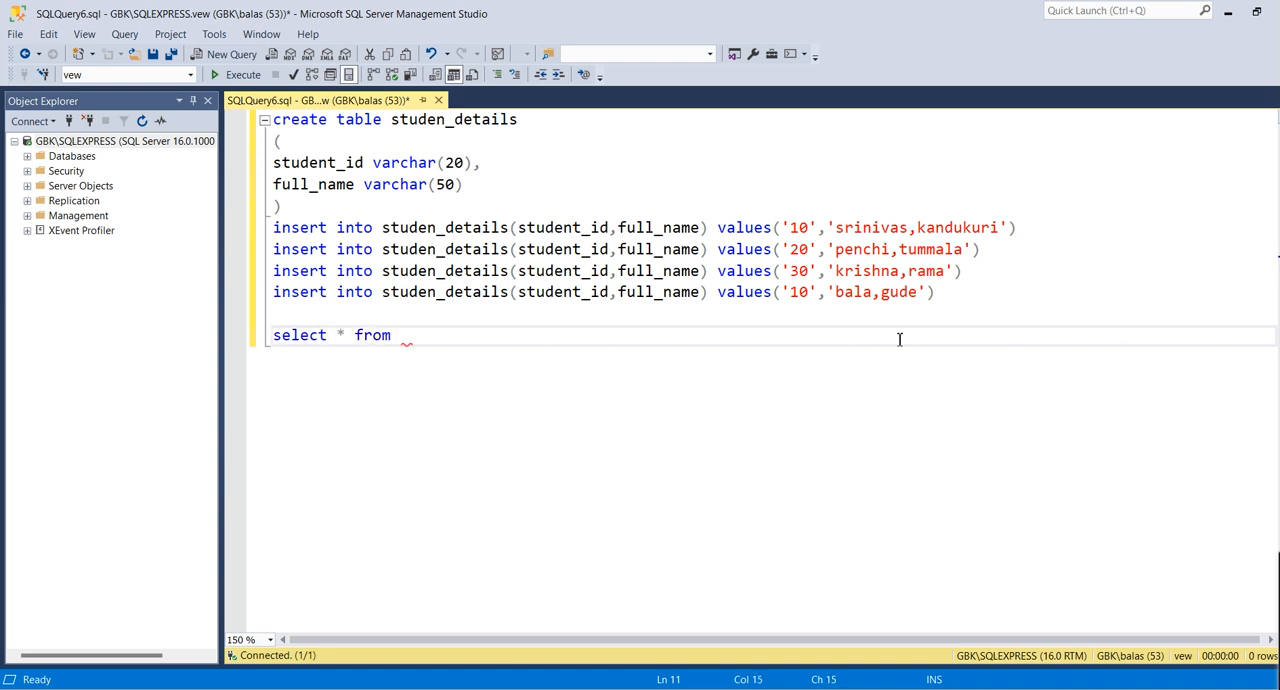
{"action": "double_click", "coordinate": [452, 120]}
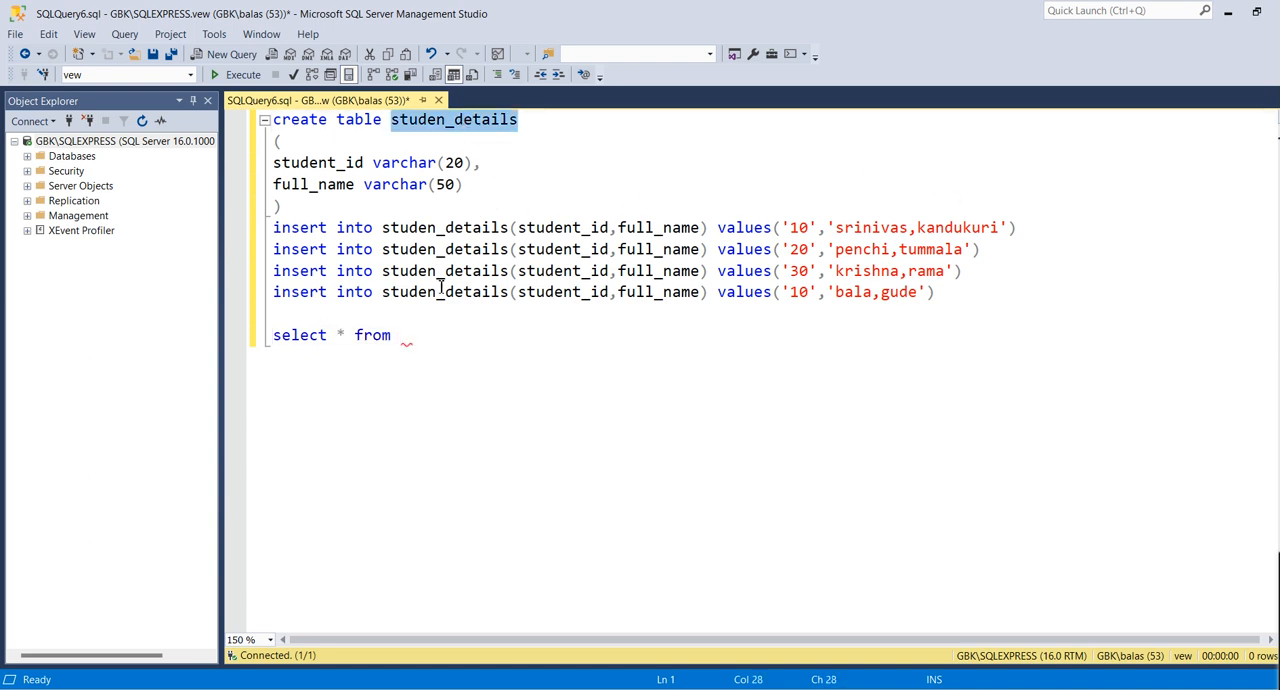
{"action": "type", "text": "v"}
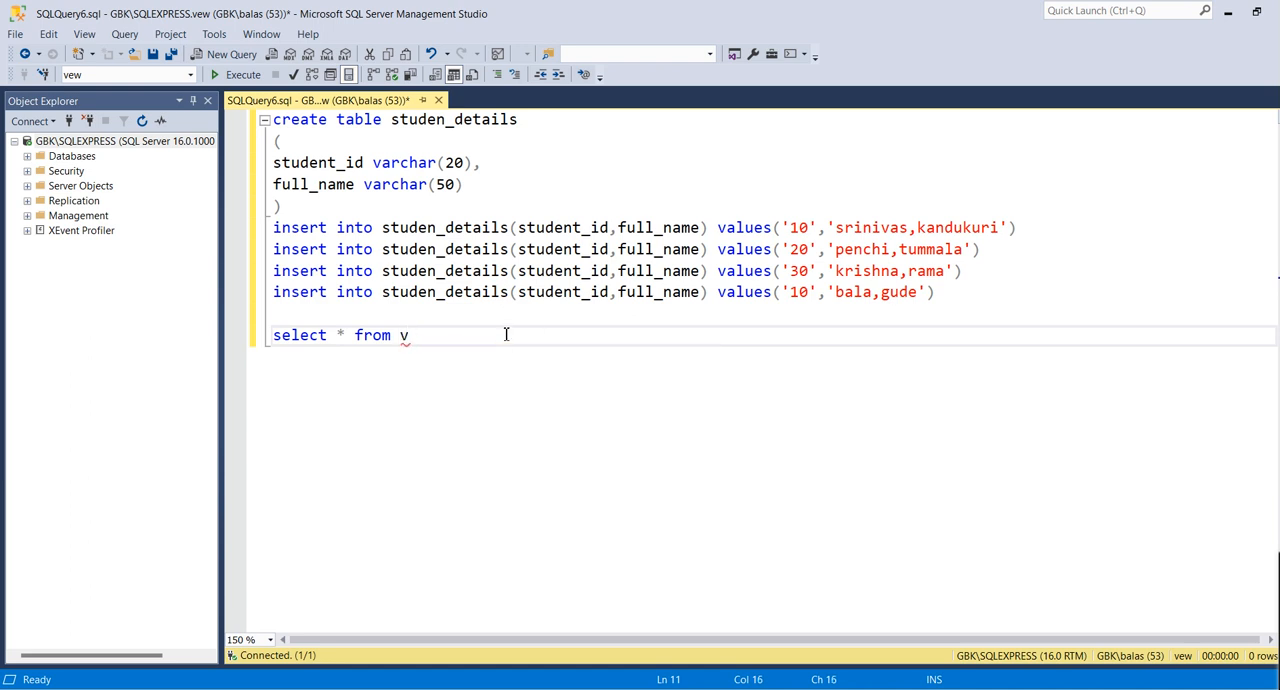
{"action": "type", "text": "tuden_details"}
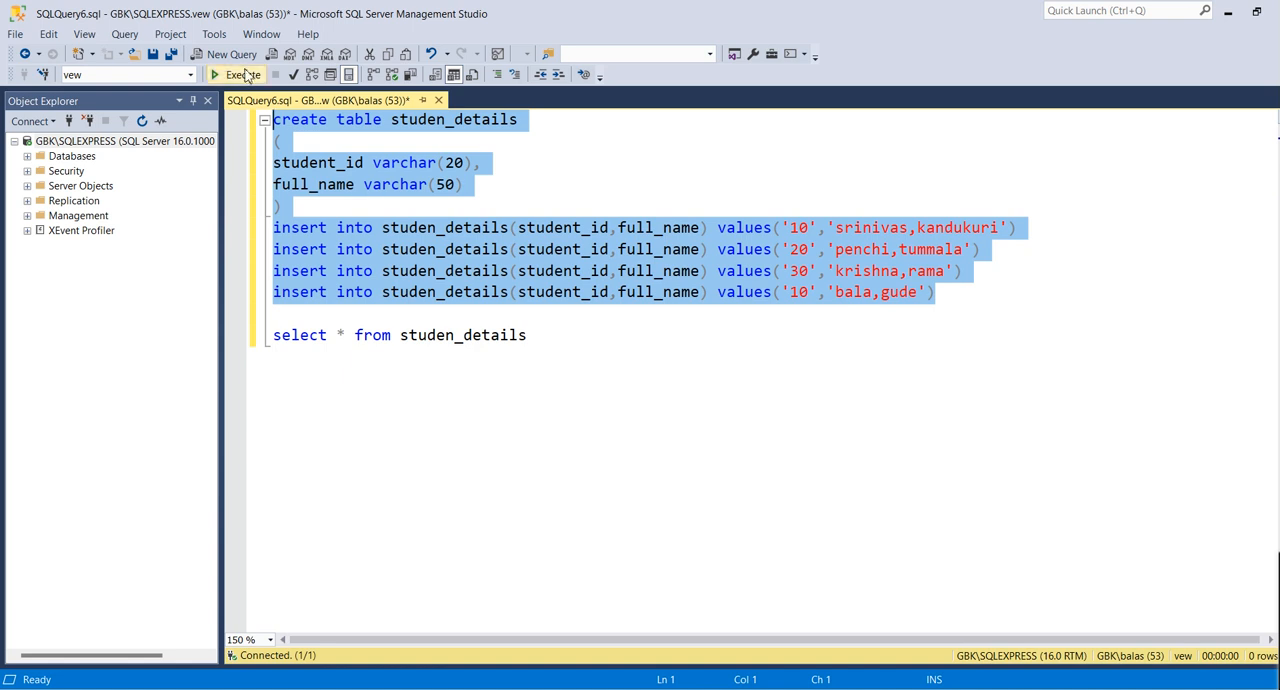
{"action": "left_click", "coordinate": [236, 74]}
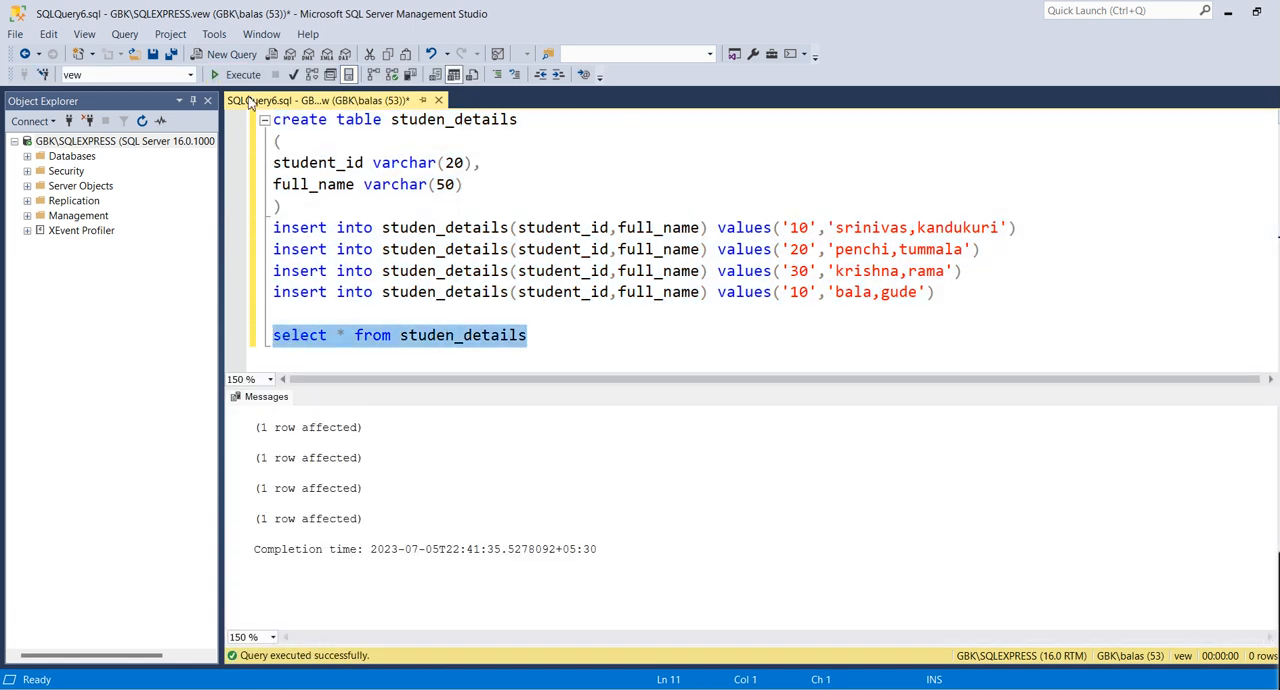
Step: Execute select * from studen_details to list the four student rows
{"action": "left_click", "coordinate": [244, 74]}
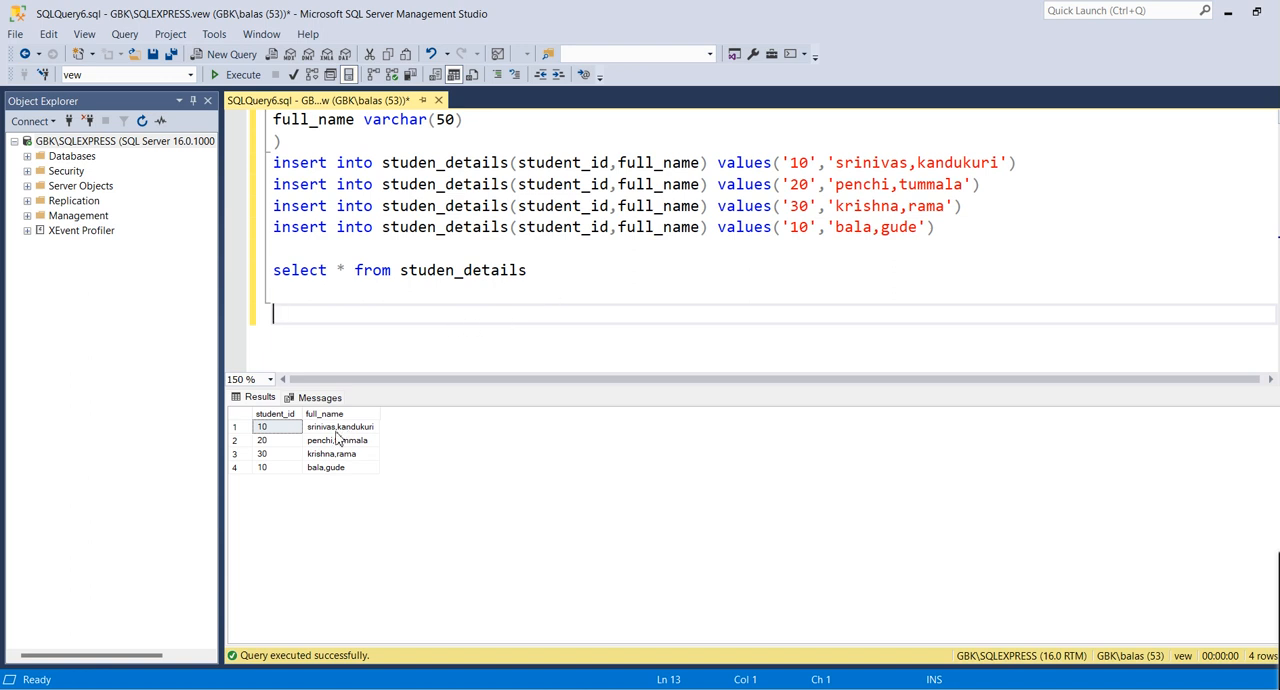
{"action": "mouse_move", "coordinate": [308, 440]}
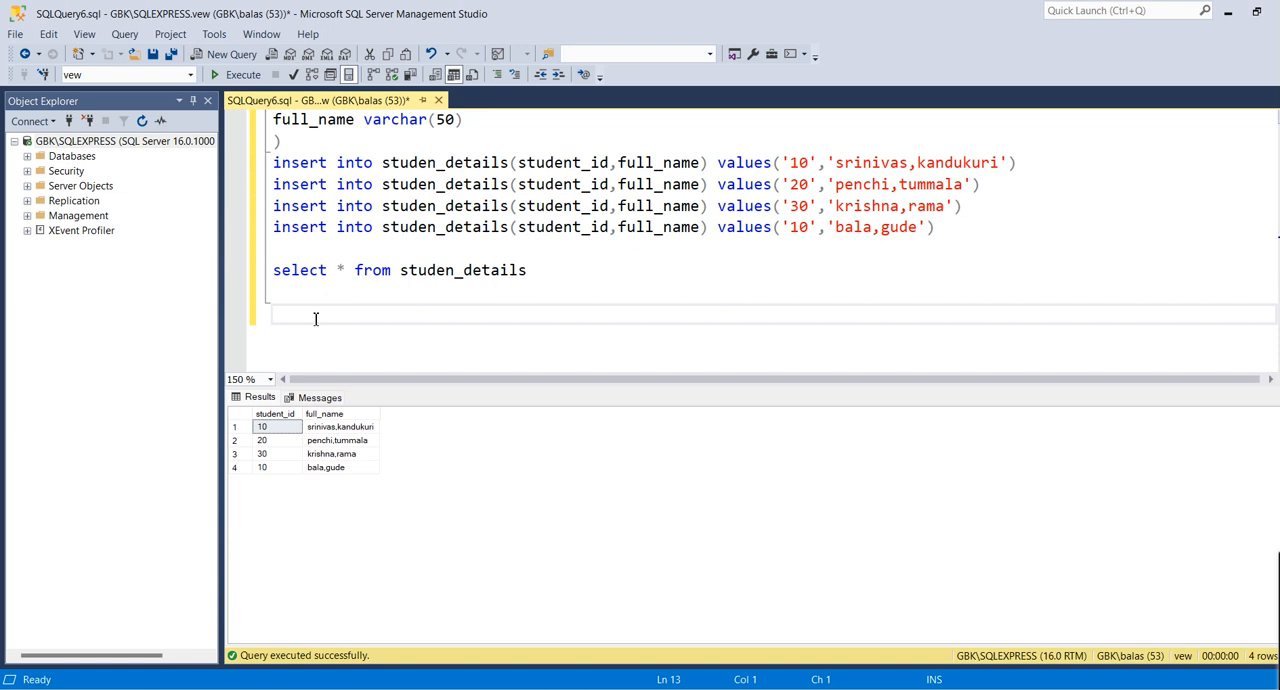
Step: Start a second query select ... from studen_details, checking the table name above
{"action": "type", "text": "select"}
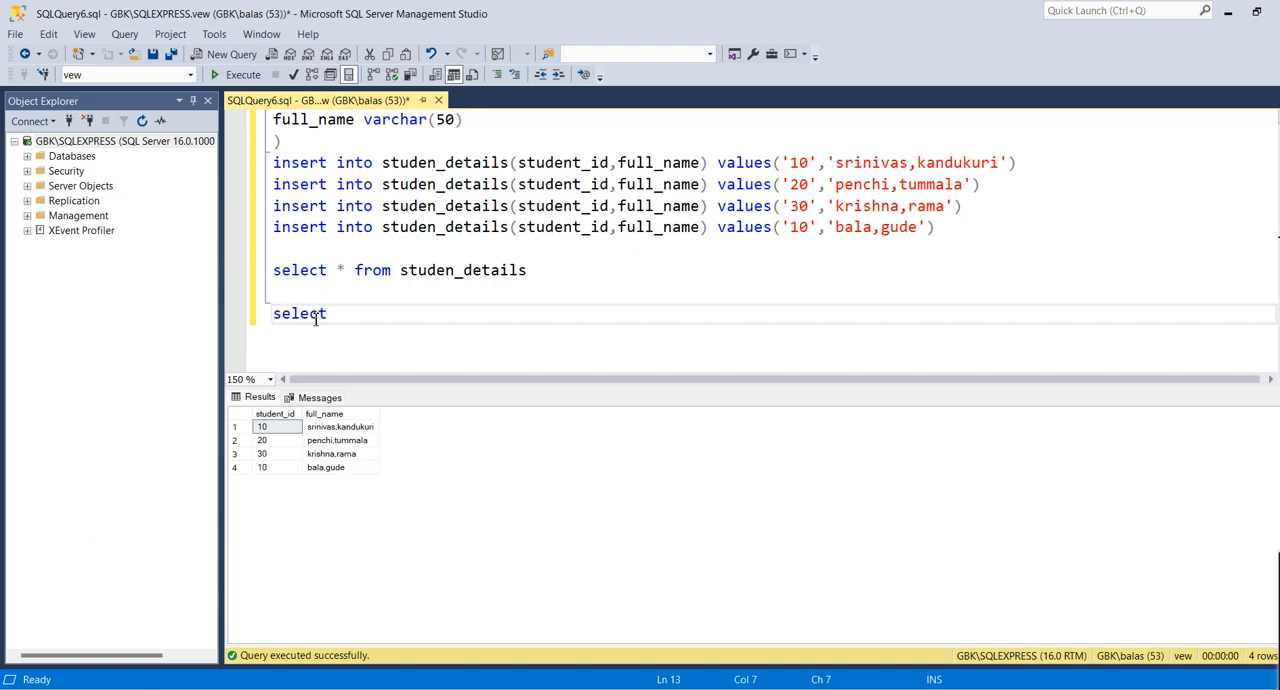
{"action": "type", "text": "from"}
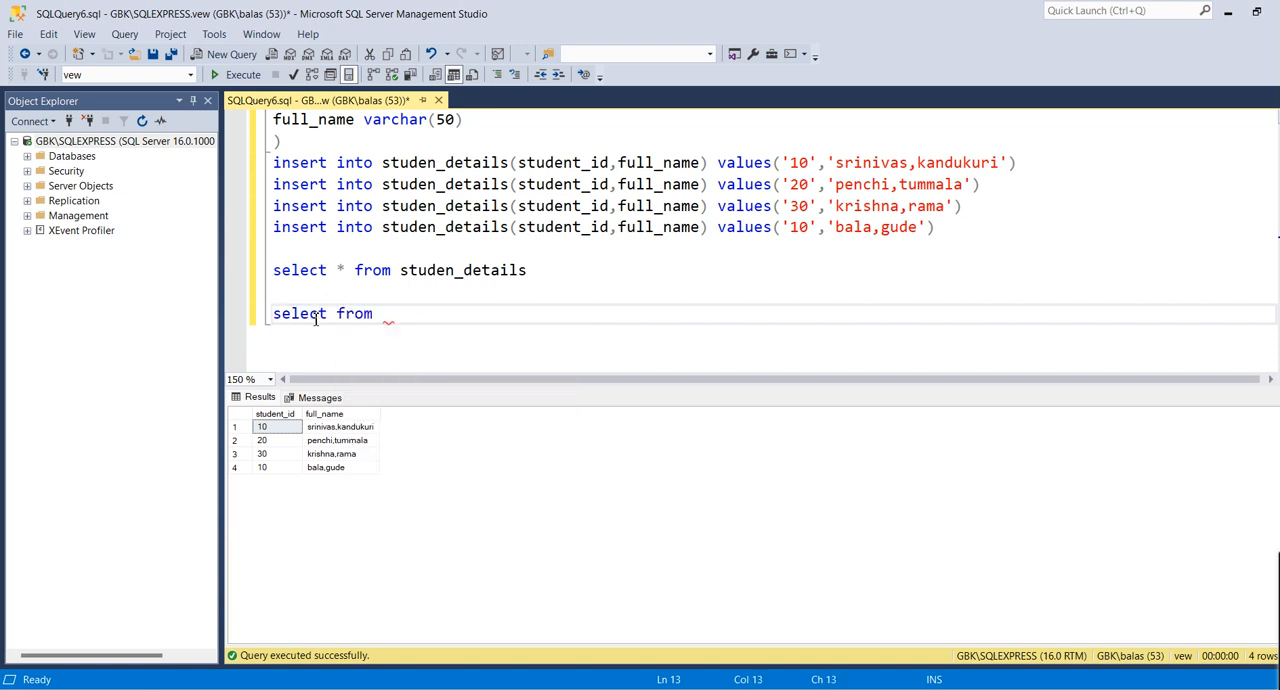
{"action": "left_click", "coordinate": [420, 270]}
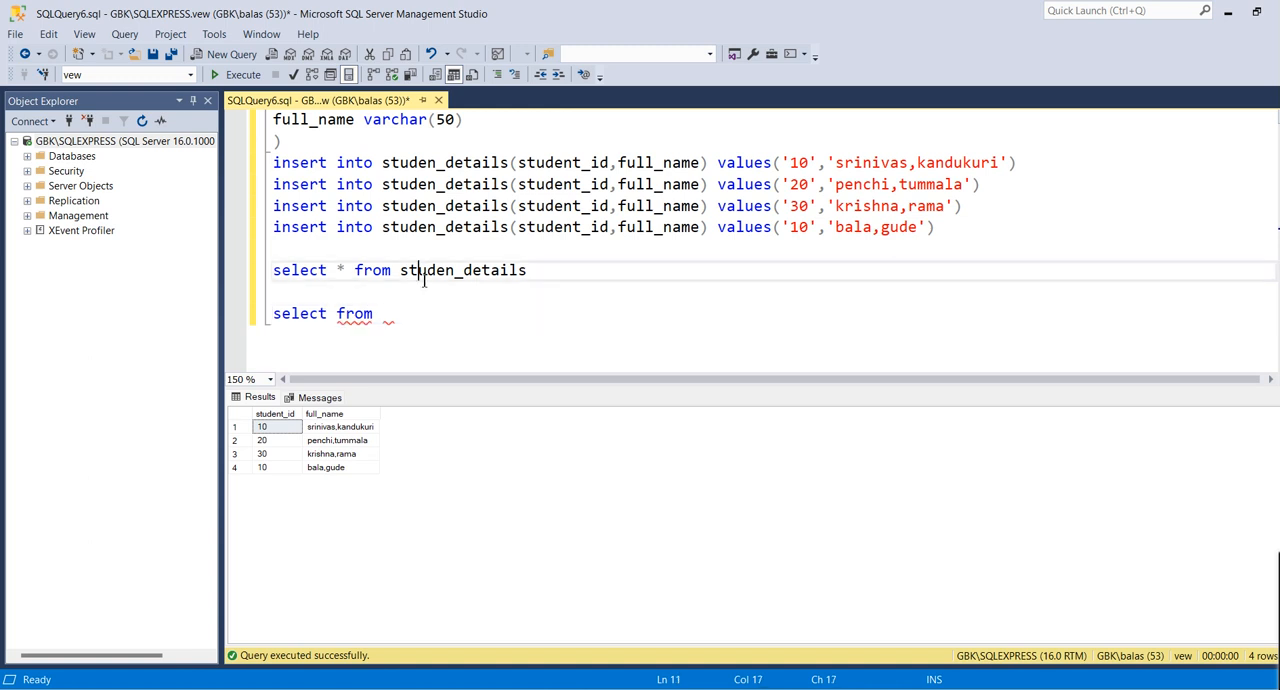
{"action": "left_click", "coordinate": [382, 312]}
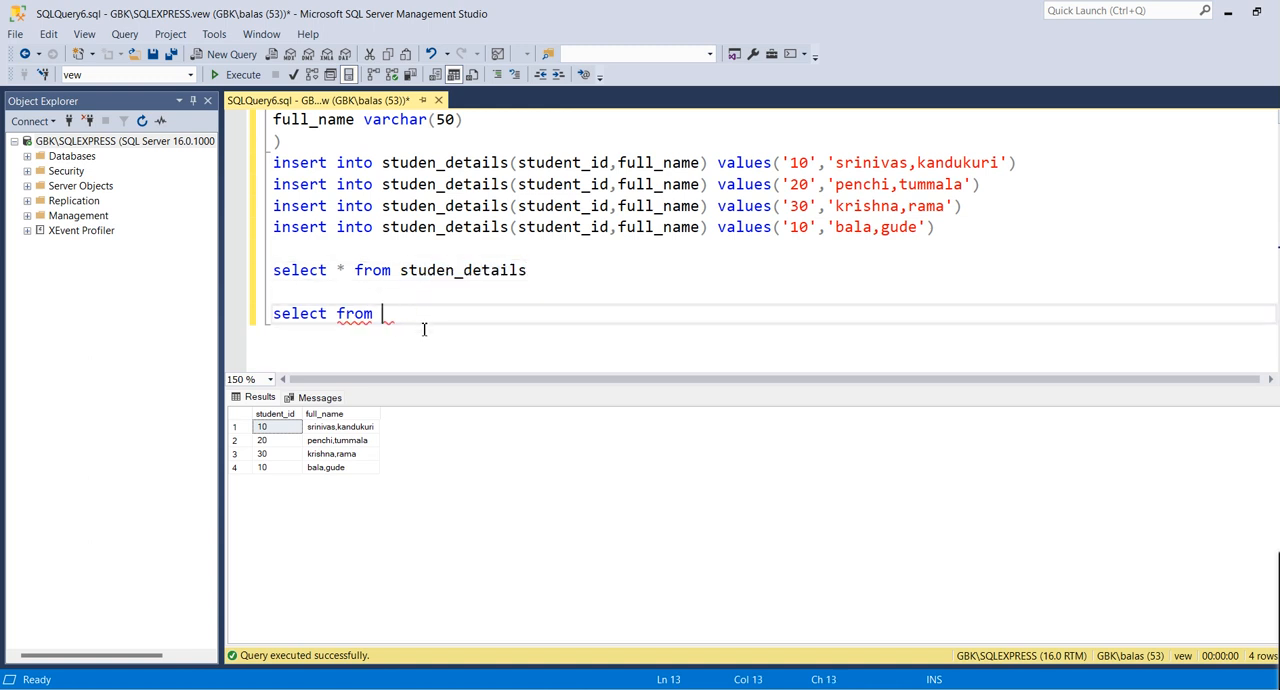
{"action": "type", "text": "studen_details"}
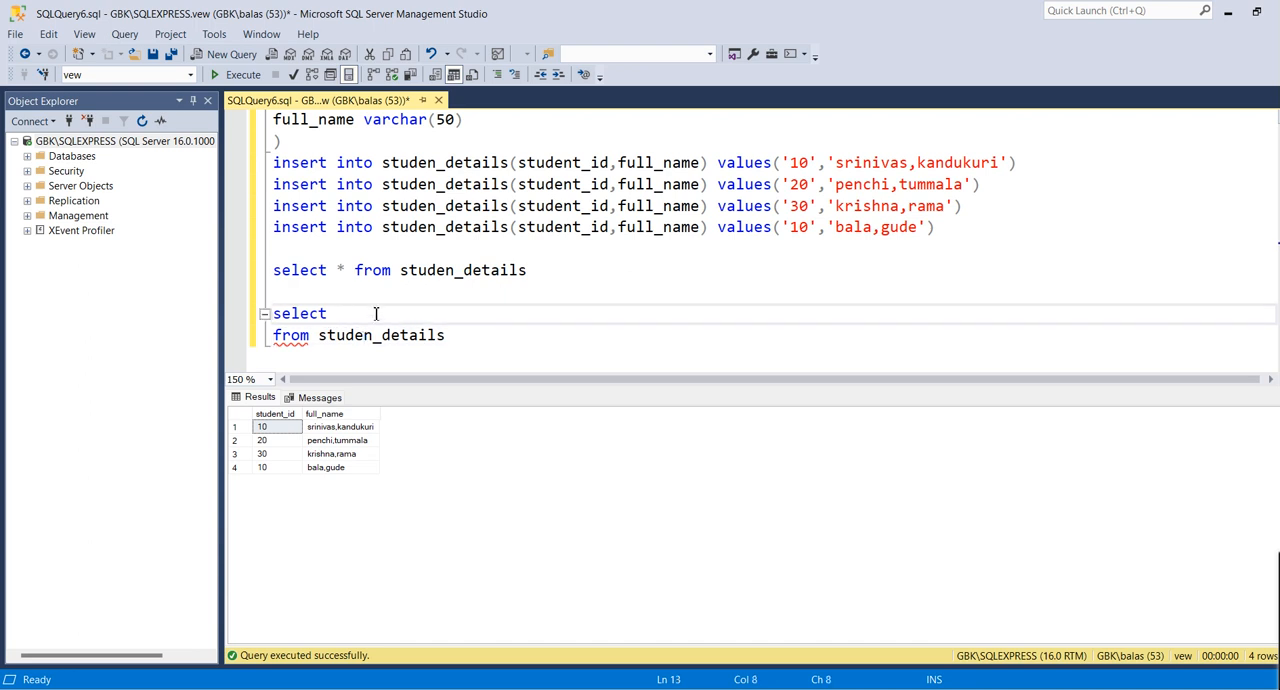
{"action": "scroll", "scroll_direction": "down", "scroll_amount": 3}
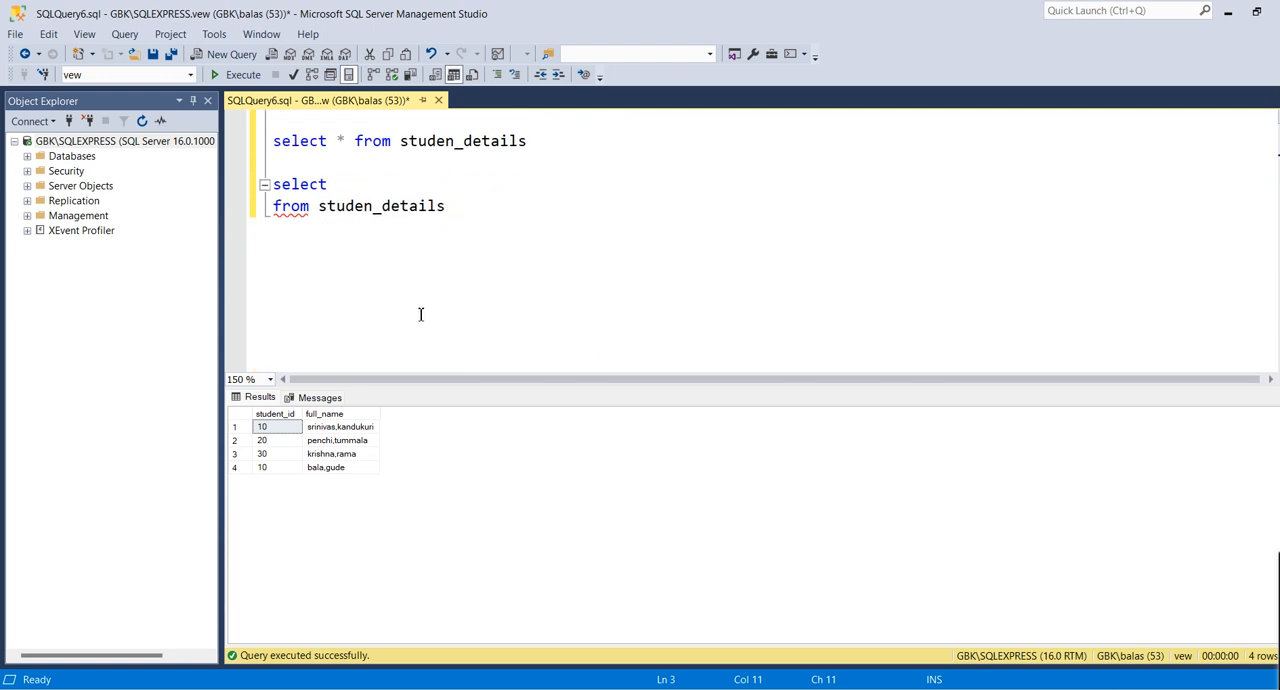
Step: Fill its column list with student_id, CHARINDEX(',',full_name)
{"action": "type", "text": "student_id"}
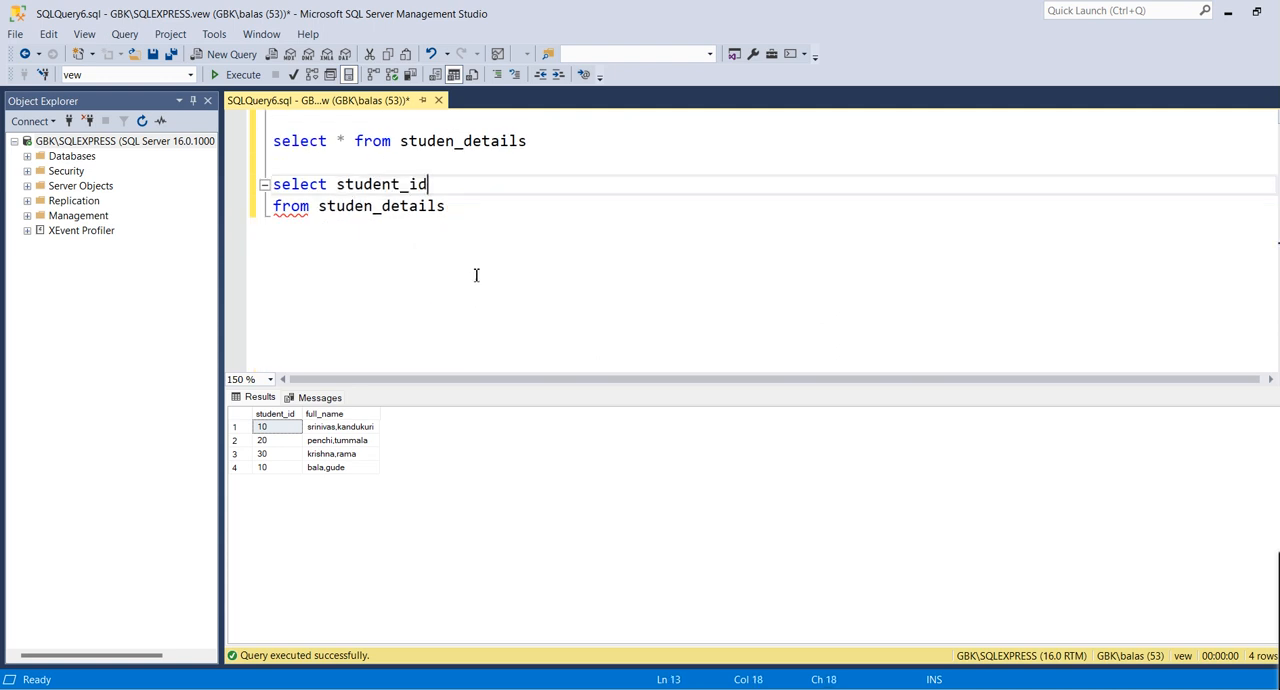
{"action": "type", "text": ","}
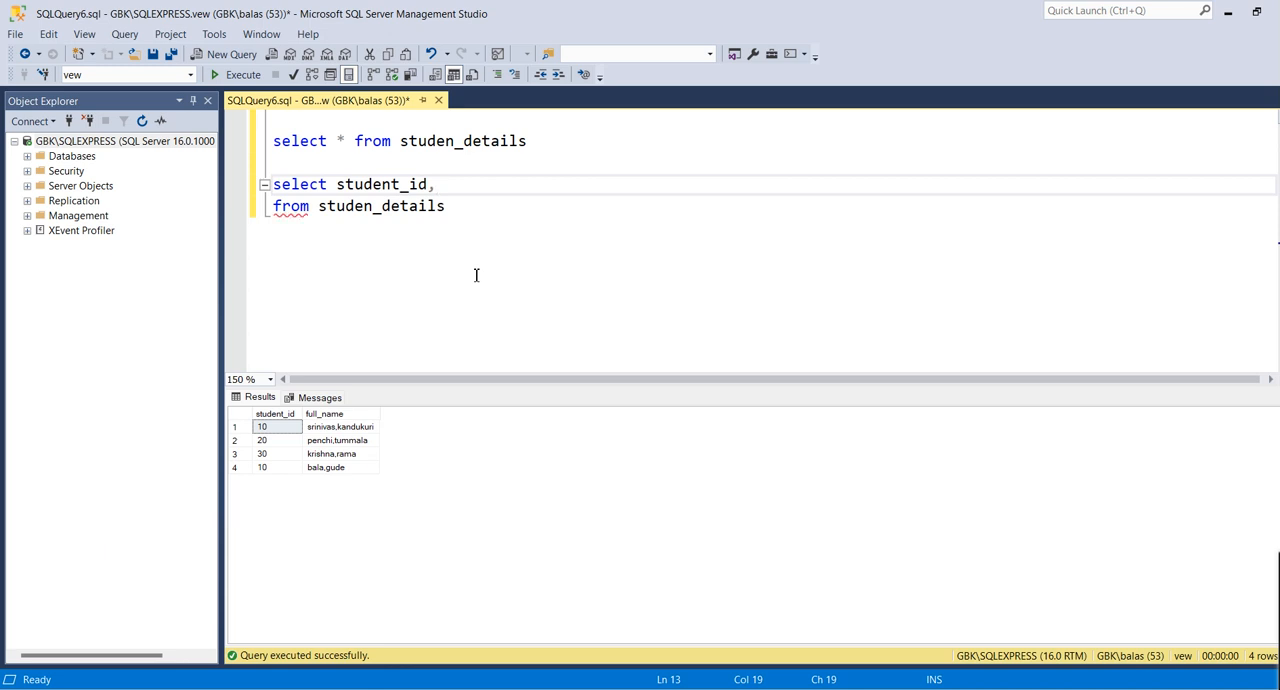
{"action": "type", "text": "CHARINDEX('"}
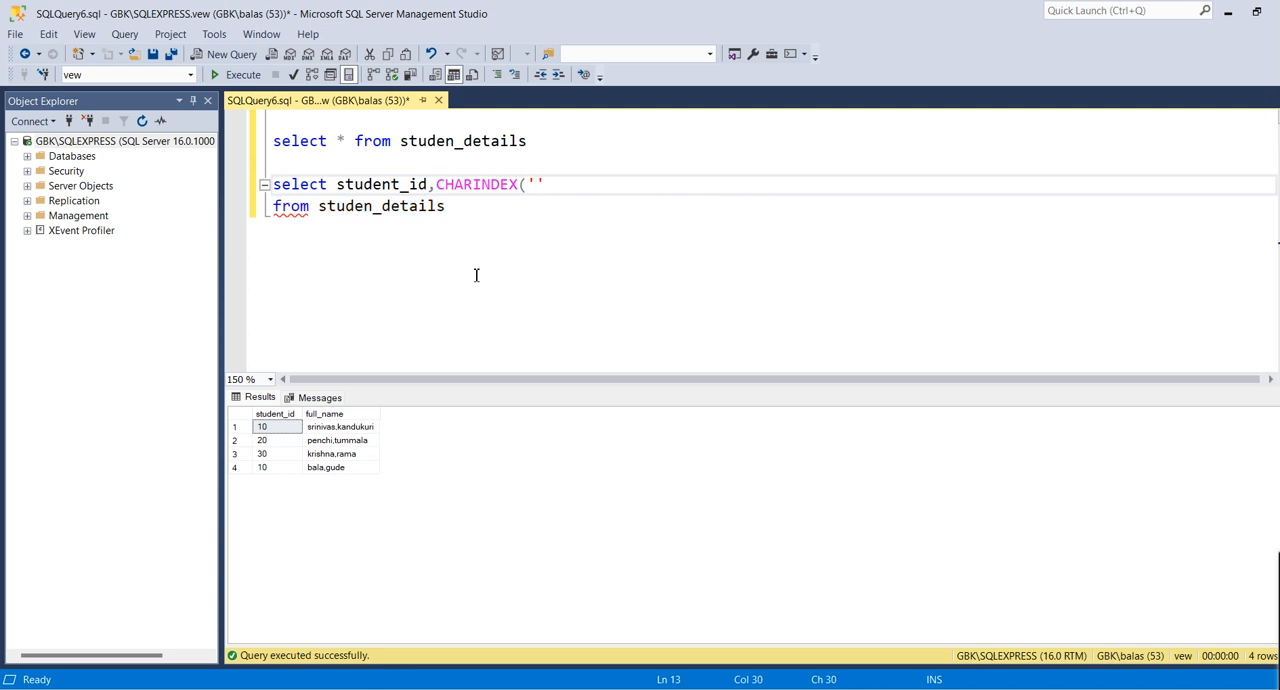
{"action": "type", "text": ","}
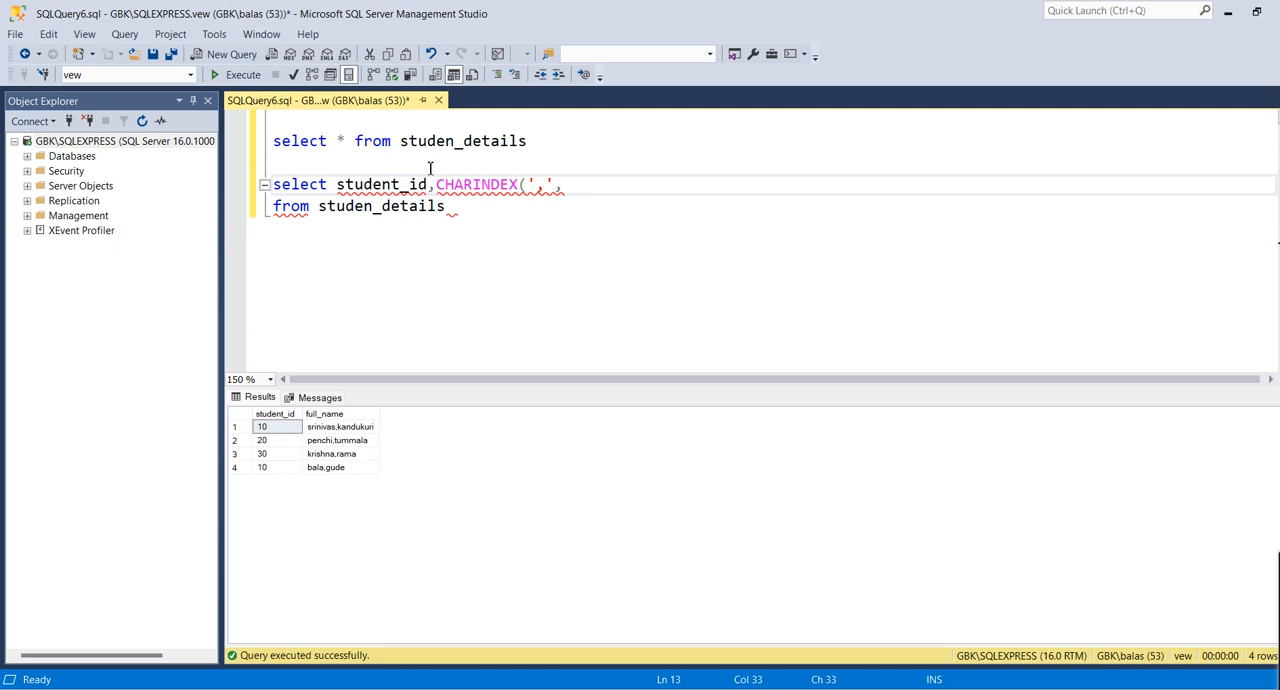
{"action": "scroll", "scroll_direction": "up", "scroll_amount": 3}
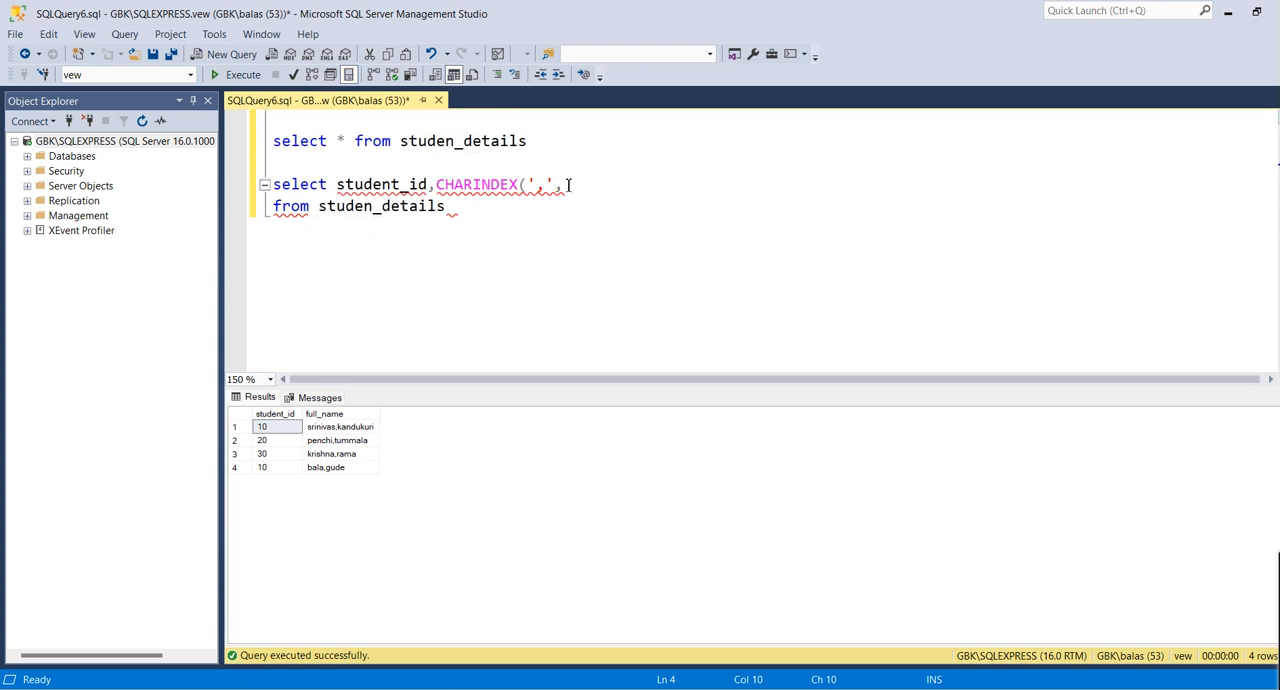
{"action": "type", "text": "full_name"}
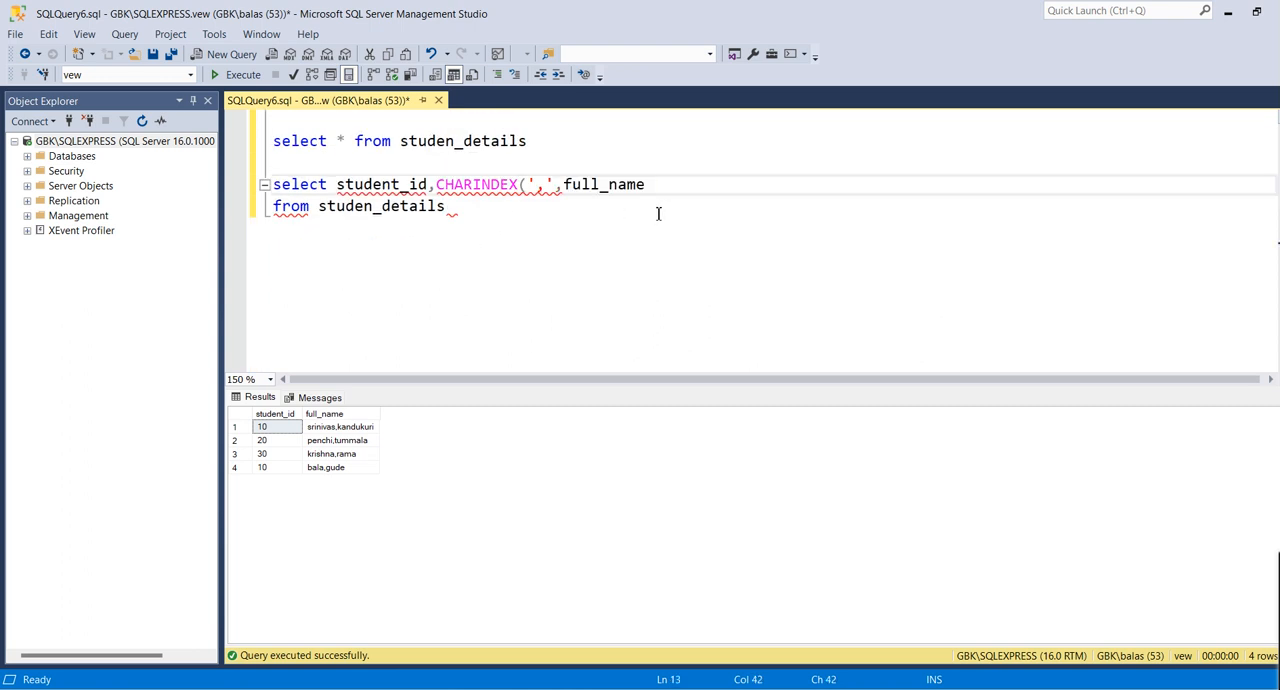
{"action": "type", "text": ")"}
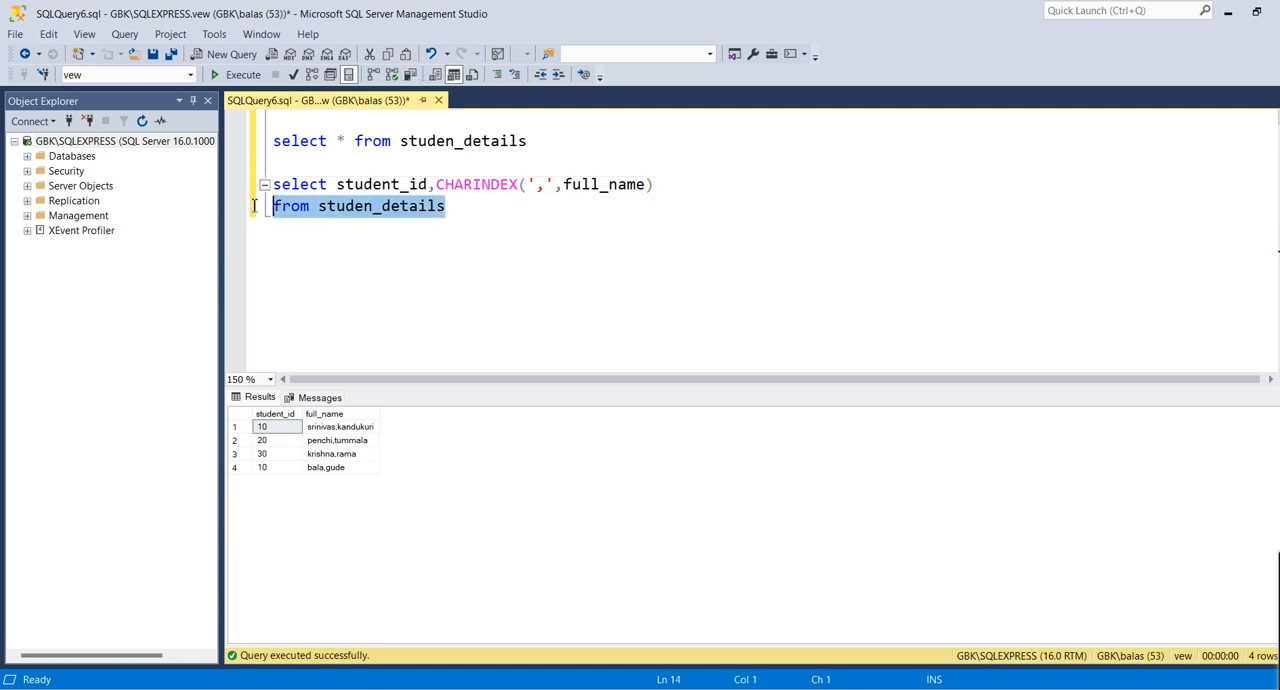
Step: Execute both queries, showing comma positions 9, 7, 8 and 5, then deselect the text
{"action": "left_click", "coordinate": [244, 74]}
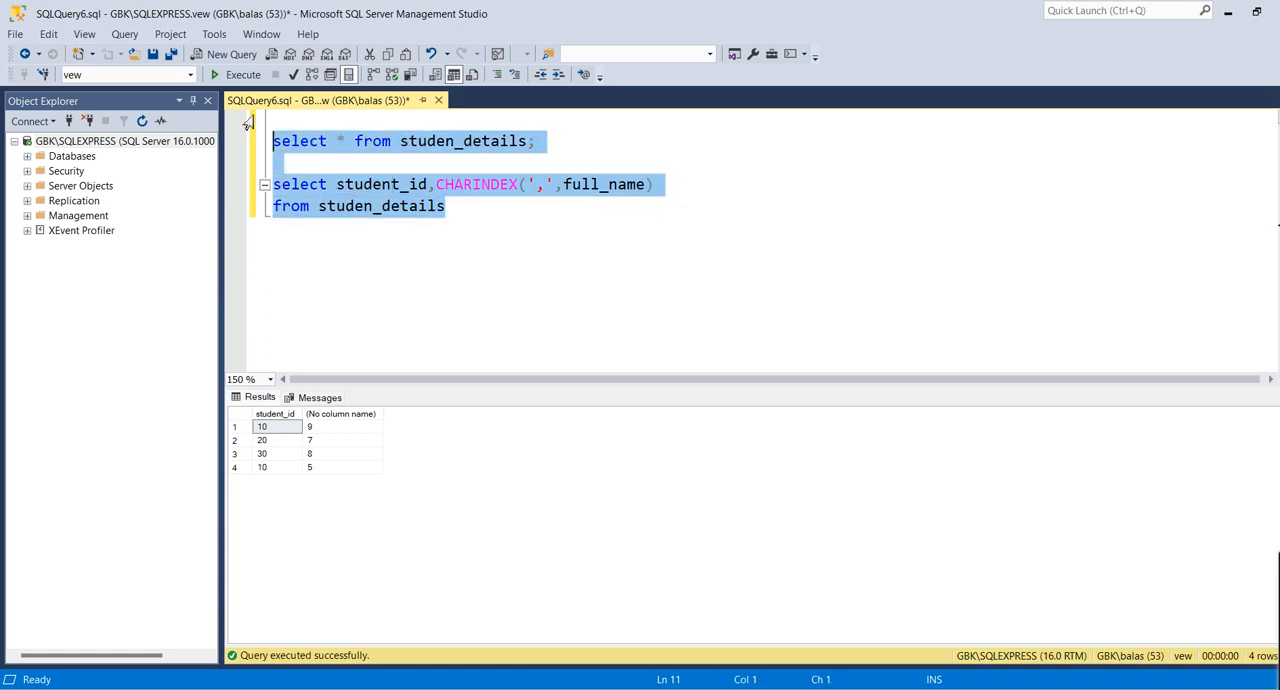
{"action": "left_click", "coordinate": [236, 74]}
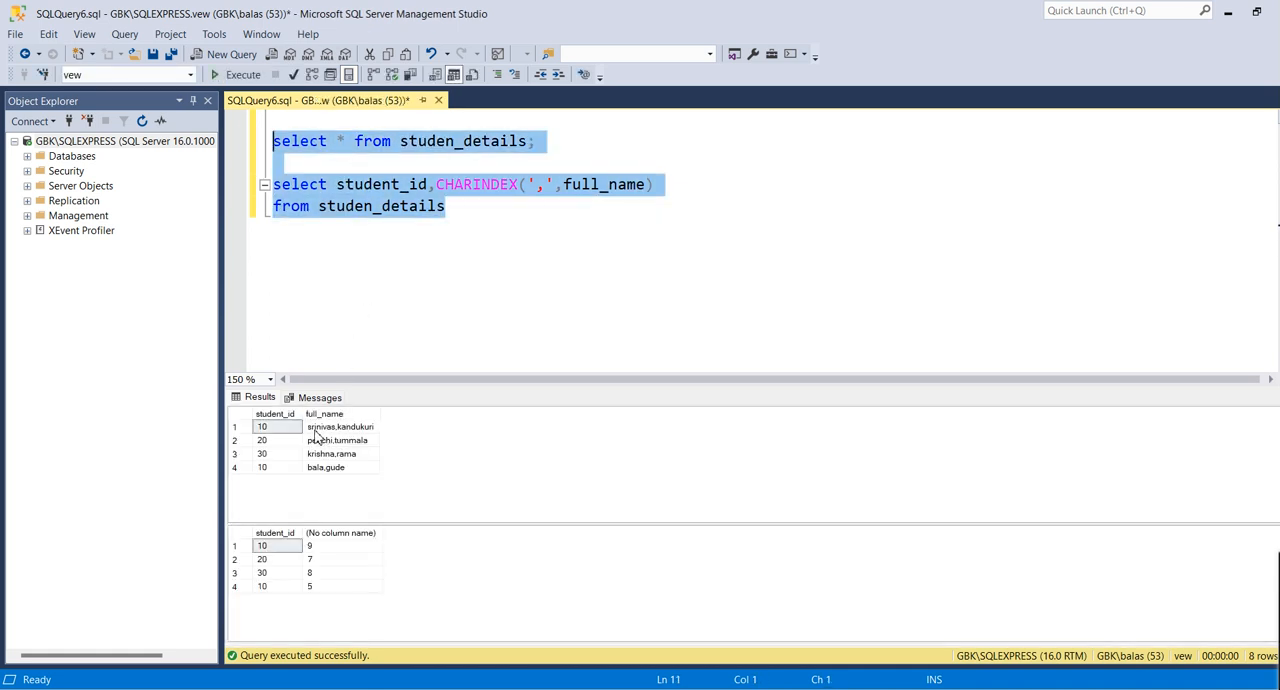
{"action": "mouse_move", "coordinate": [332, 438]}
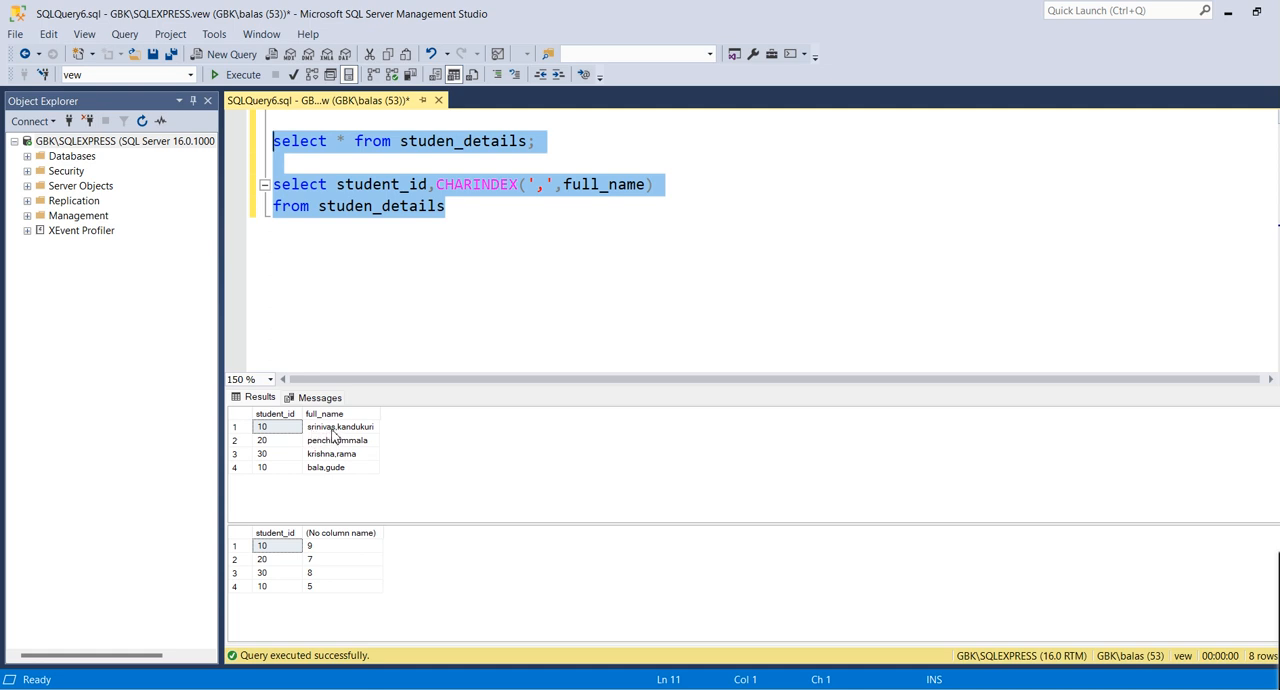
{"action": "mouse_move", "coordinate": [312, 454]}
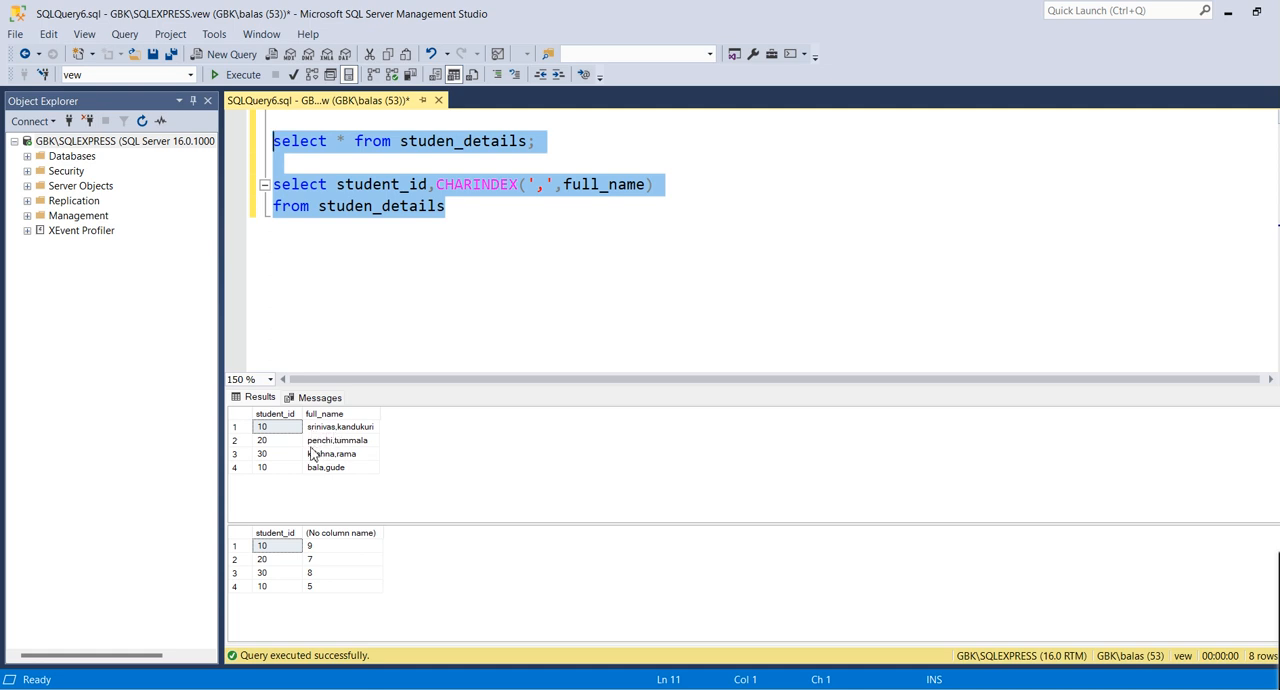
{"action": "mouse_move", "coordinate": [322, 468]}
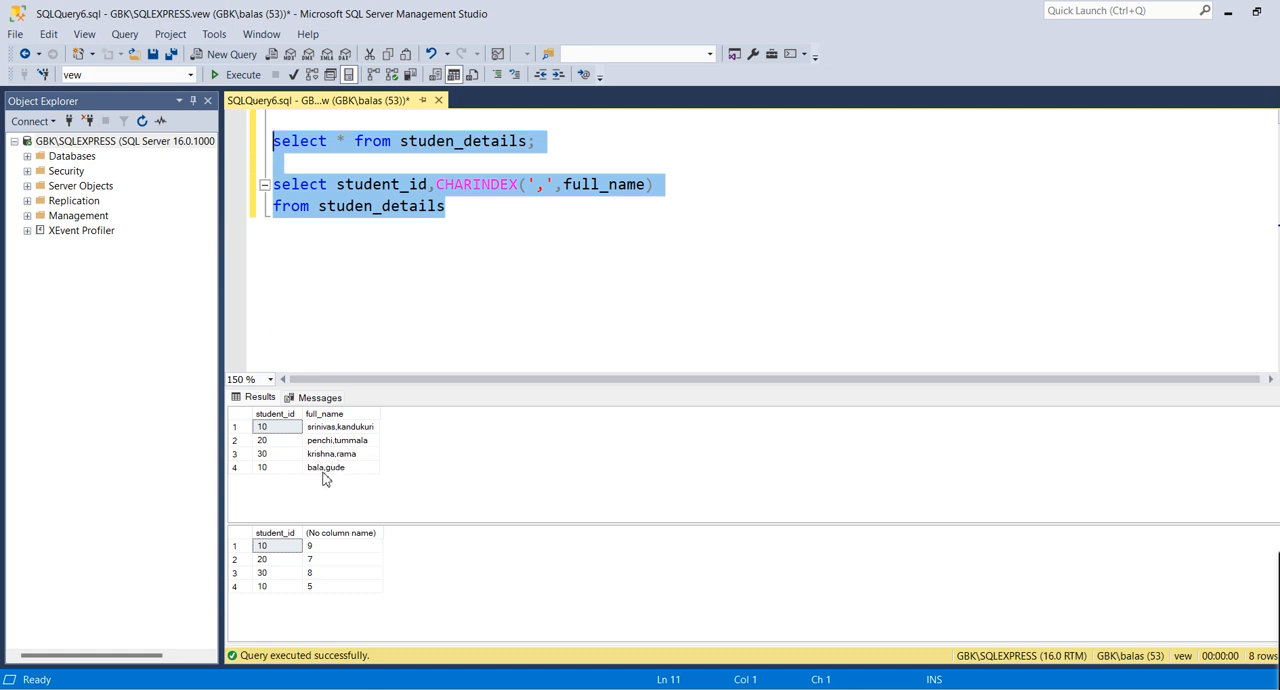
{"action": "mouse_move", "coordinate": [414, 408]}
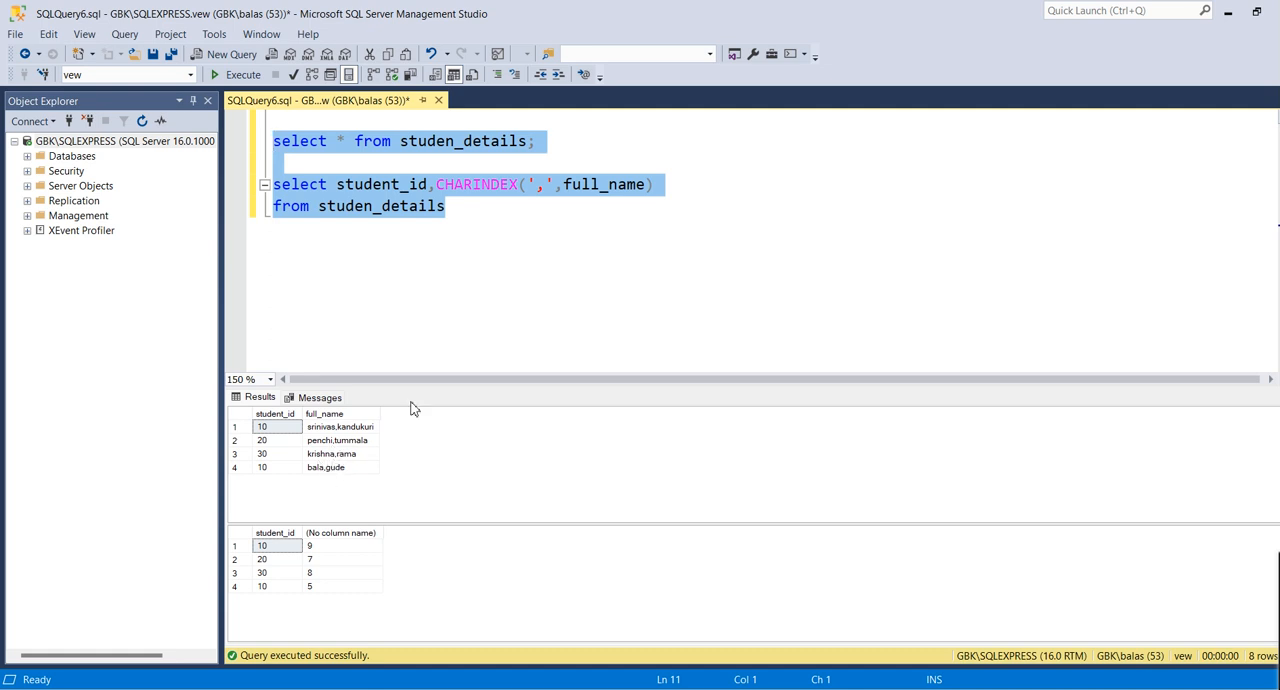
{"action": "left_click", "coordinate": [446, 206]}
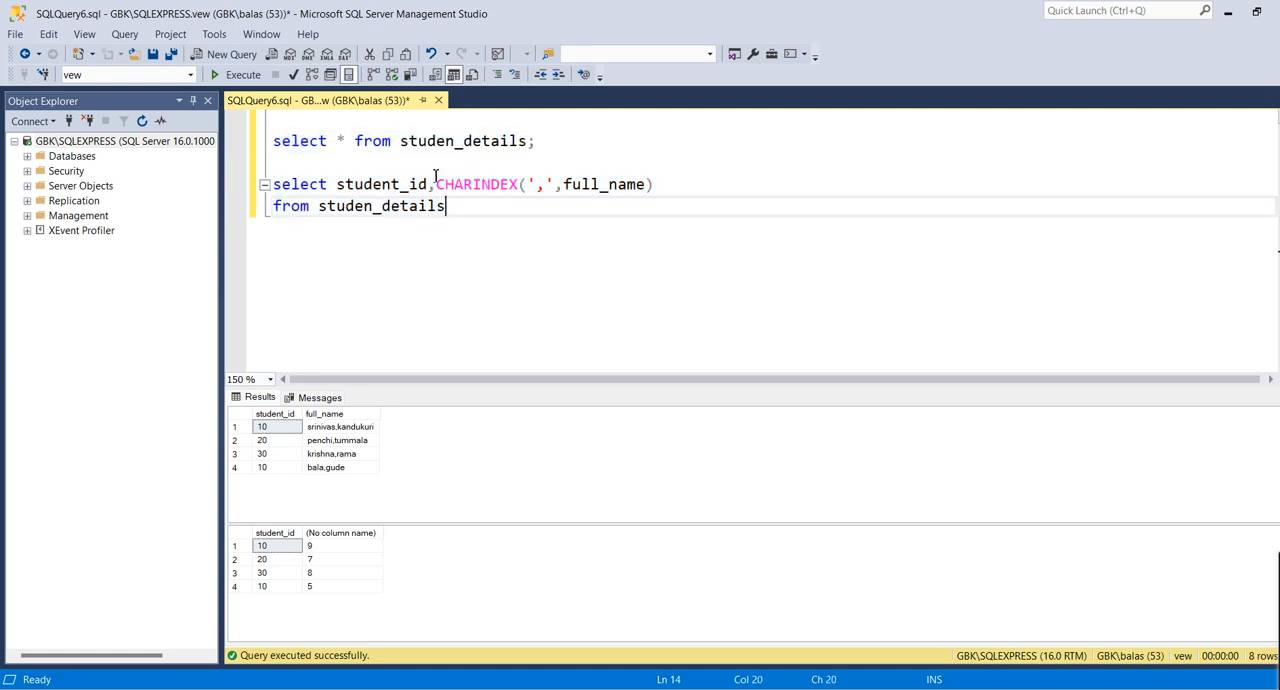
{"action": "mouse_move", "coordinate": [478, 184]}
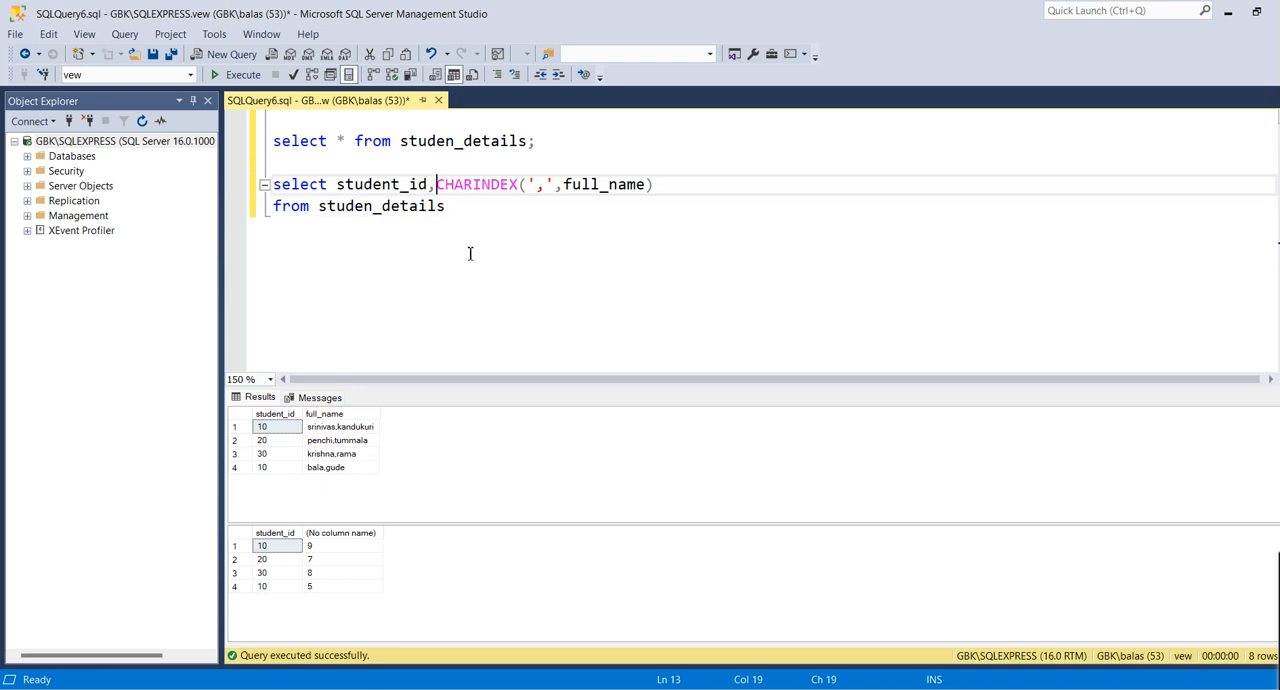
Step: Wrap CHARINDEX in LEFT(full_name, ... -1) AS first_name and run it, returning names without commas
{"action": "type", "text": "left"}
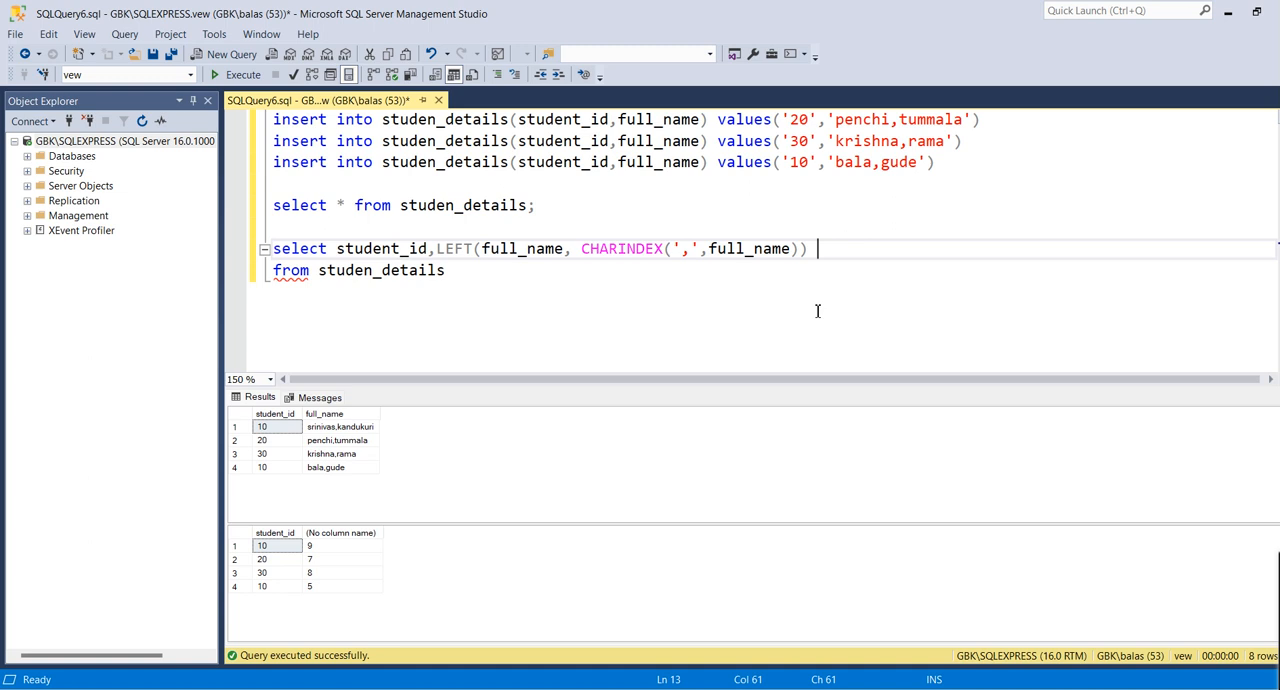
{"action": "type", "text": "AS la"}
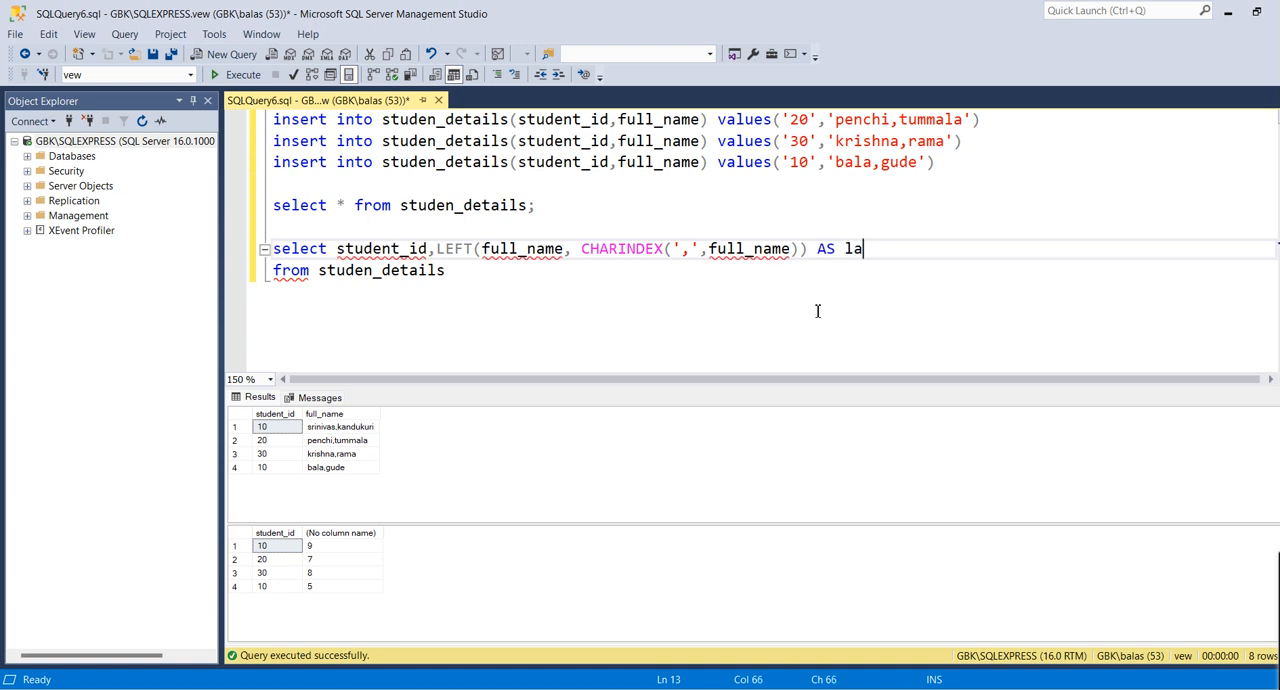
{"action": "key", "text": "BackSpace"}
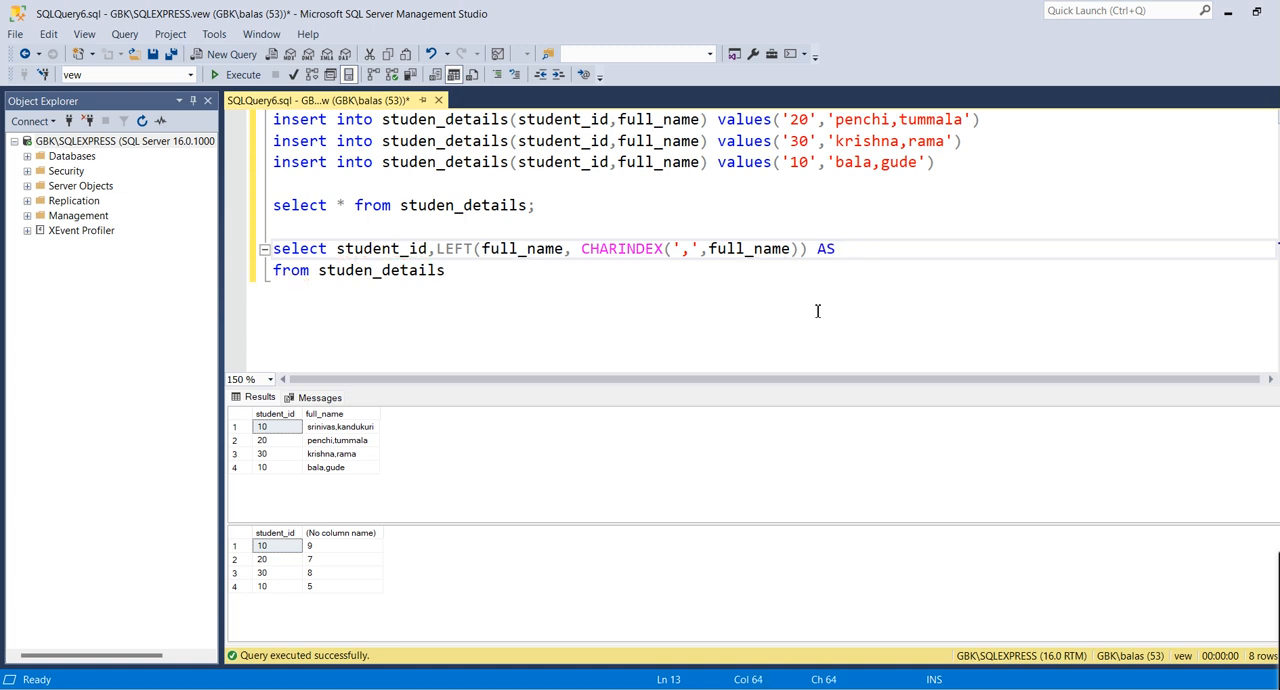
{"action": "type", "text": "fi"}
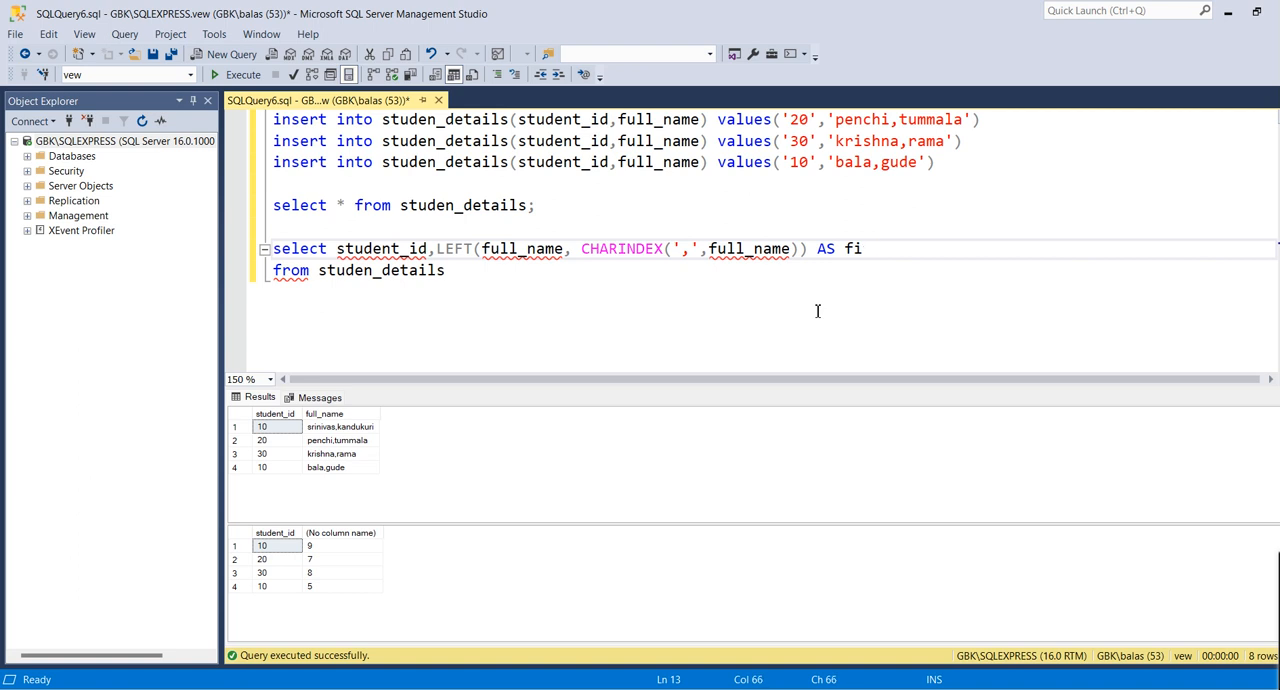
{"action": "type", "text": "rst_"}
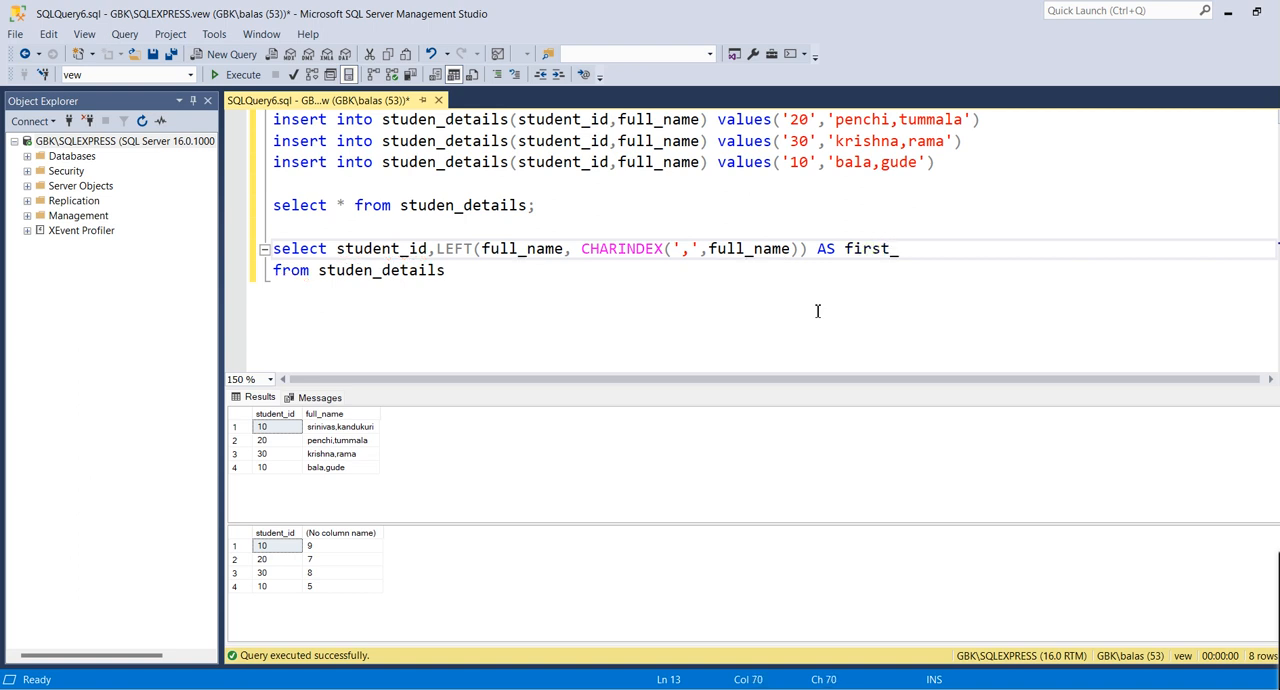
{"action": "type", "text": "name"}
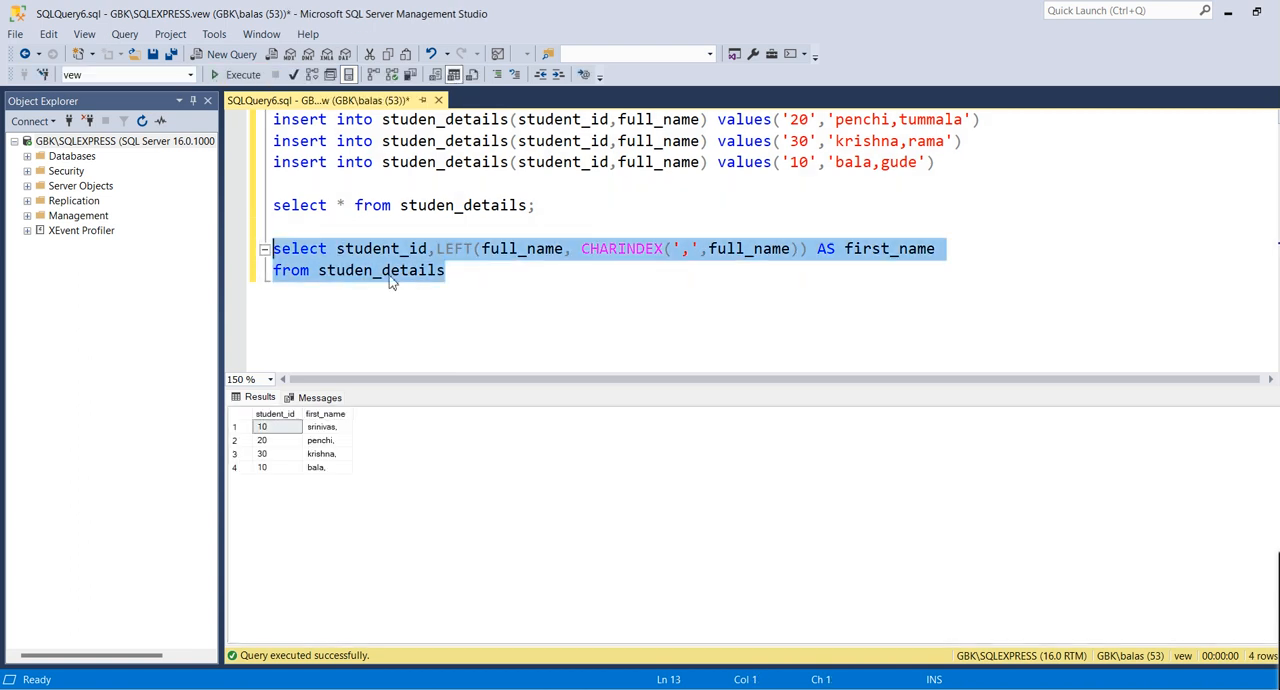
{"action": "mouse_move", "coordinate": [384, 432]}
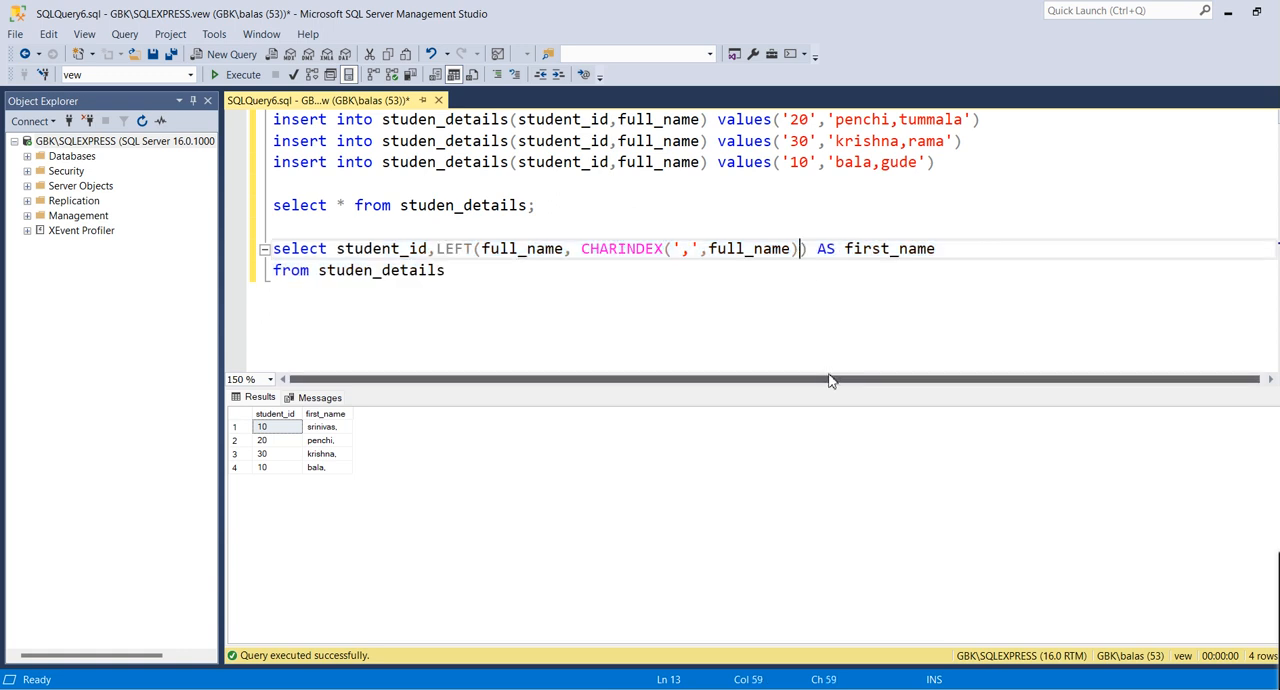
{"action": "type", "text": "-11"}
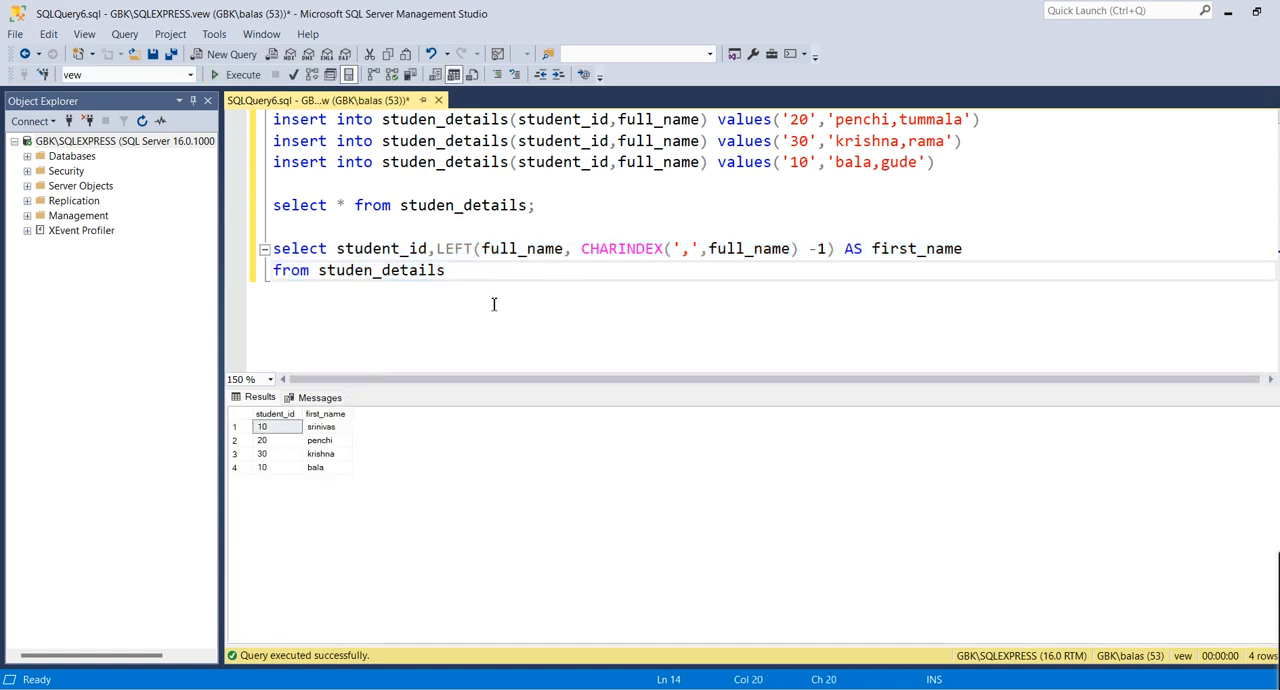
Step: Add a comma after AS first_name and a new line before the FROM clause
{"action": "left_click", "coordinate": [444, 270]}
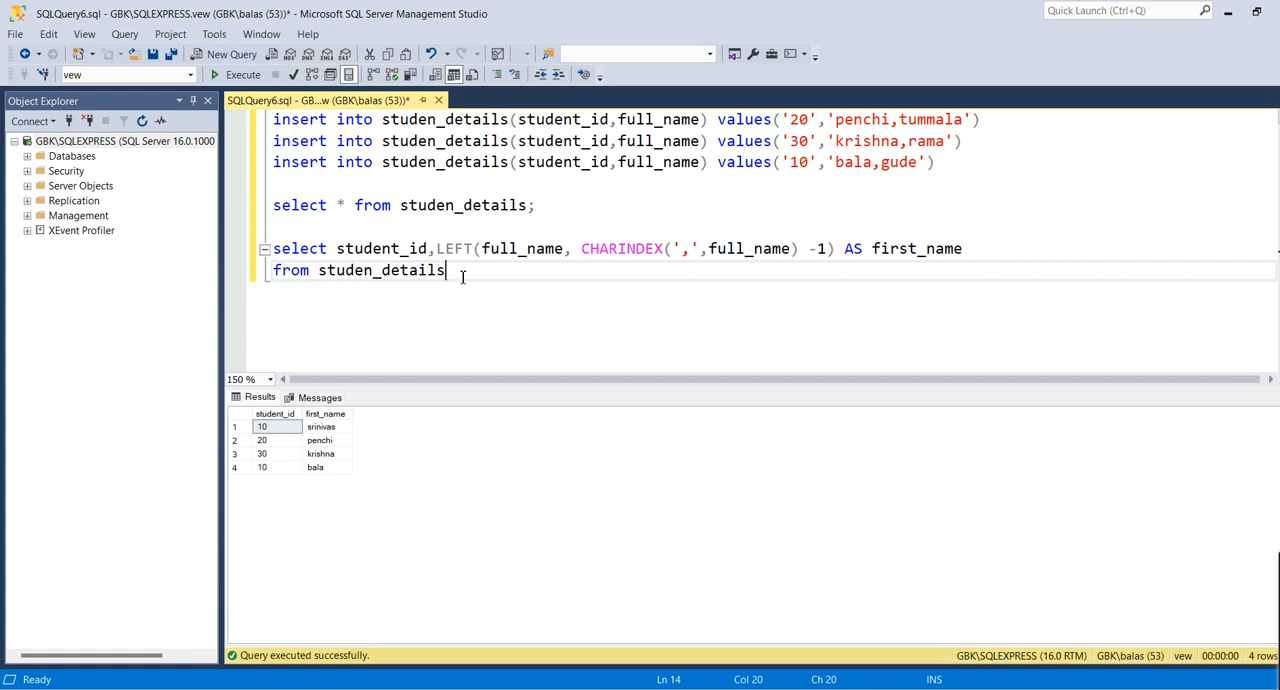
{"action": "double_click", "coordinate": [520, 248]}
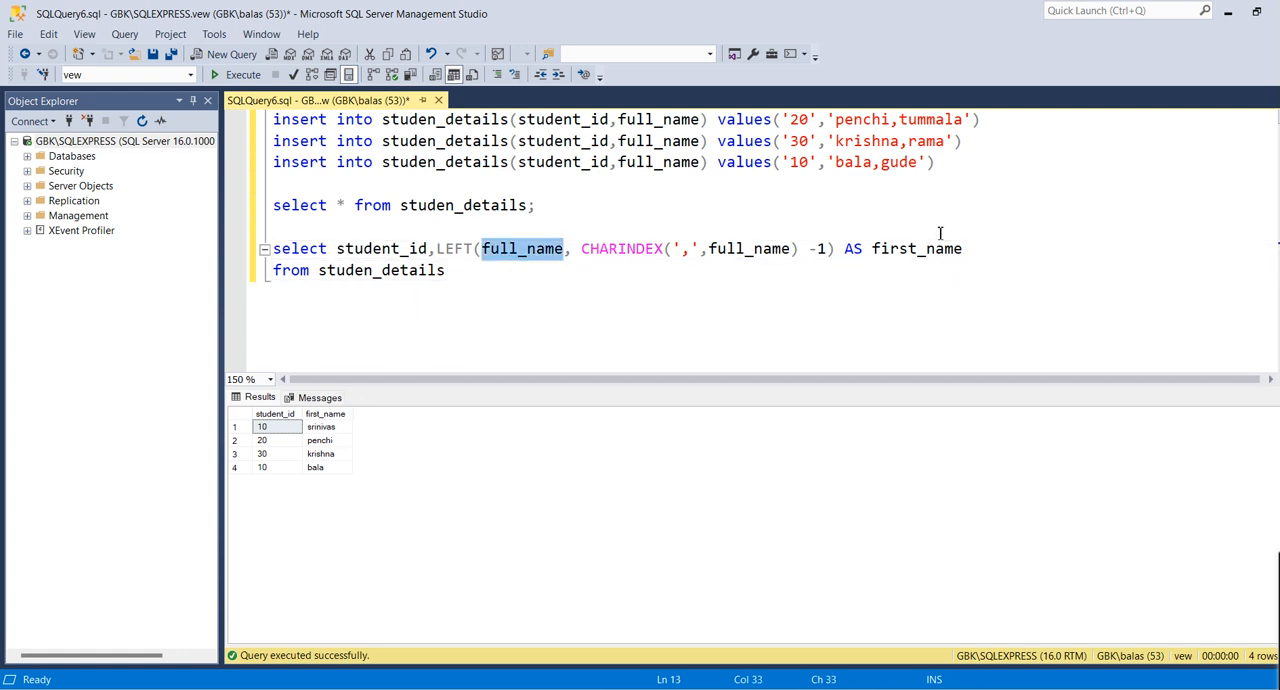
{"action": "type", "text": ","}
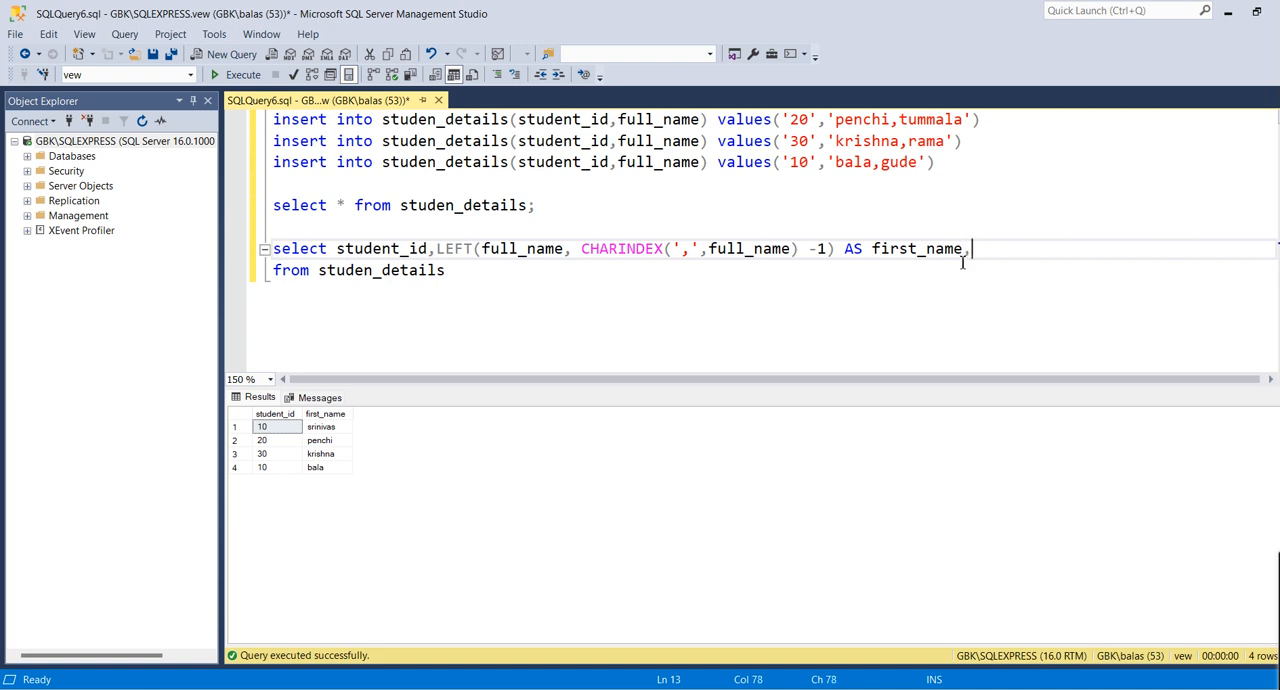
{"action": "key", "text": "Return"}
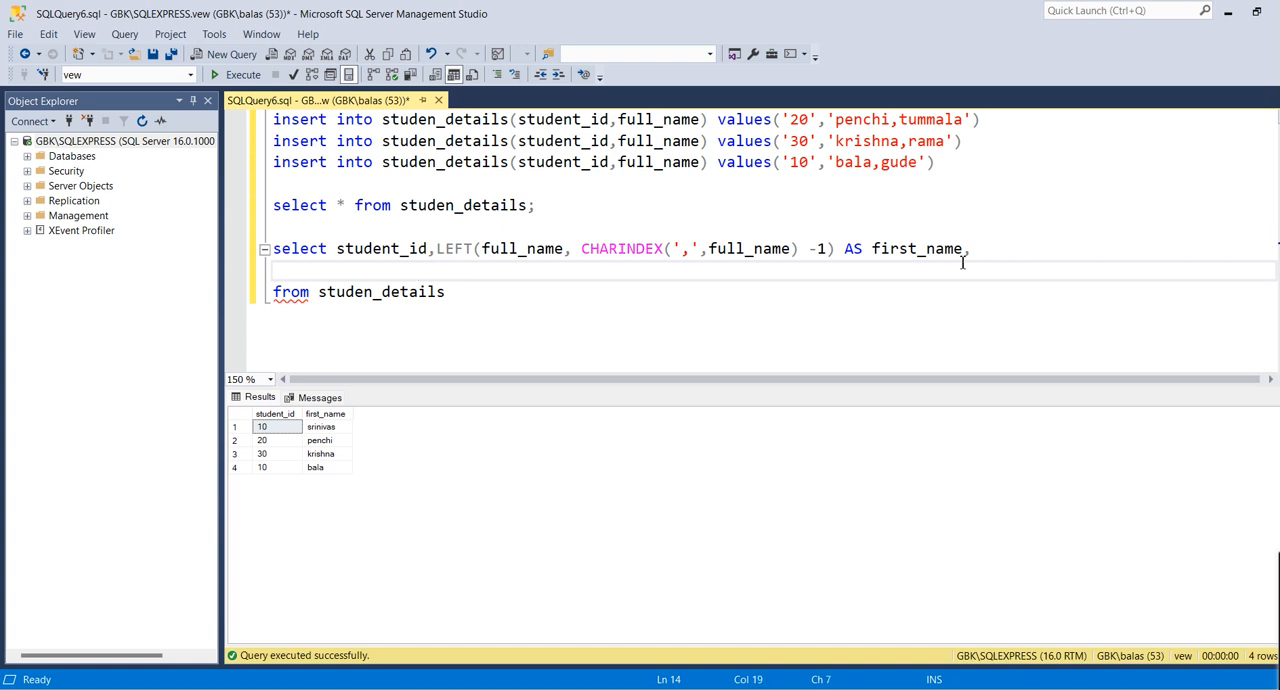
Step: Begin the second column as RIGHT(full_name,LEN(full_name) -
{"action": "type", "text": "RIGHT("}
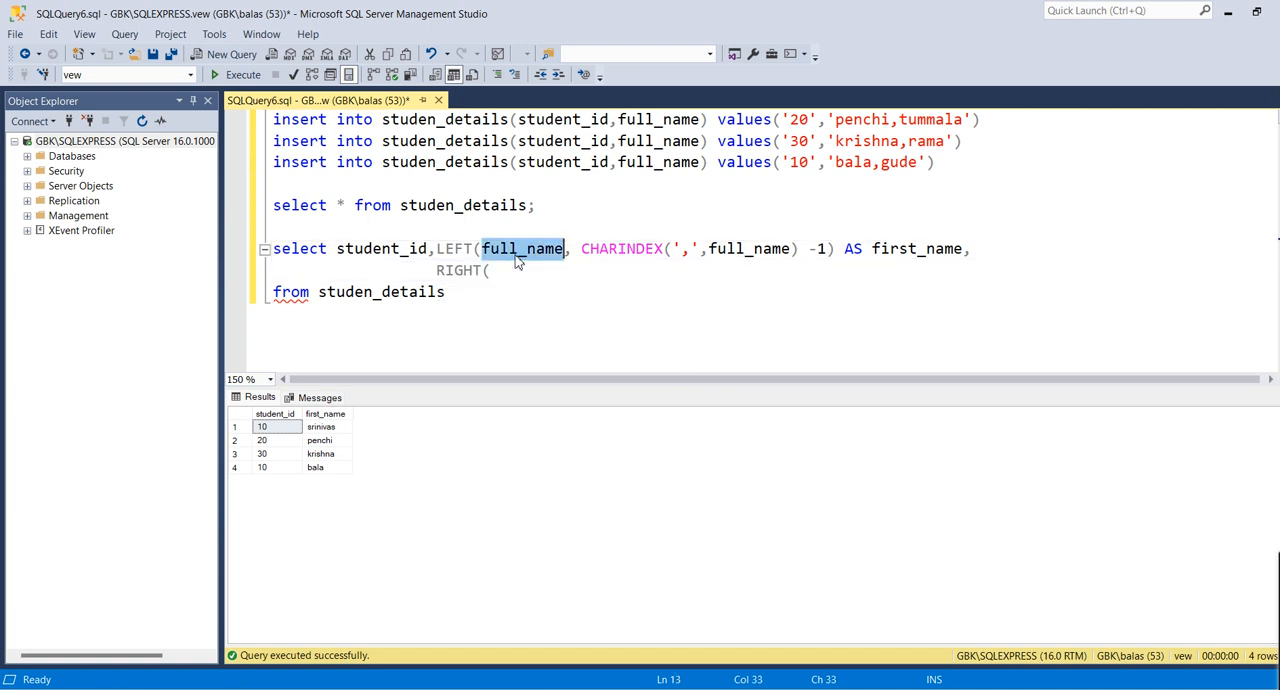
{"action": "type", "text": "full_name"}
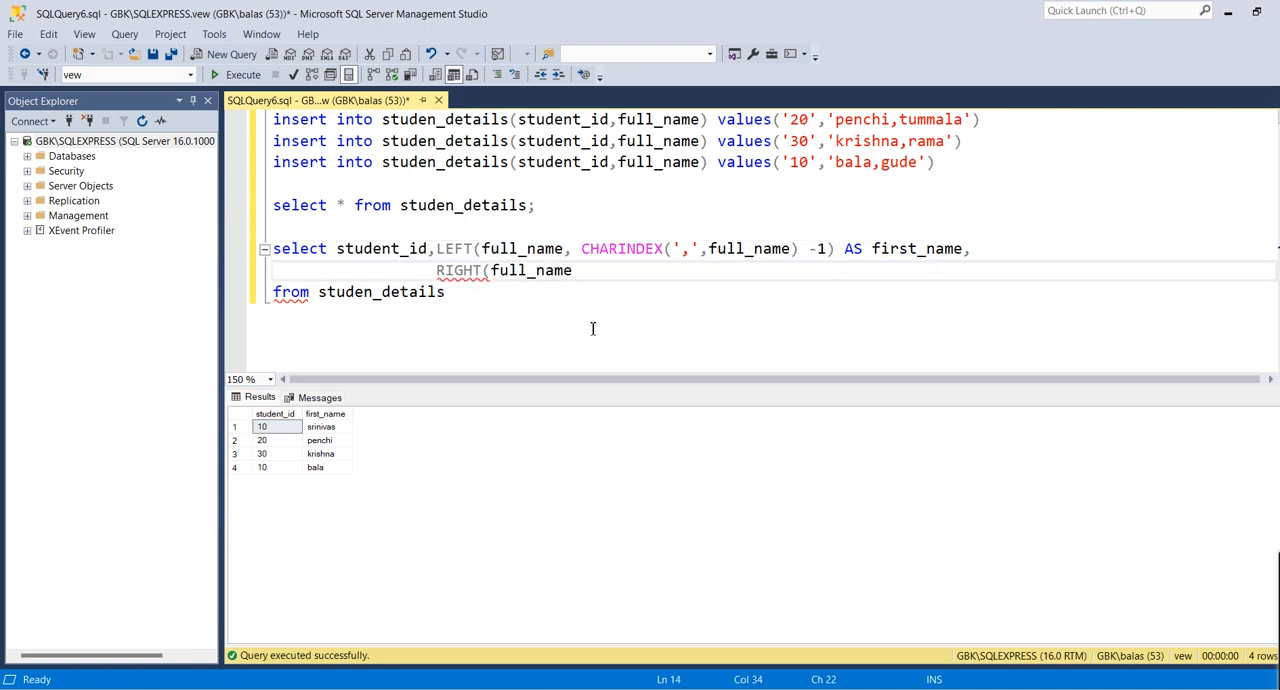
{"action": "type", "text": ",LEN("}
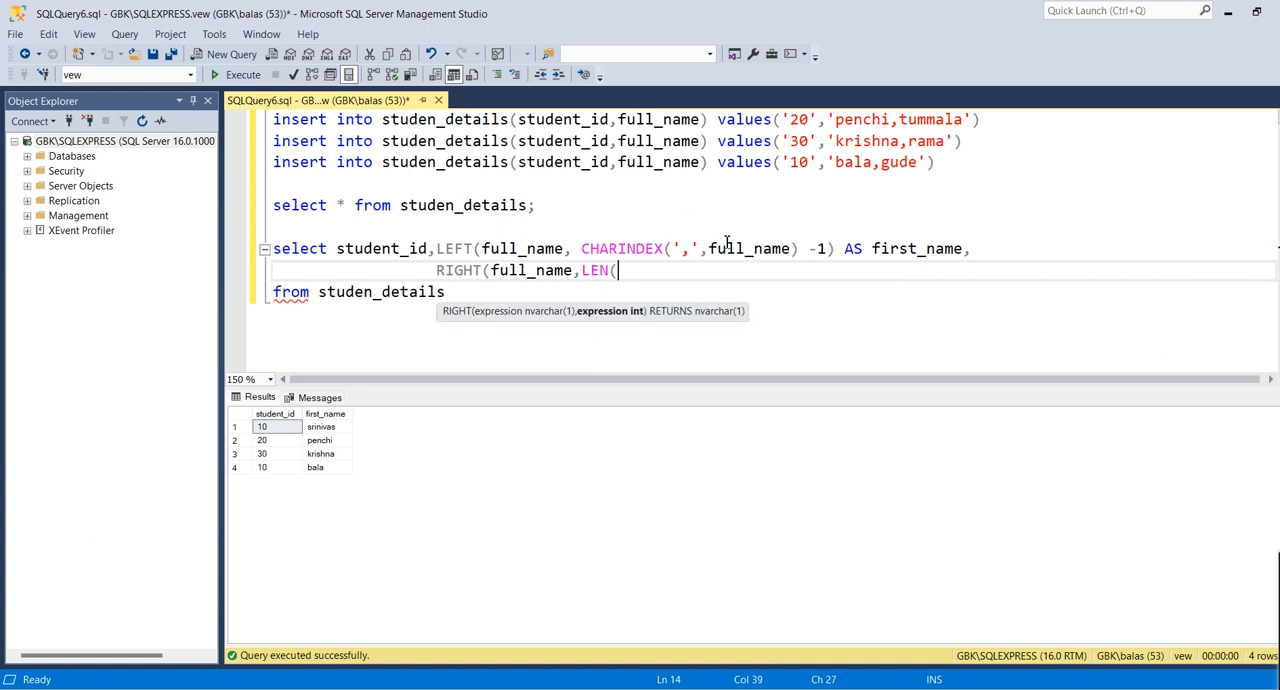
{"action": "type", "text": "full_name"}
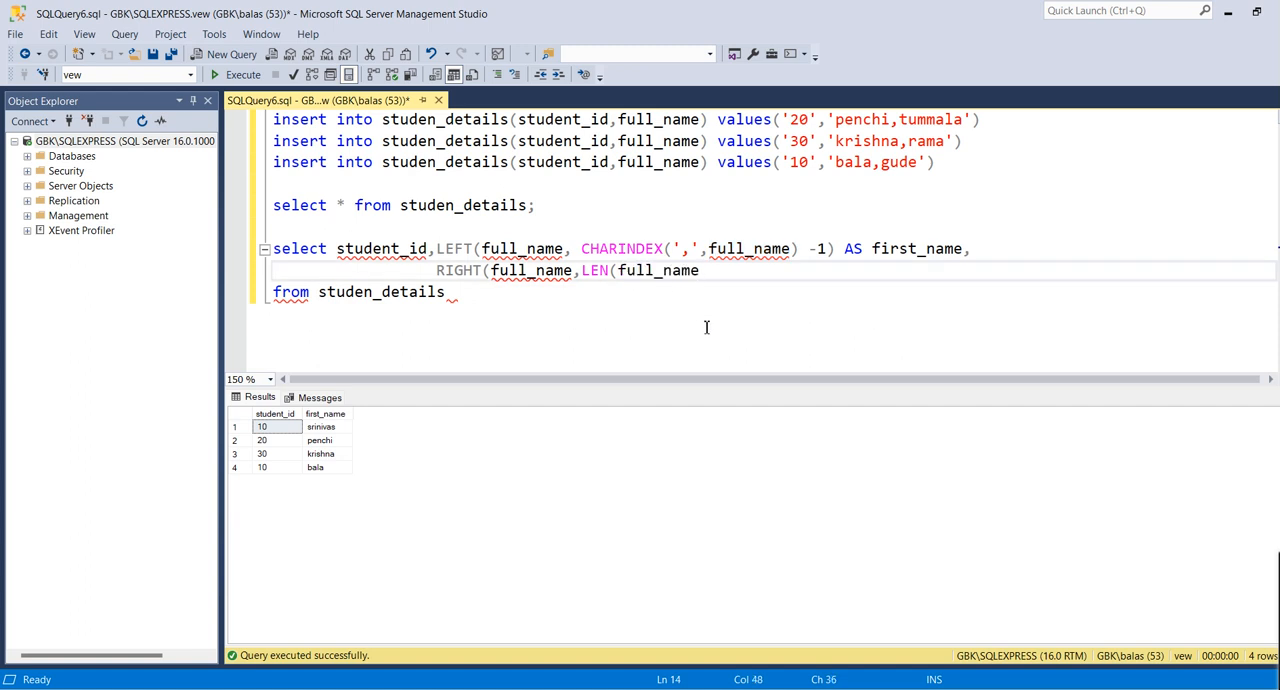
{"action": "type", "text": ")"}
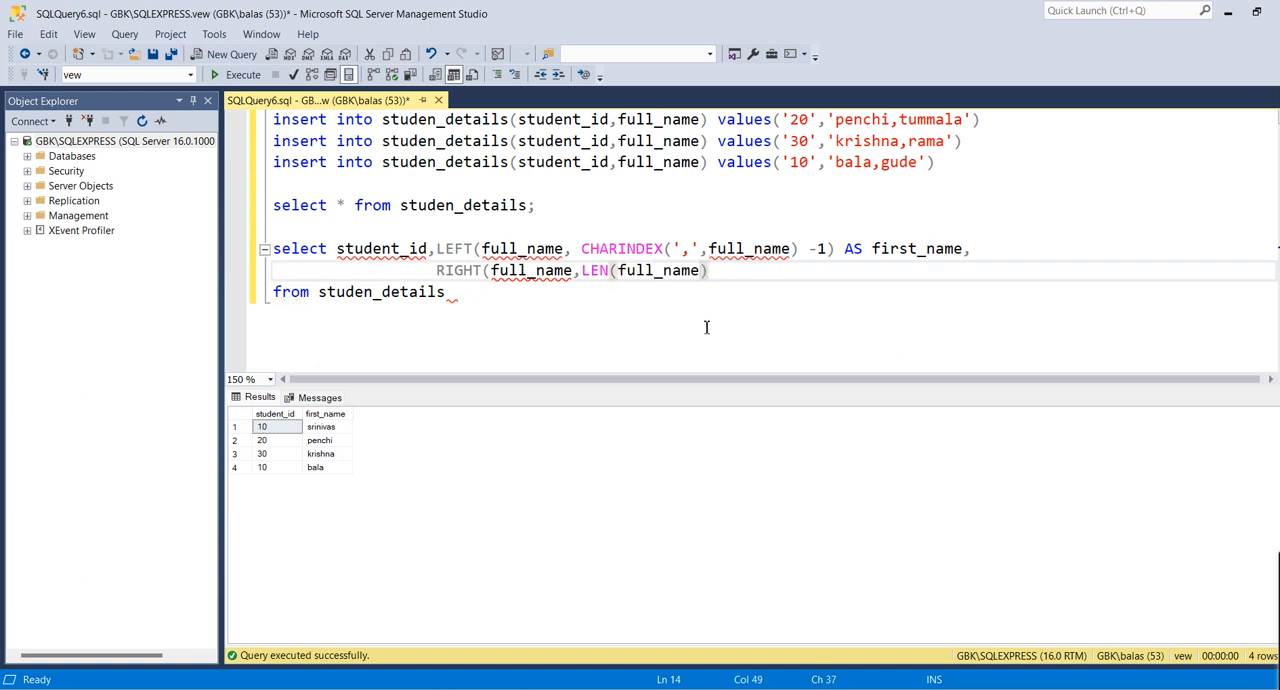
{"action": "type", "text": "-"}
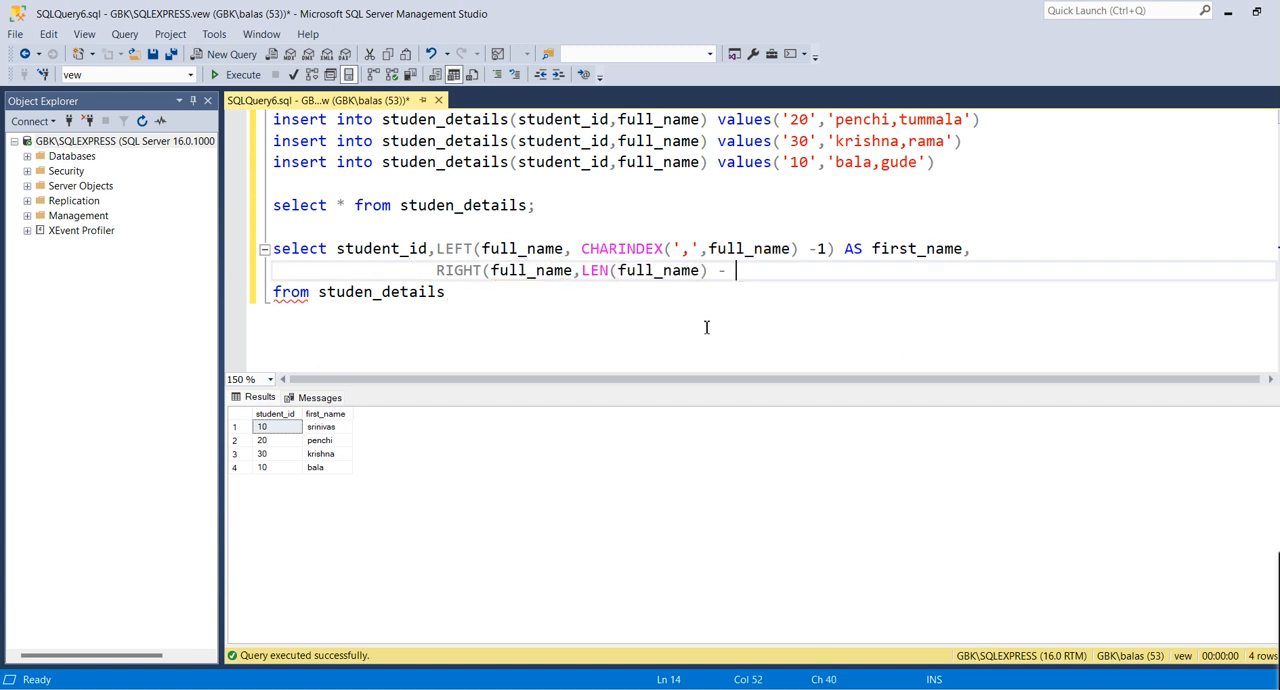
Step: Complete it with CHARINDEX(',',full_name)) AS last_name
{"action": "type", "text": "CHARINDEX"}
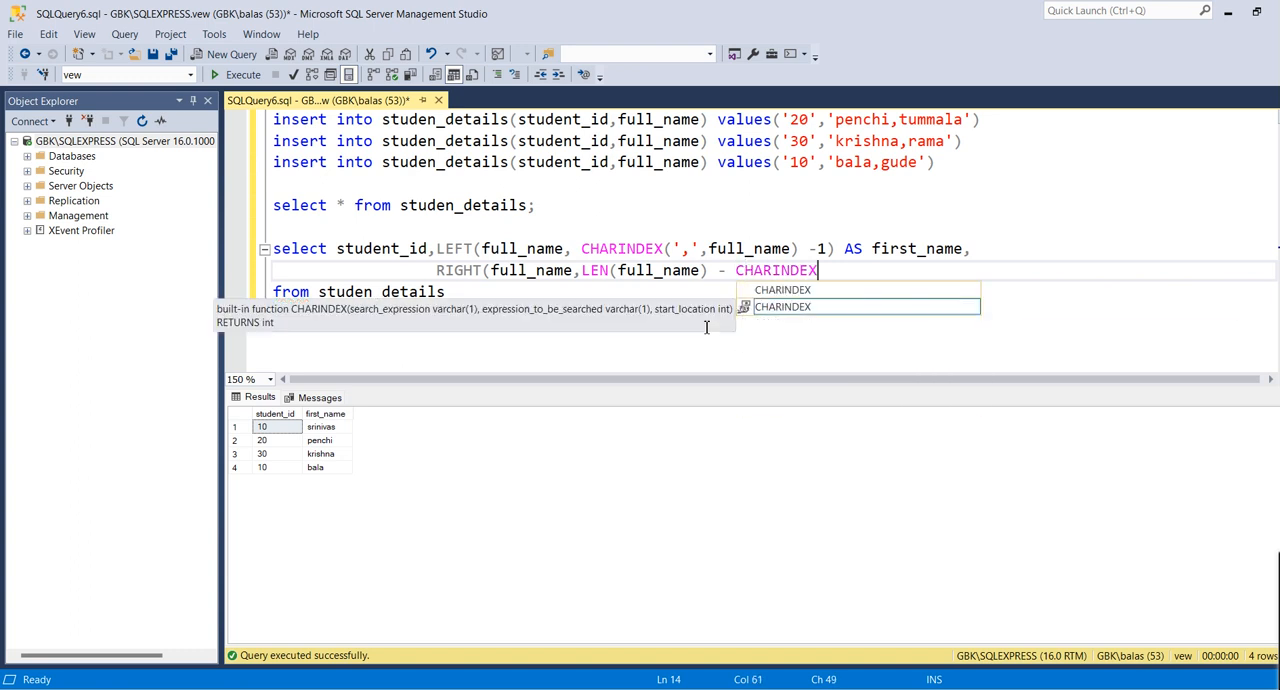
{"action": "type", "text": "('"}
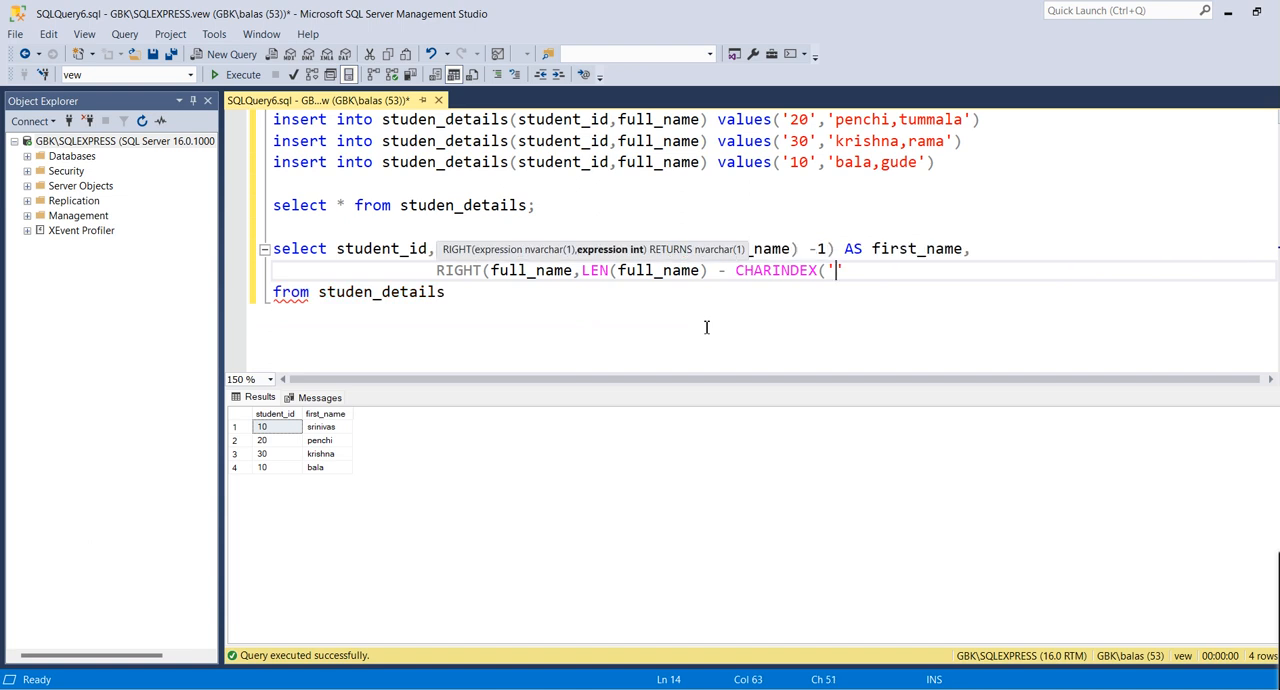
{"action": "type", "text": ",',"}
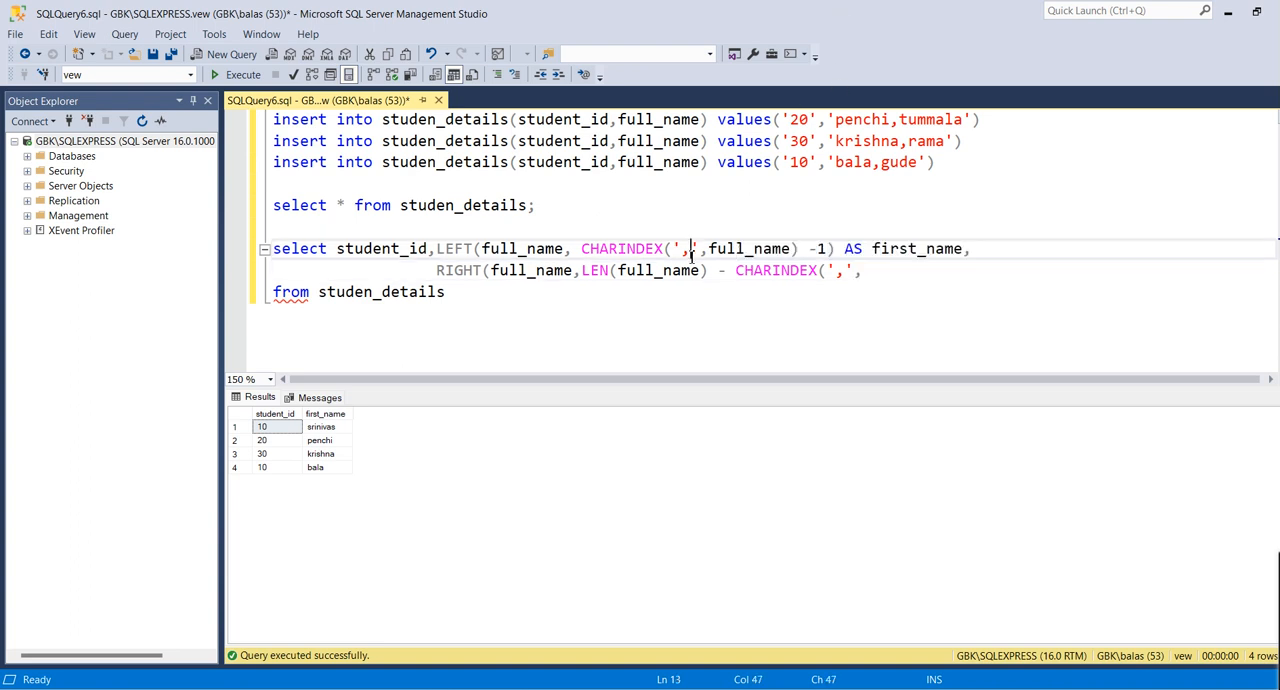
{"action": "type", "text": "full_name"}
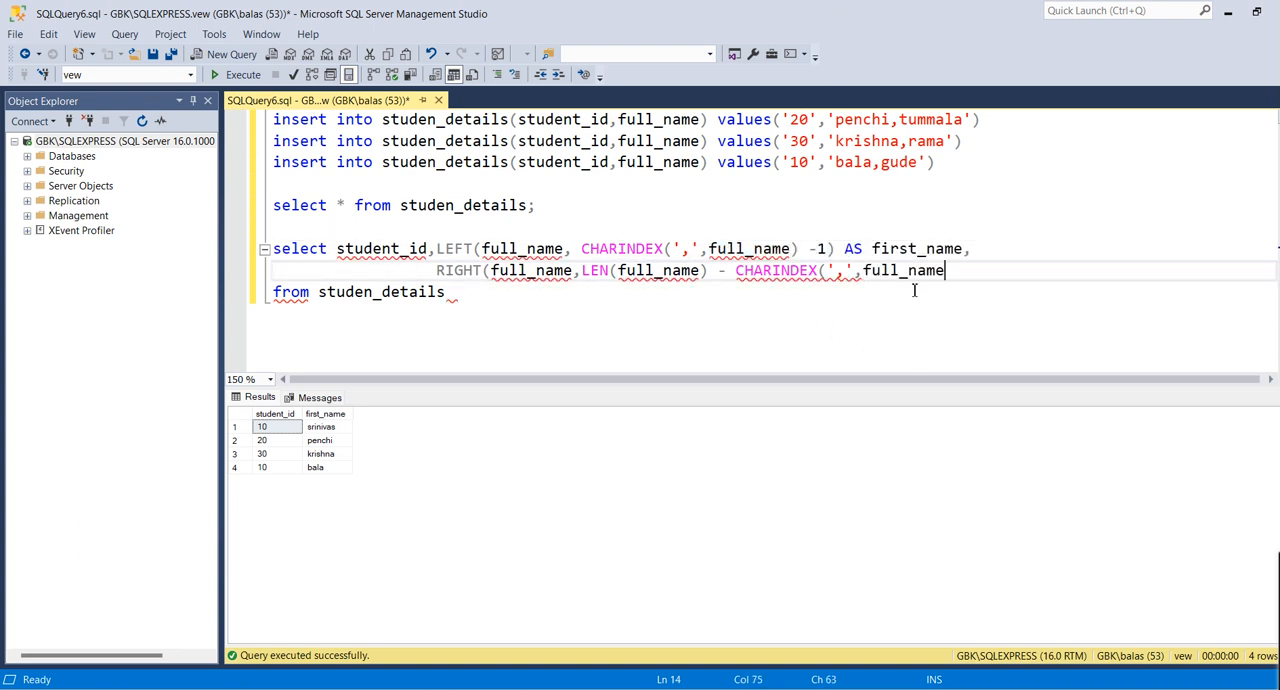
{"action": "type", "text": ")"}
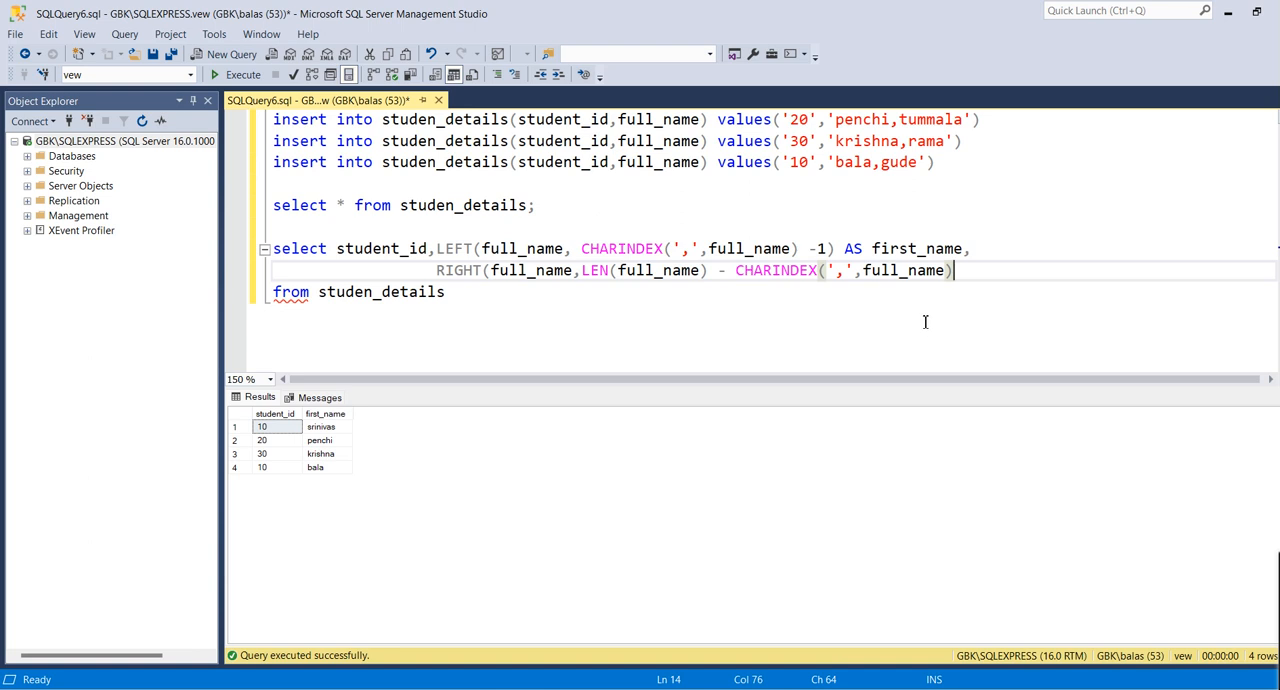
{"action": "type", "text": "AS"}
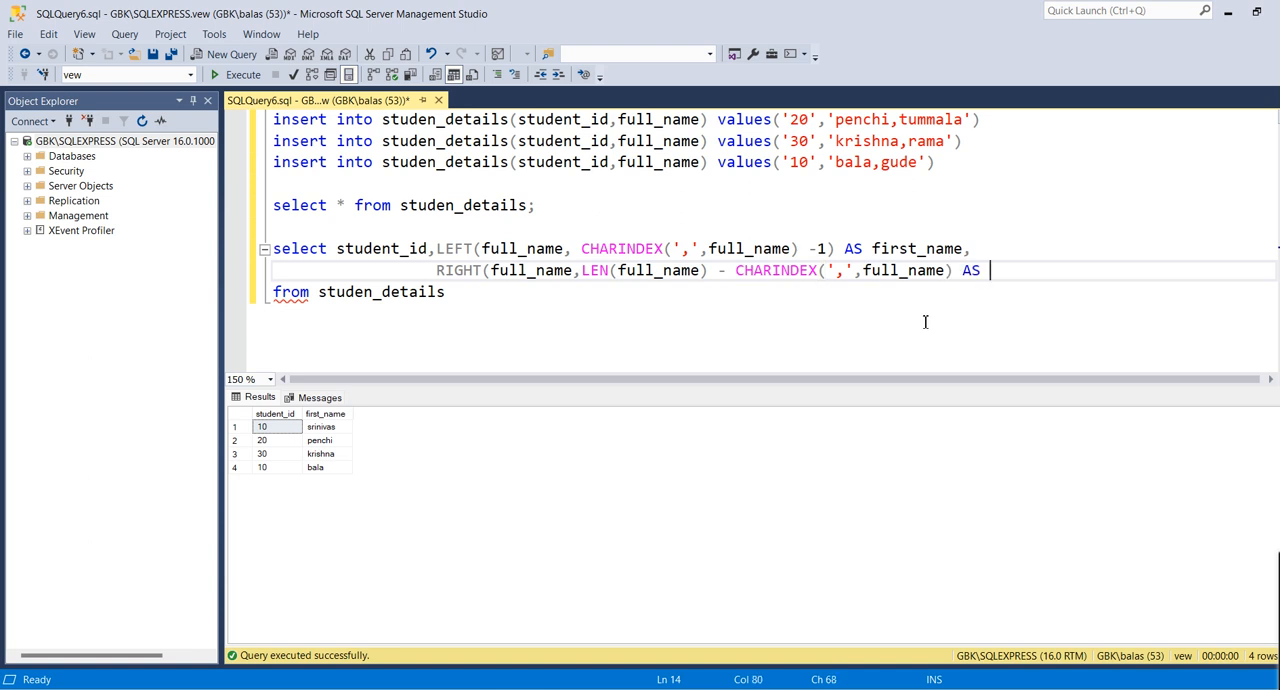
{"action": "type", "text": "L"}
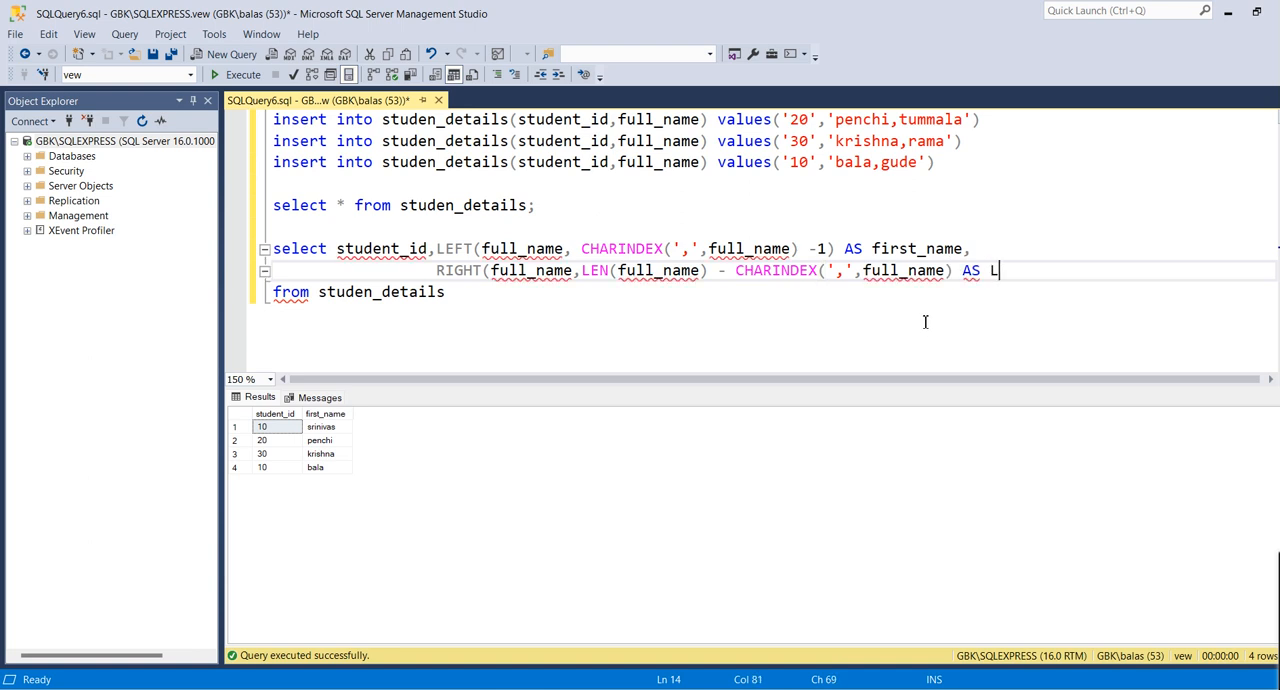
{"action": "type", "text": "ast"}
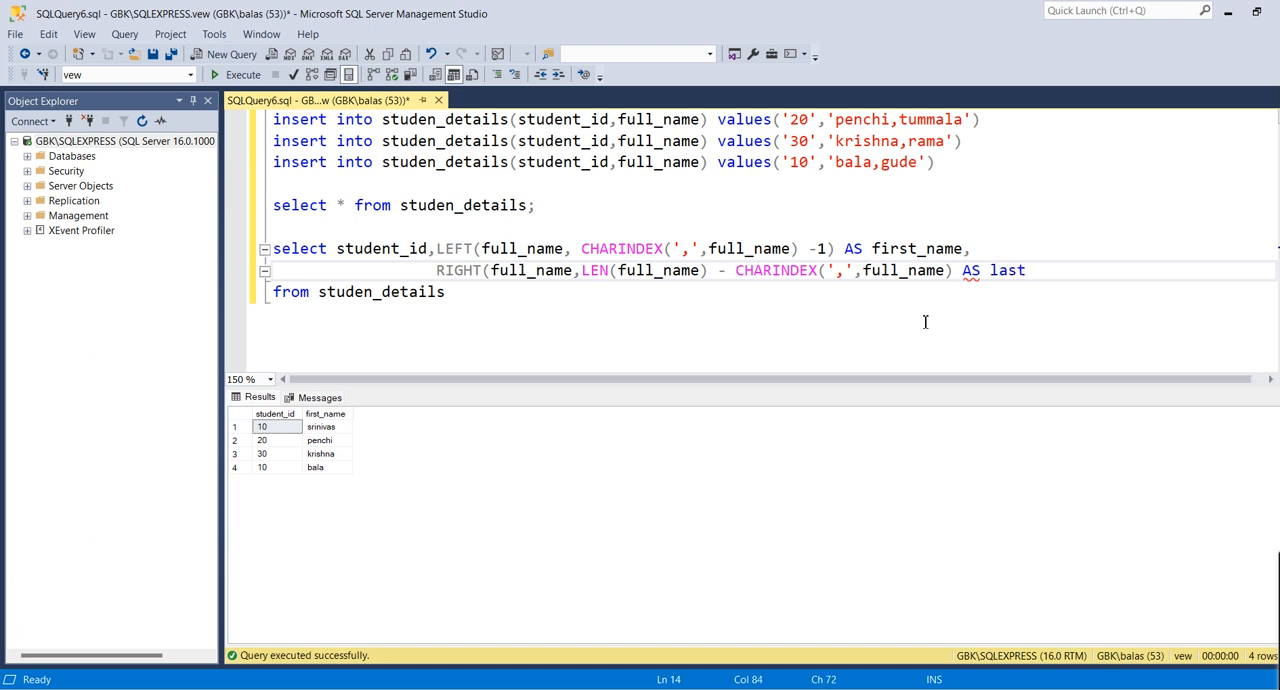
{"action": "type", "text": "_name"}
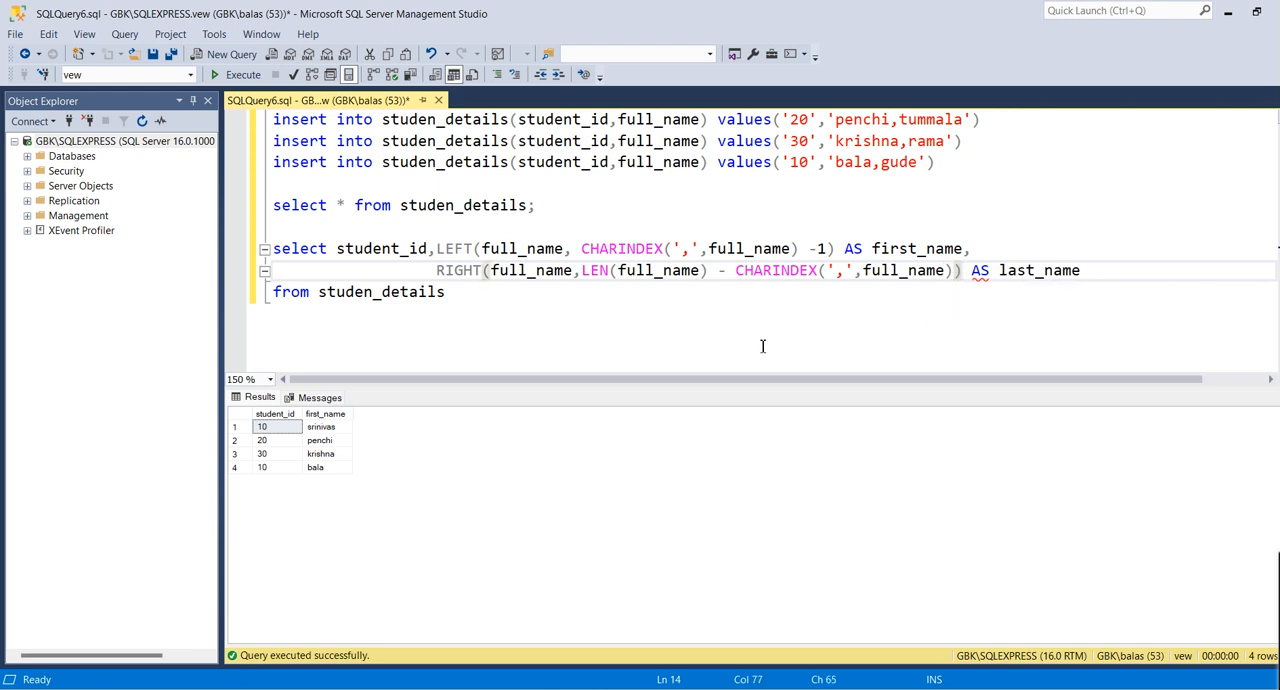
{"action": "mouse_move", "coordinate": [484, 296]}
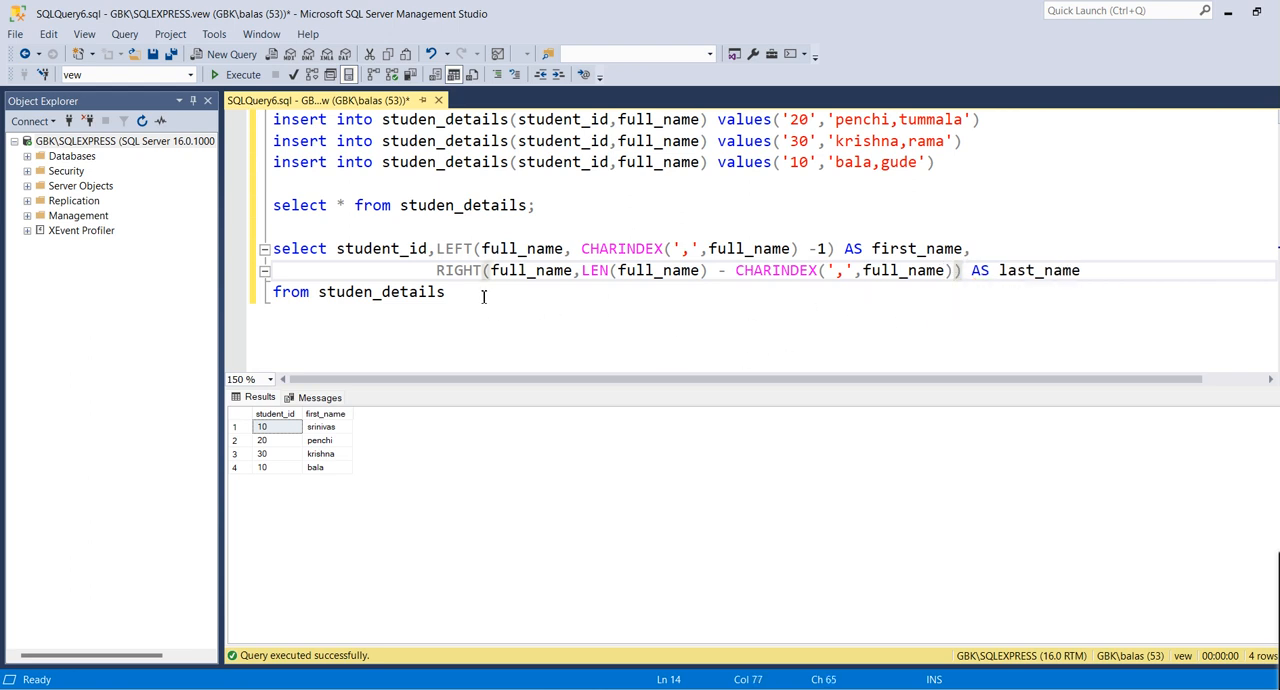
{"action": "left_click", "coordinate": [444, 292]}
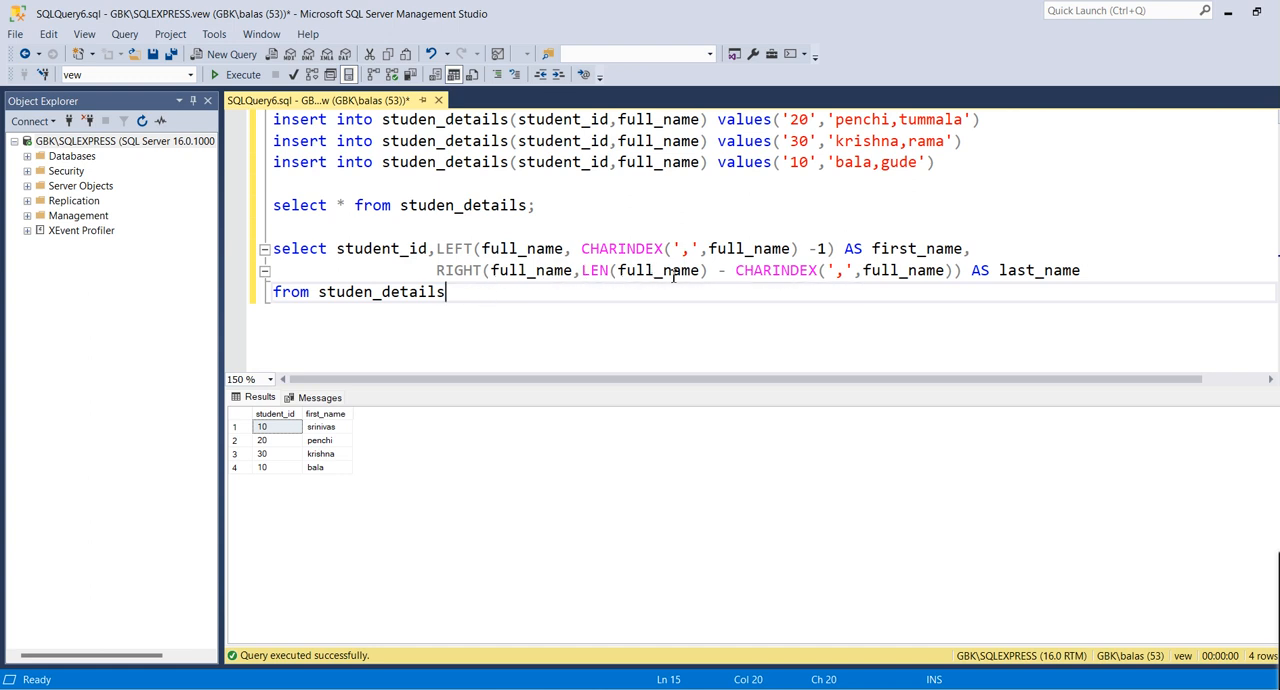
{"action": "mouse_move", "coordinate": [870, 270]}
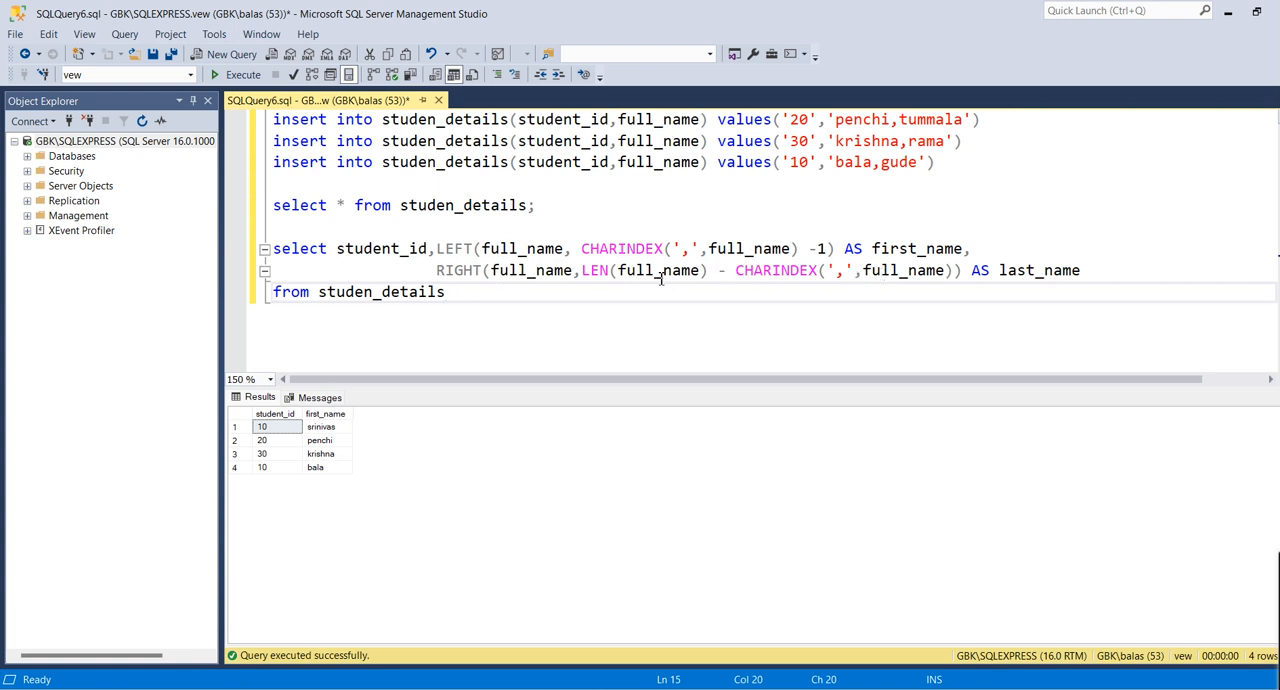
{"action": "mouse_move", "coordinate": [900, 270]}
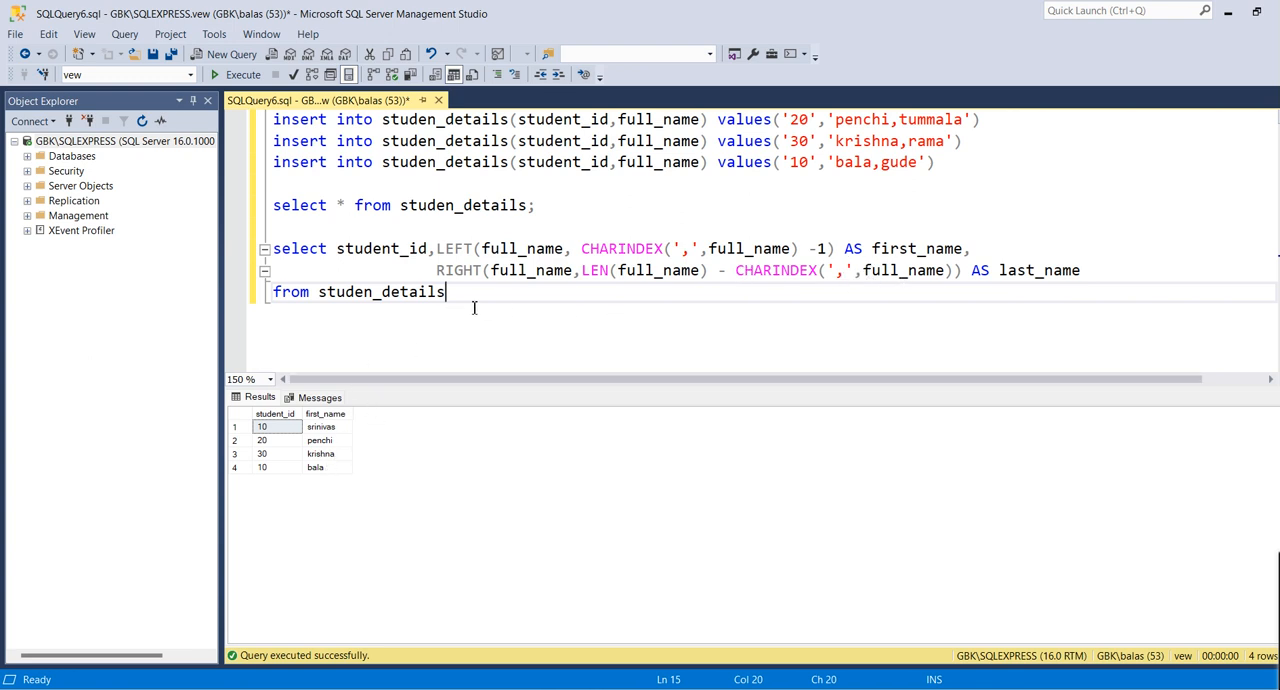
Step: Execute the split query with the SELECT * statement, returning last names kandukuri, tummala, rama and gude
{"action": "left_click", "coordinate": [240, 74]}
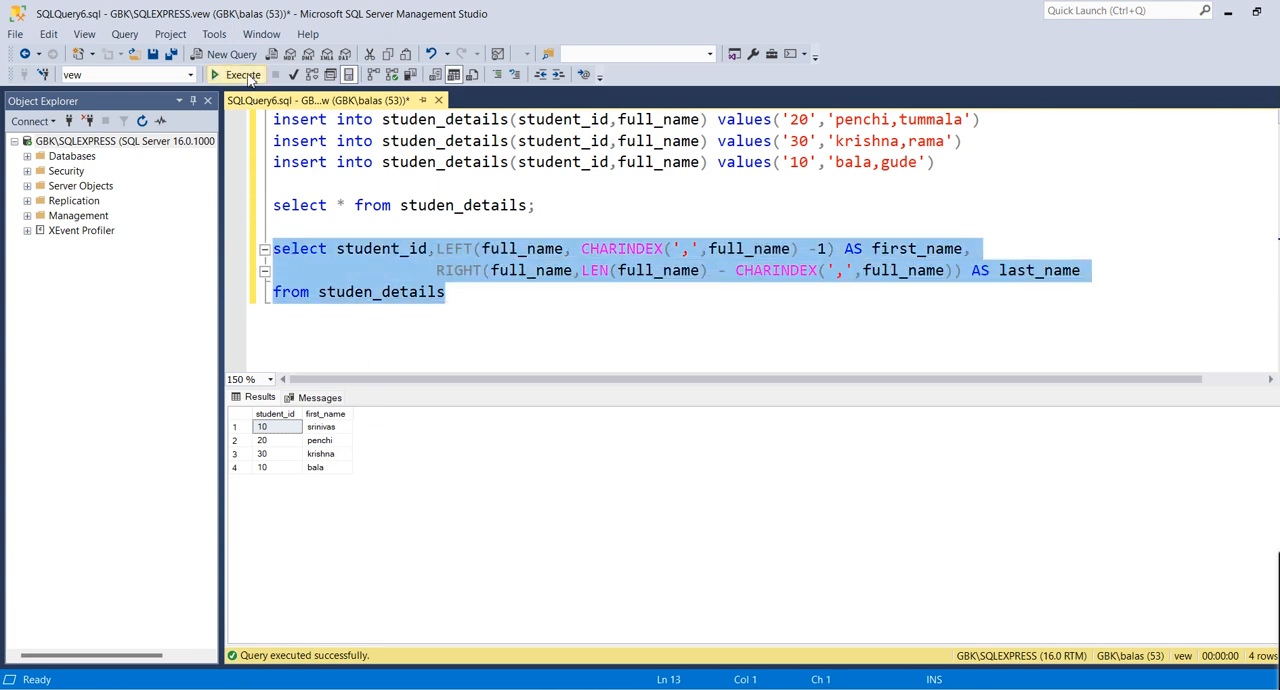
{"action": "left_click", "coordinate": [238, 76]}
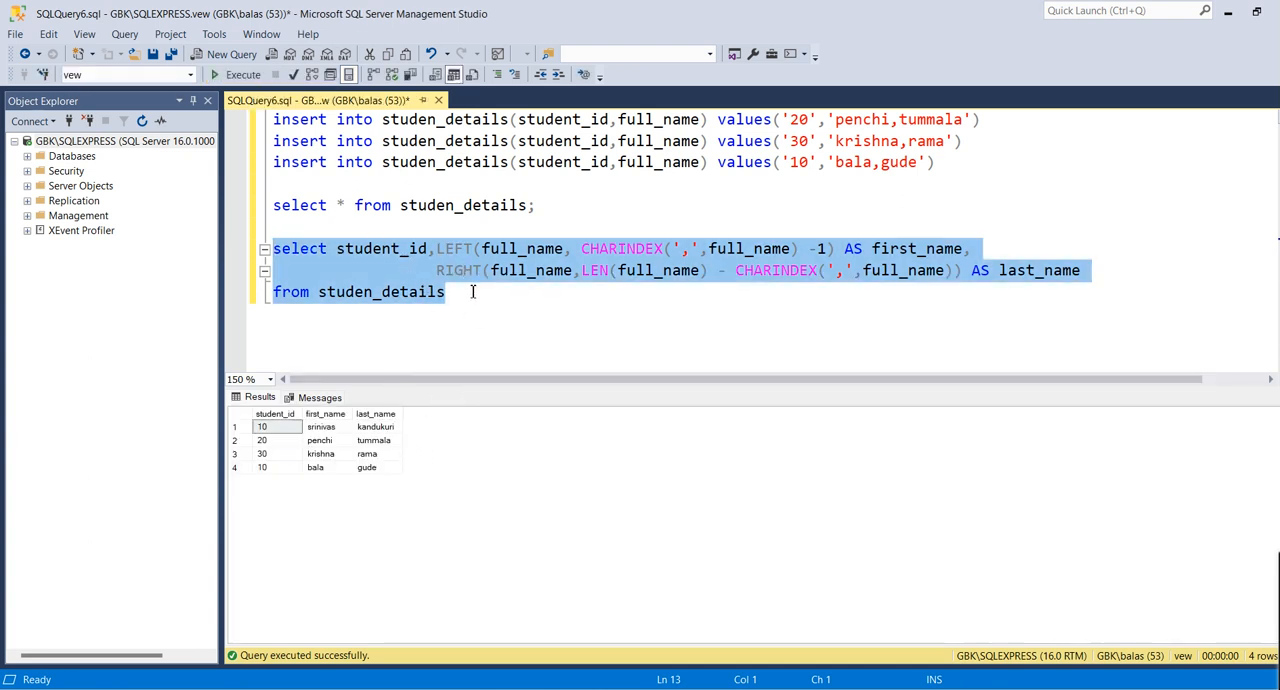
{"action": "left_click", "coordinate": [244, 74]}
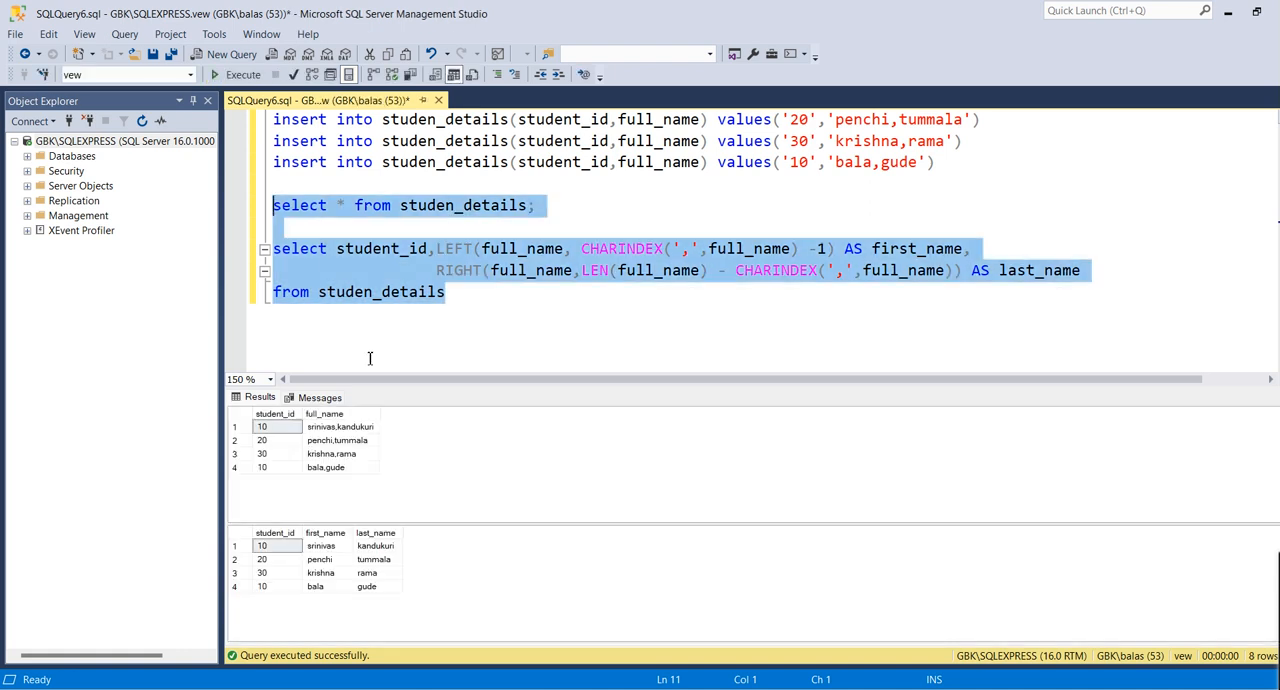
{"action": "mouse_move", "coordinate": [356, 450]}
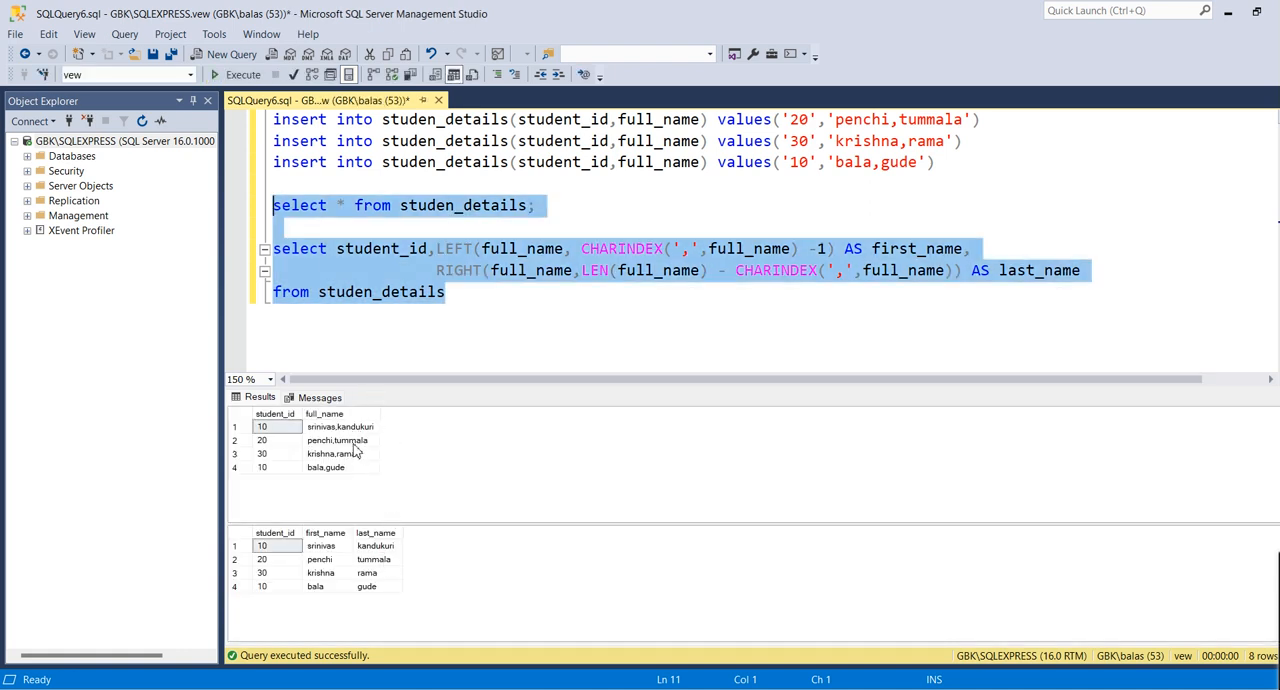
{"action": "mouse_move", "coordinate": [356, 488]}
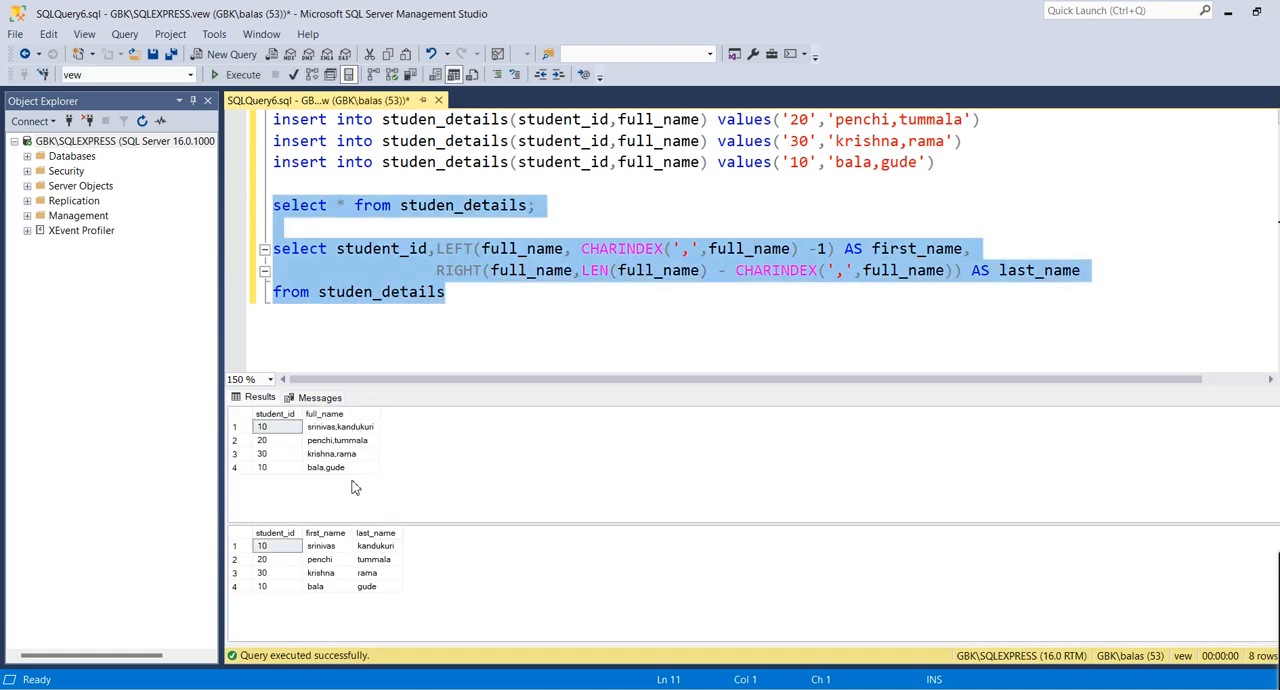
{"action": "mouse_move", "coordinate": [388, 596]}
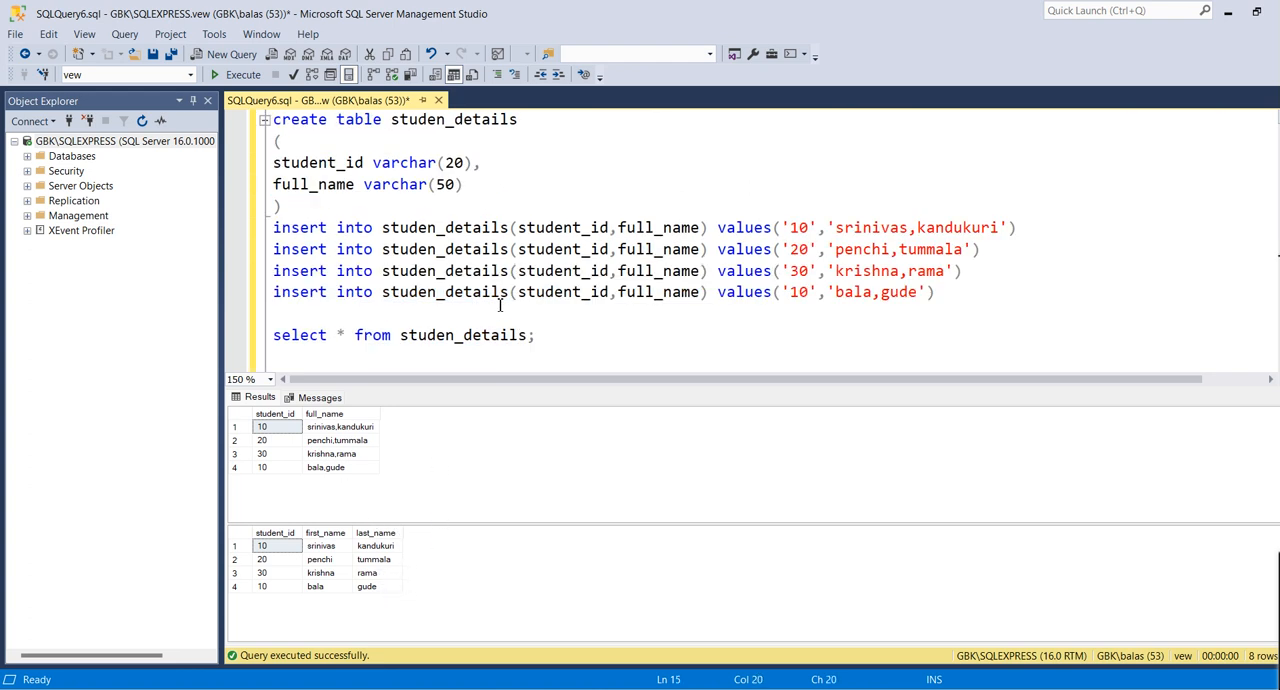
{"action": "scroll", "scroll_direction": "down", "scroll_amount": 3}
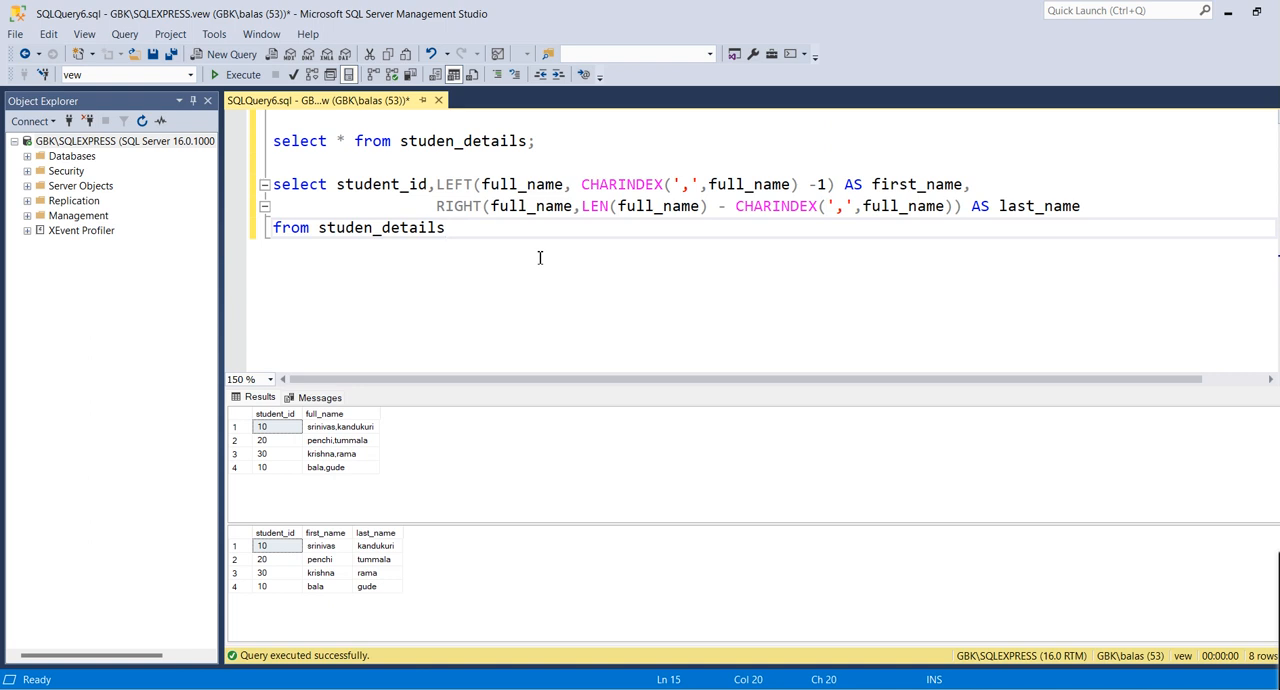
{"action": "mouse_move", "coordinate": [460, 284]}
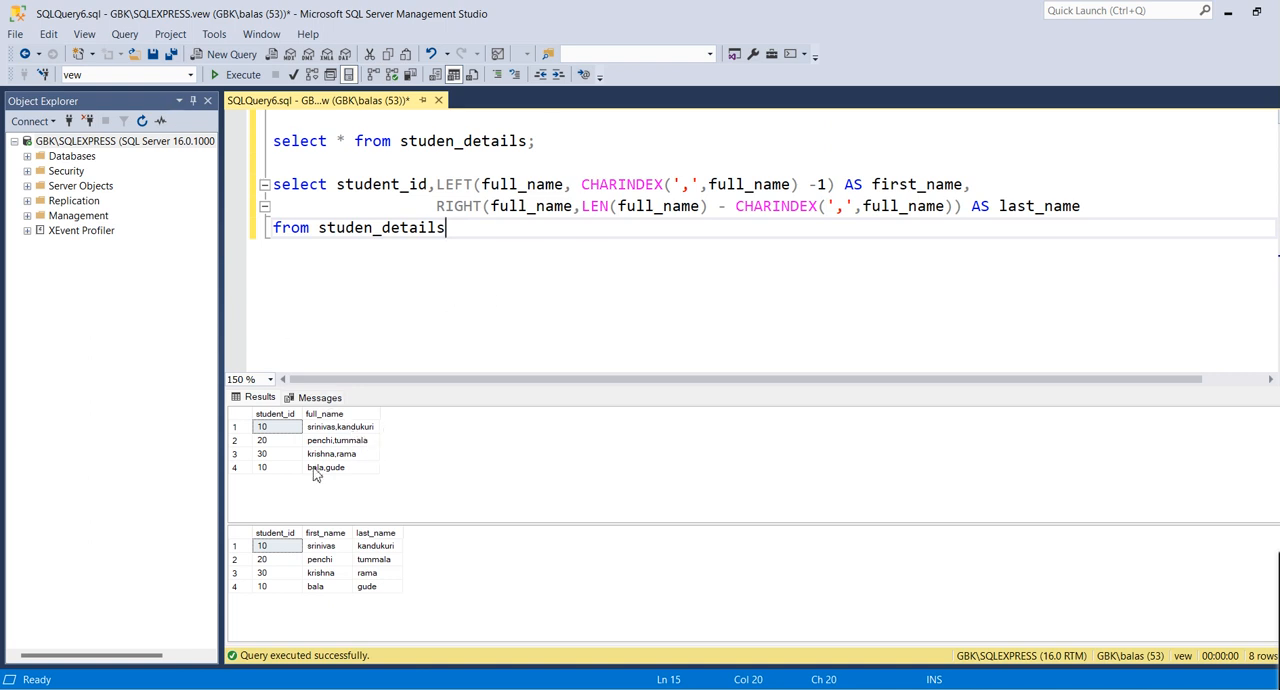
{"action": "mouse_move", "coordinate": [376, 444]}
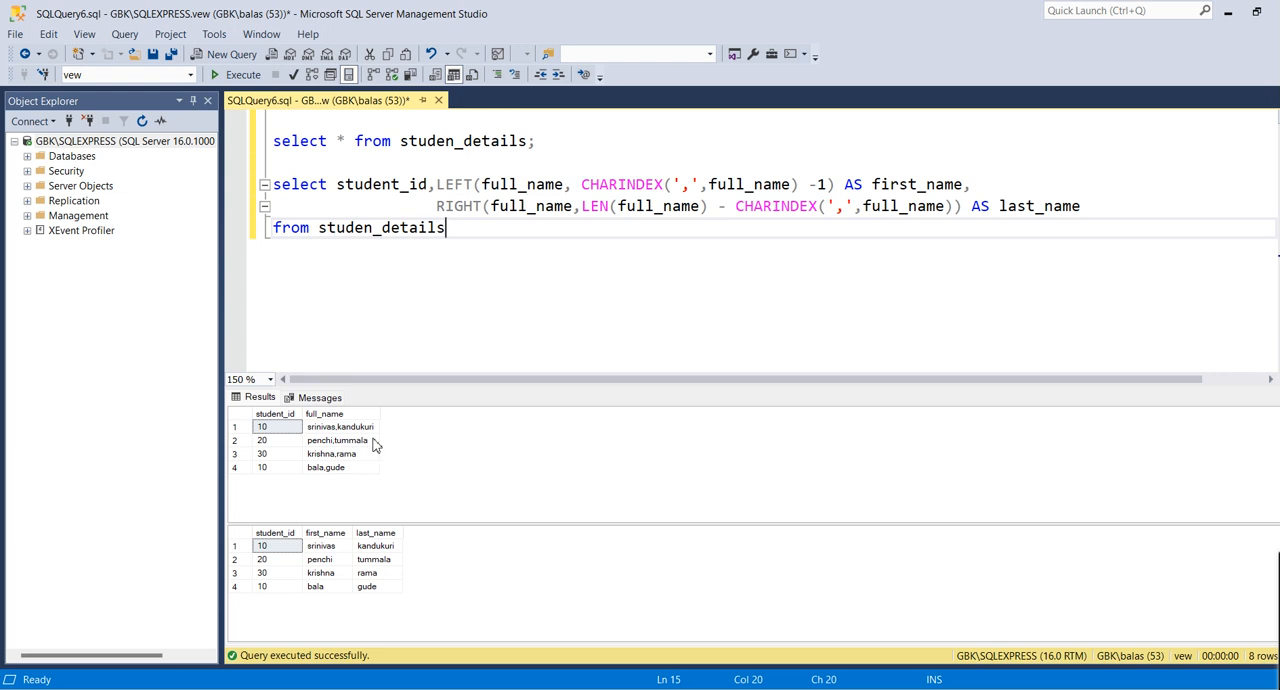